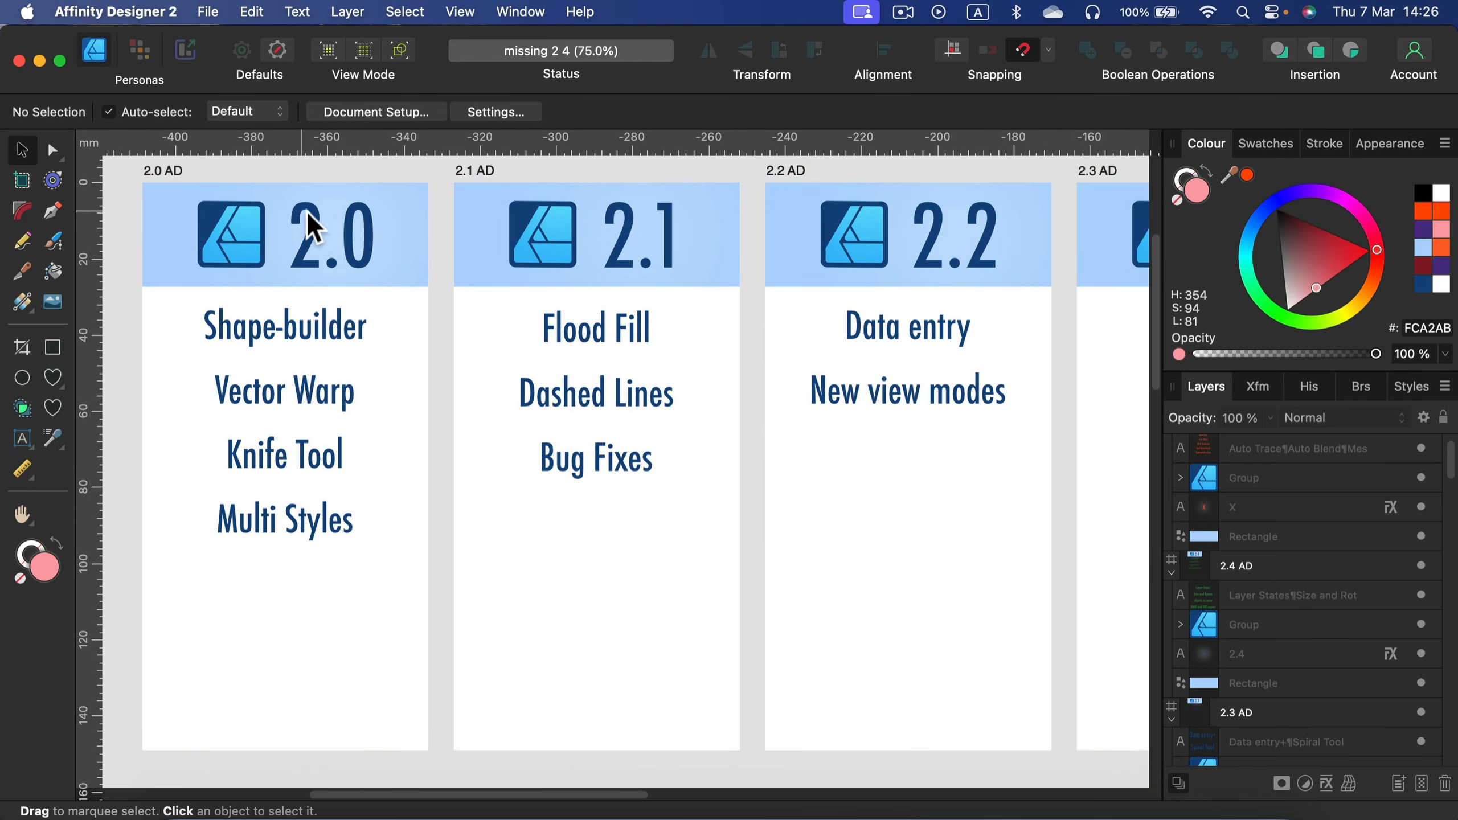
mouse_move(314, 348)
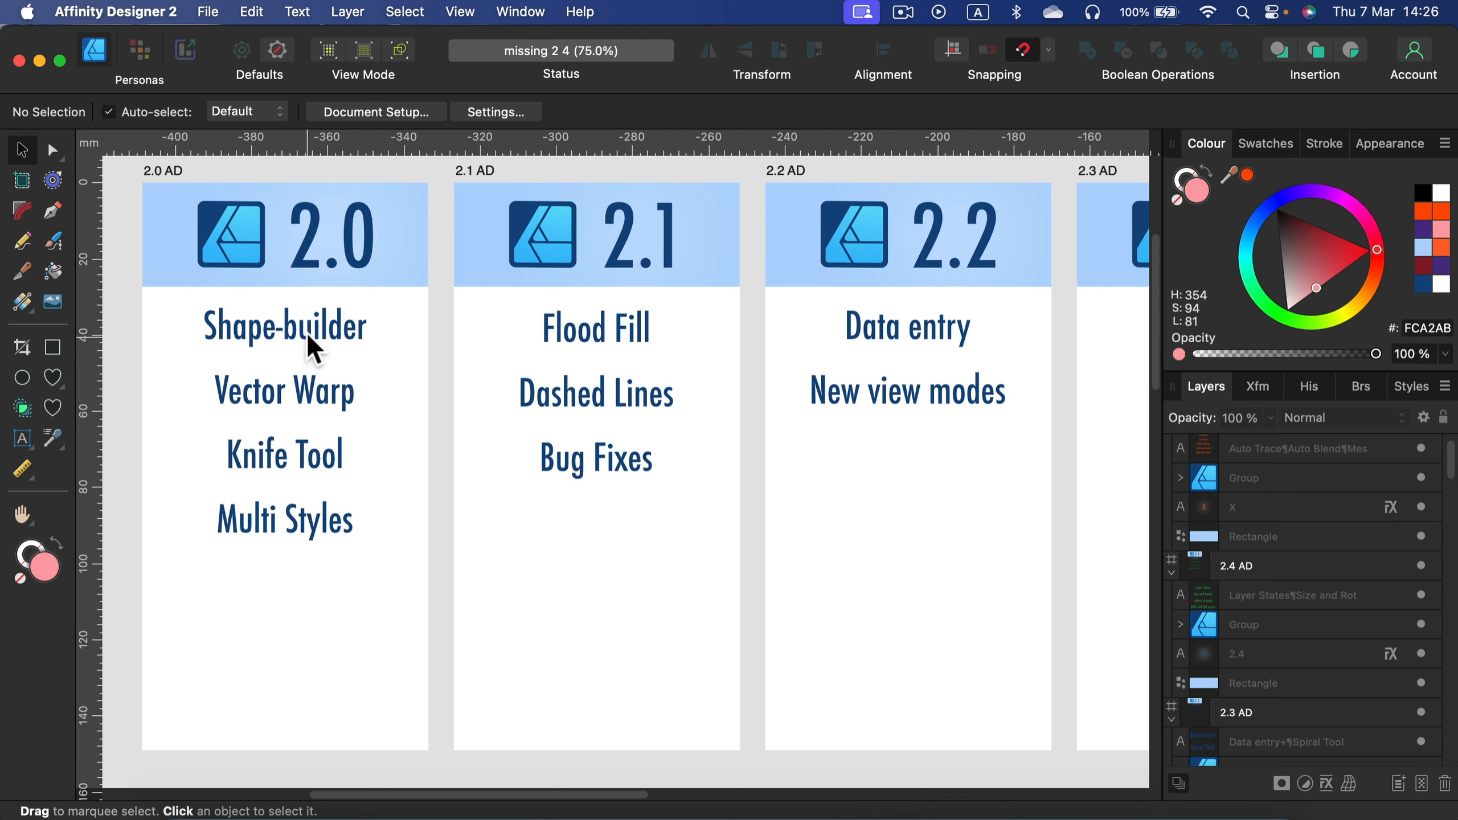
mouse_move(307, 331)
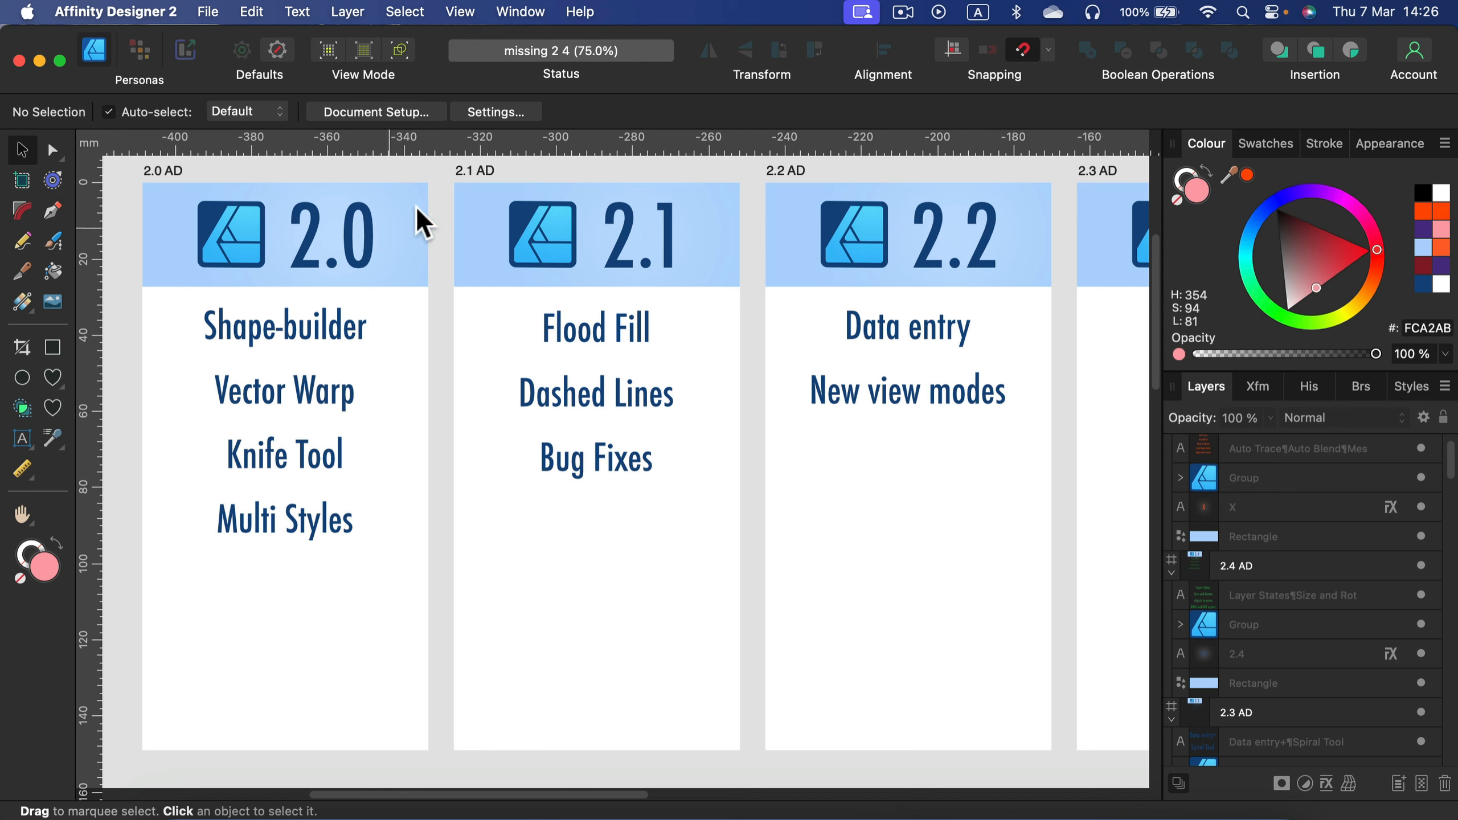
mouse_move(670, 241)
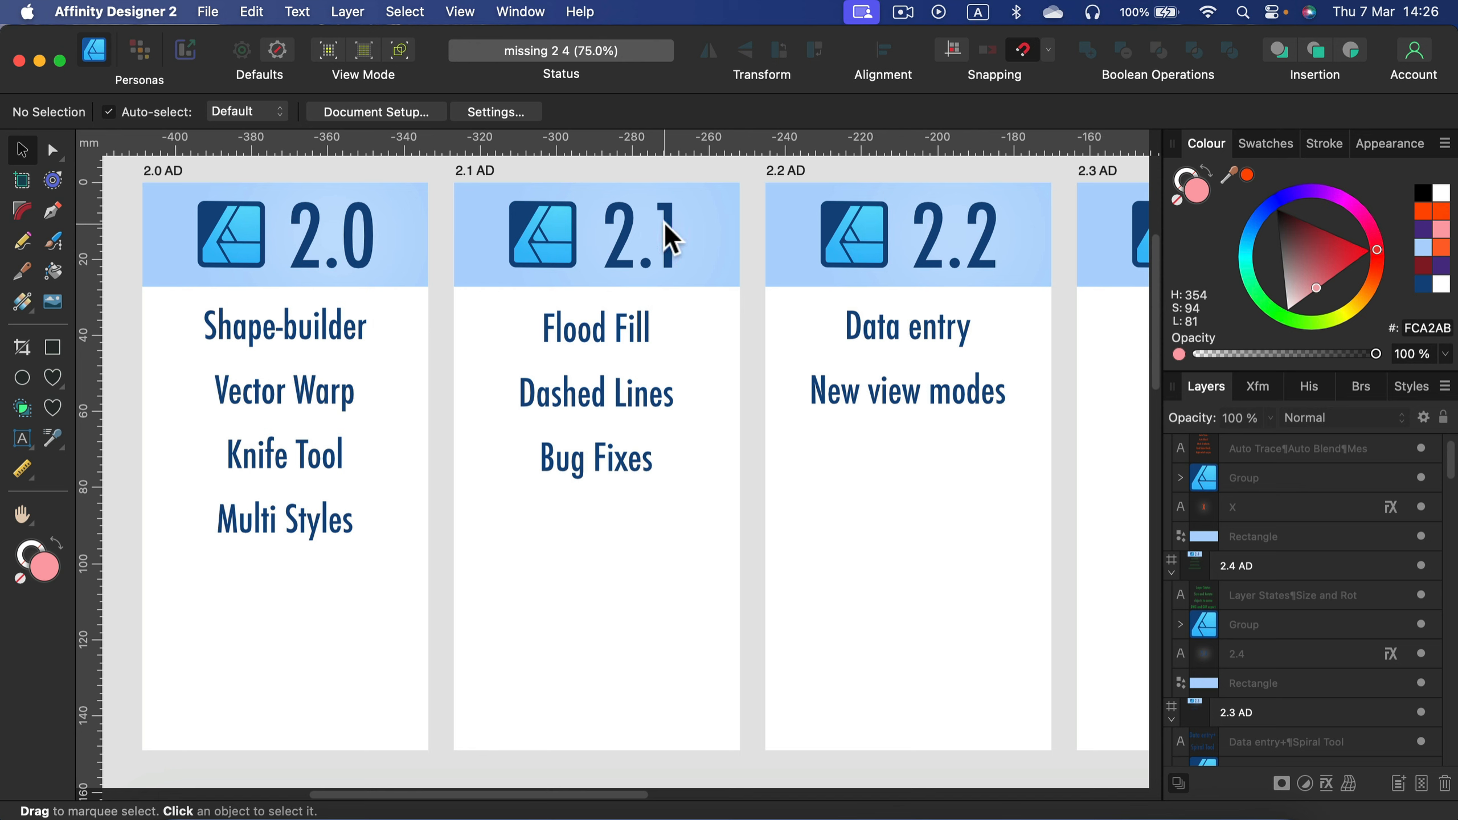
mouse_move(549, 377)
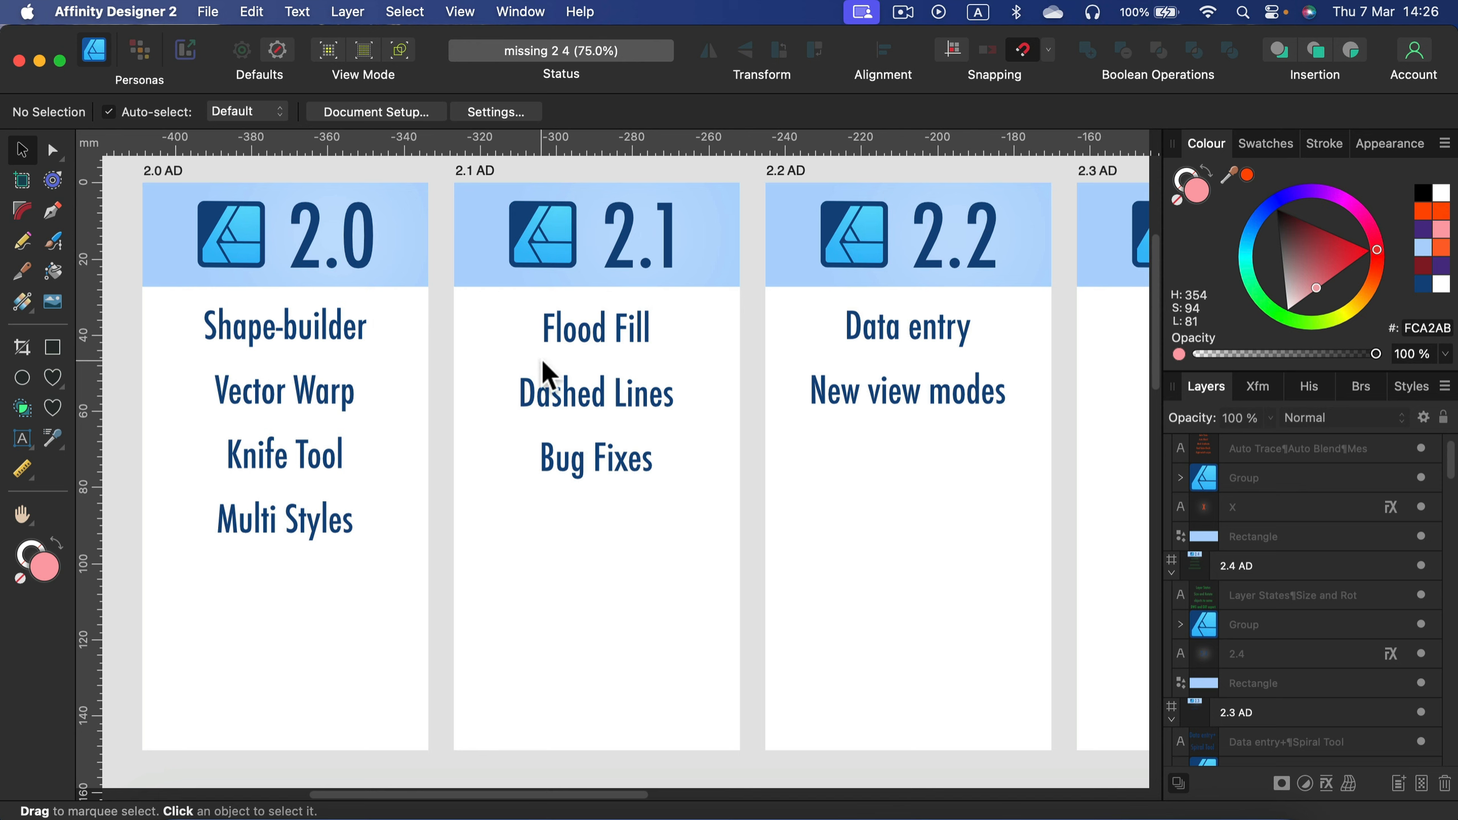
mouse_move(581, 352)
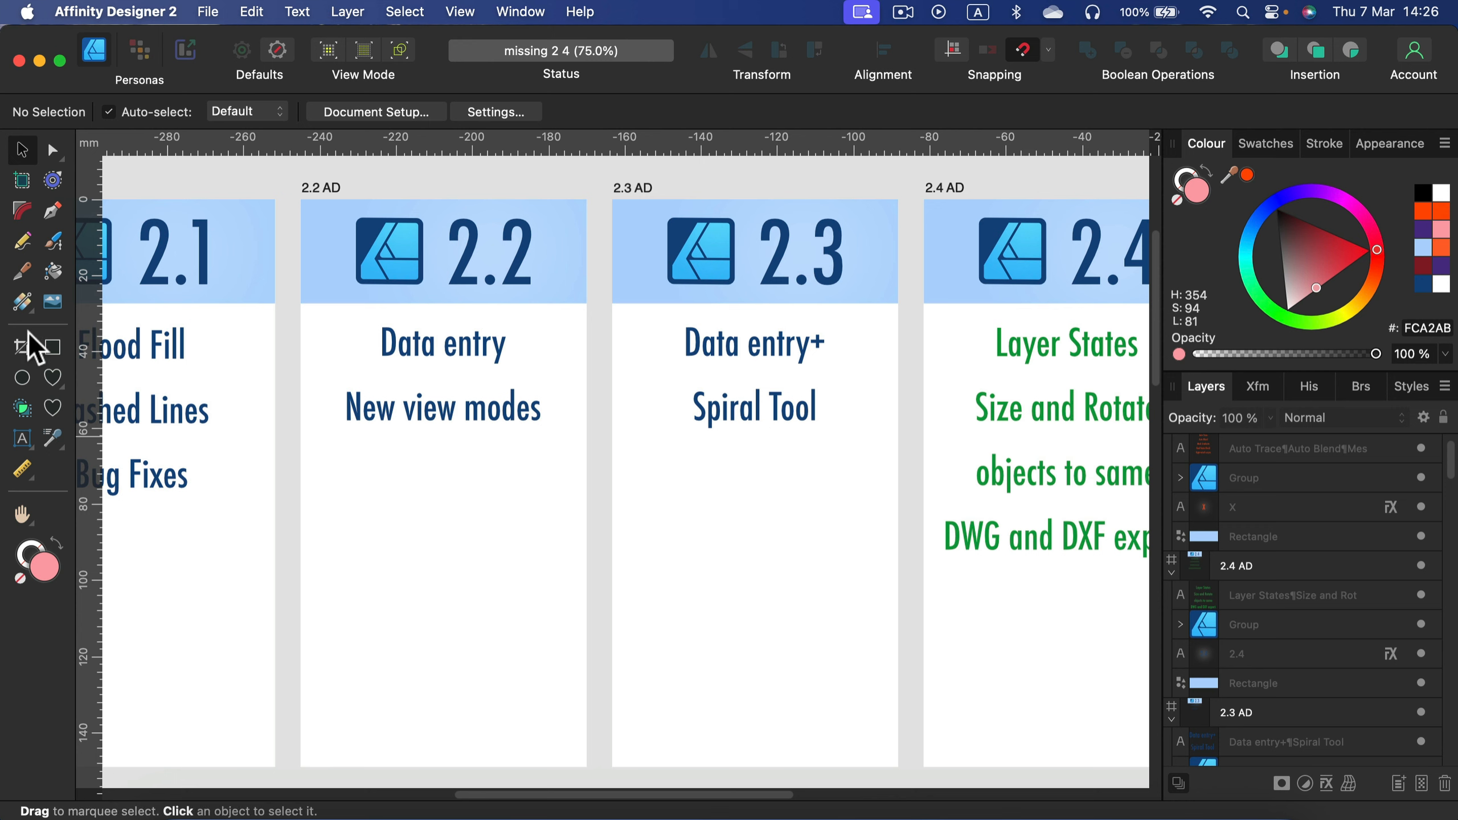
left_click_drag(362, 490, 483, 588)
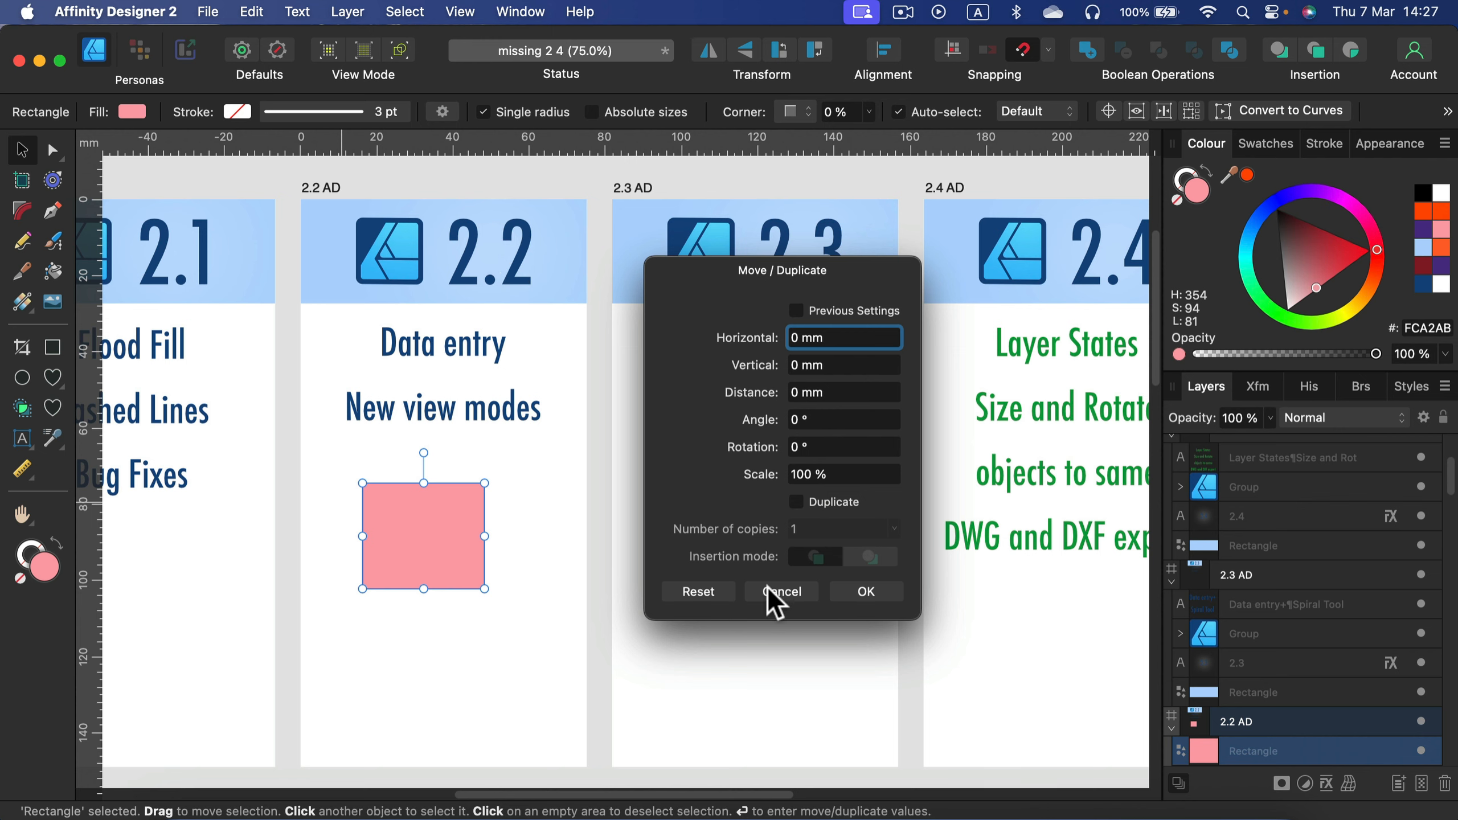
left_click(781, 592)
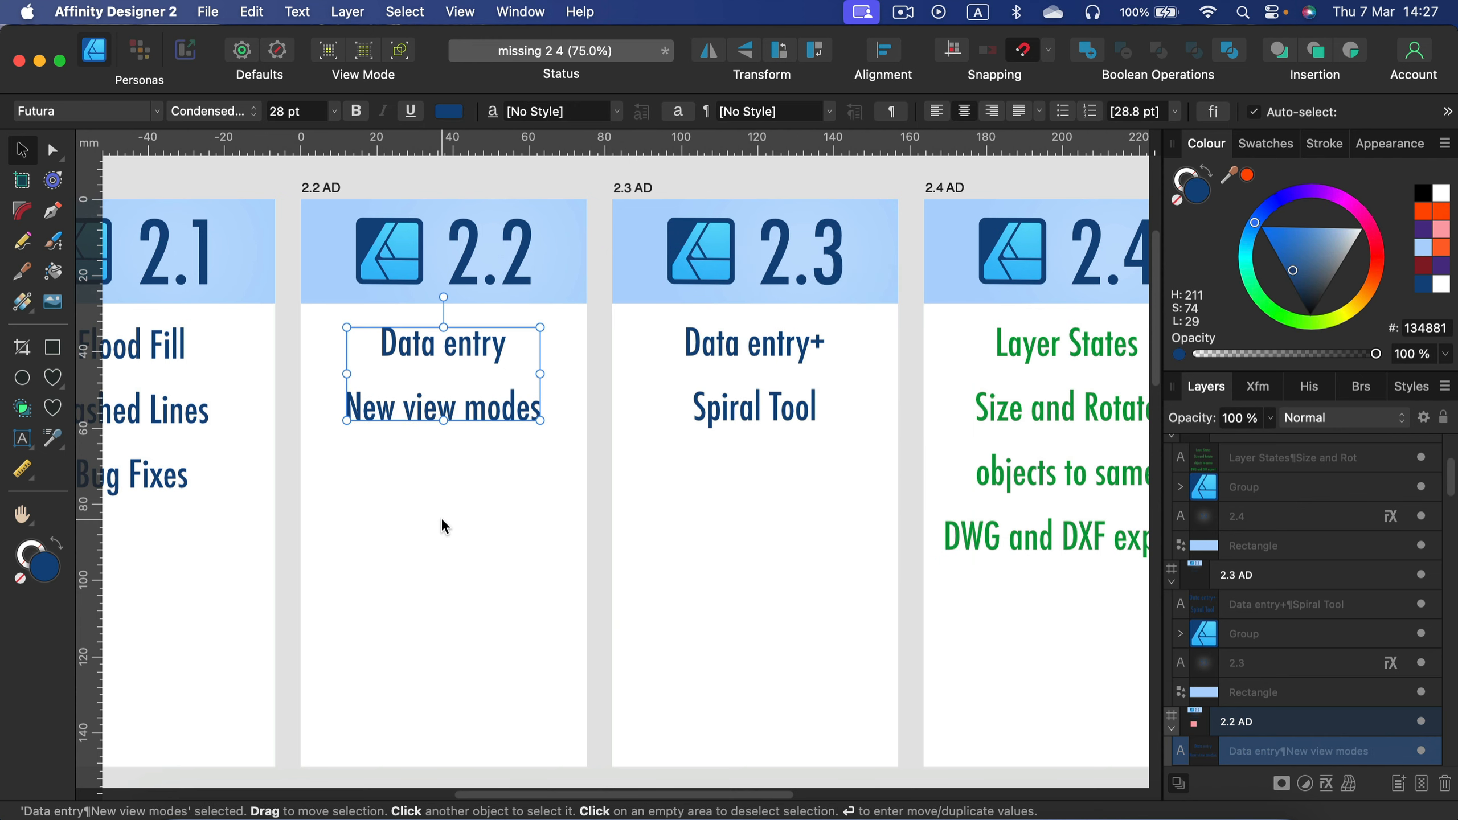
mouse_move(852, 276)
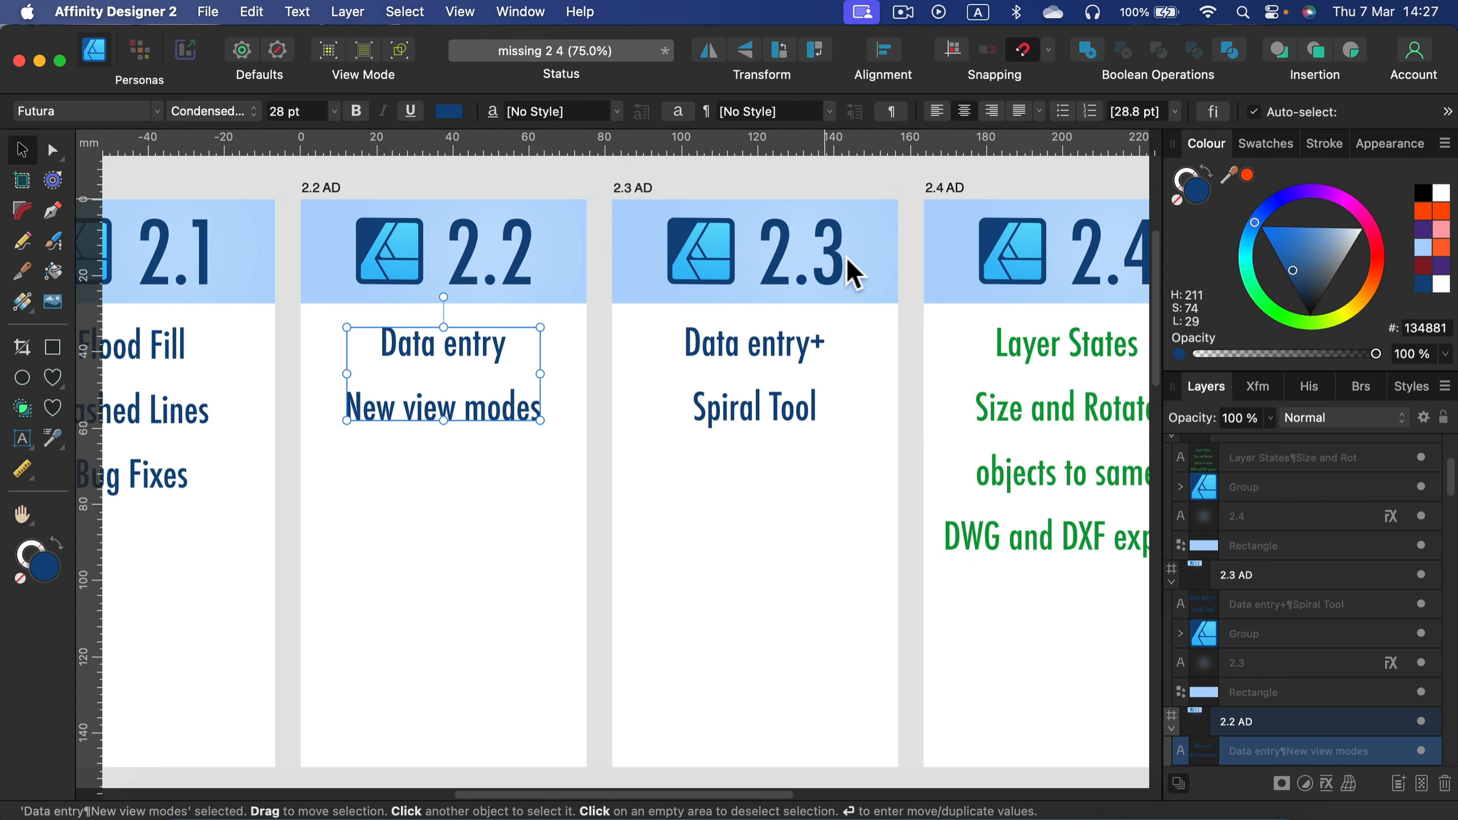
mouse_move(724, 430)
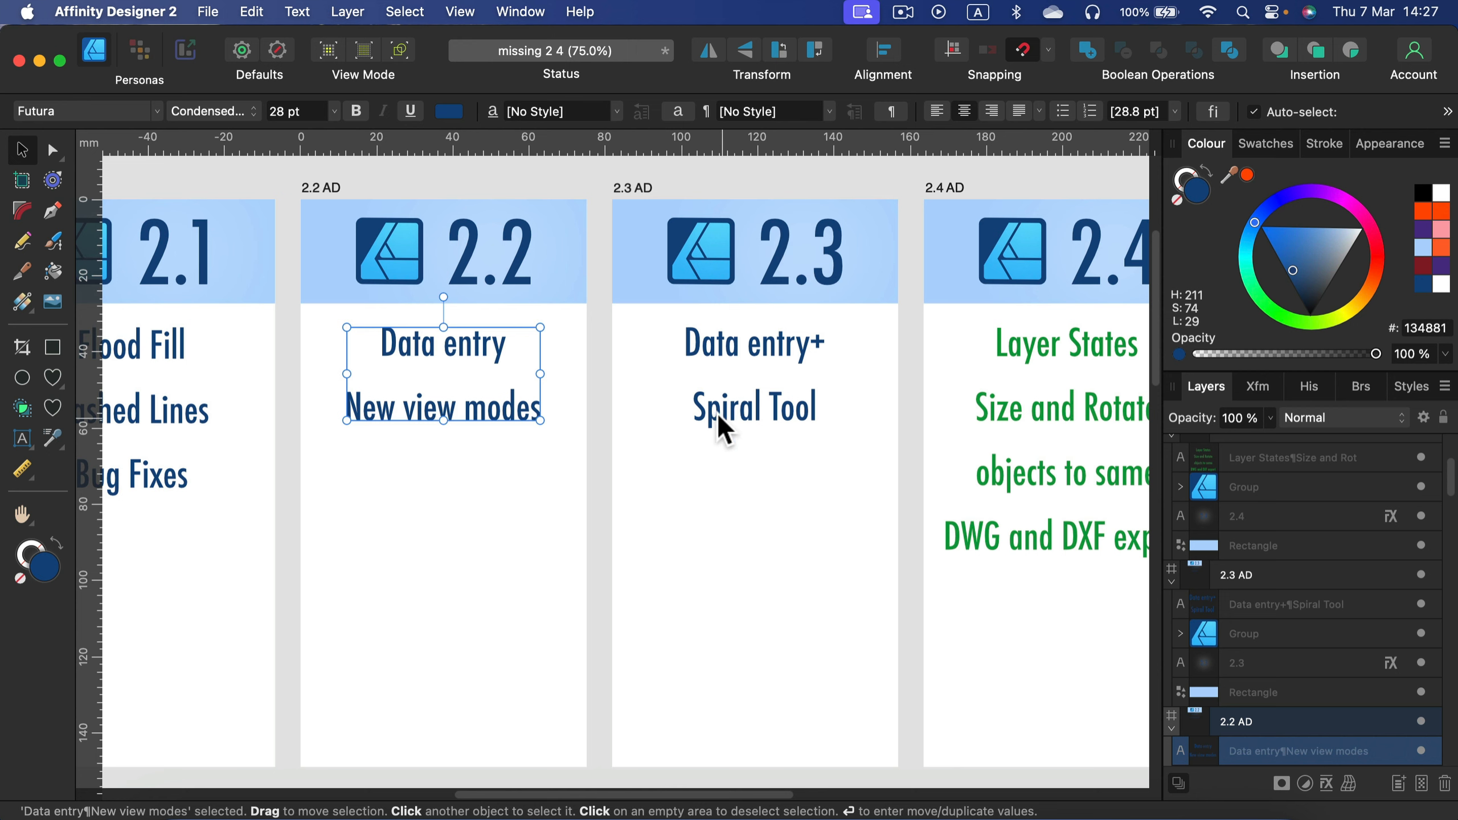
mouse_move(711, 422)
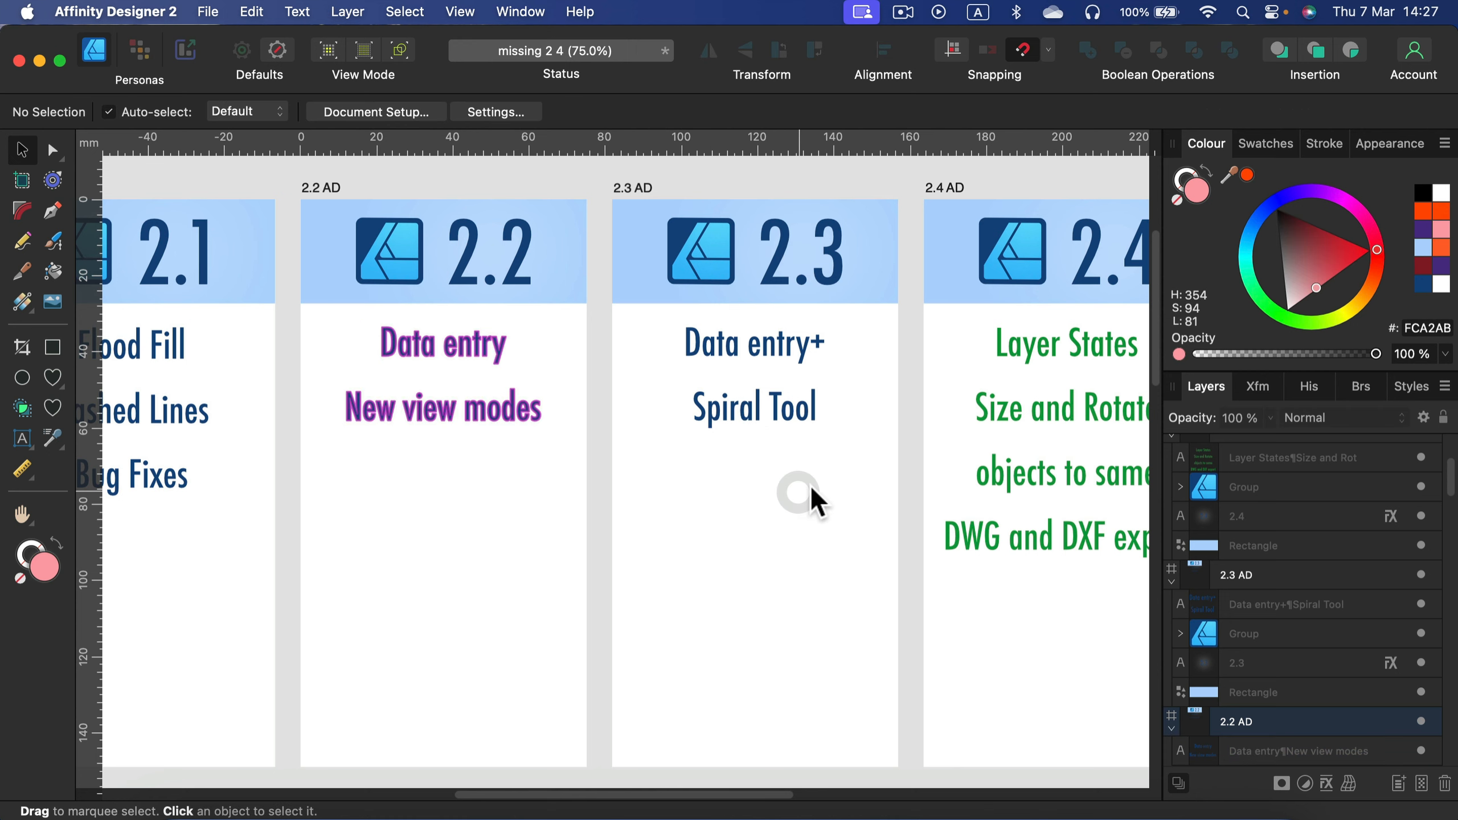
Step: Pan right so the Missing AD artboard (Auto Trace, Auto Blend, Mesh Gradients) appears beside 2.4 AD
scroll("right", 3)
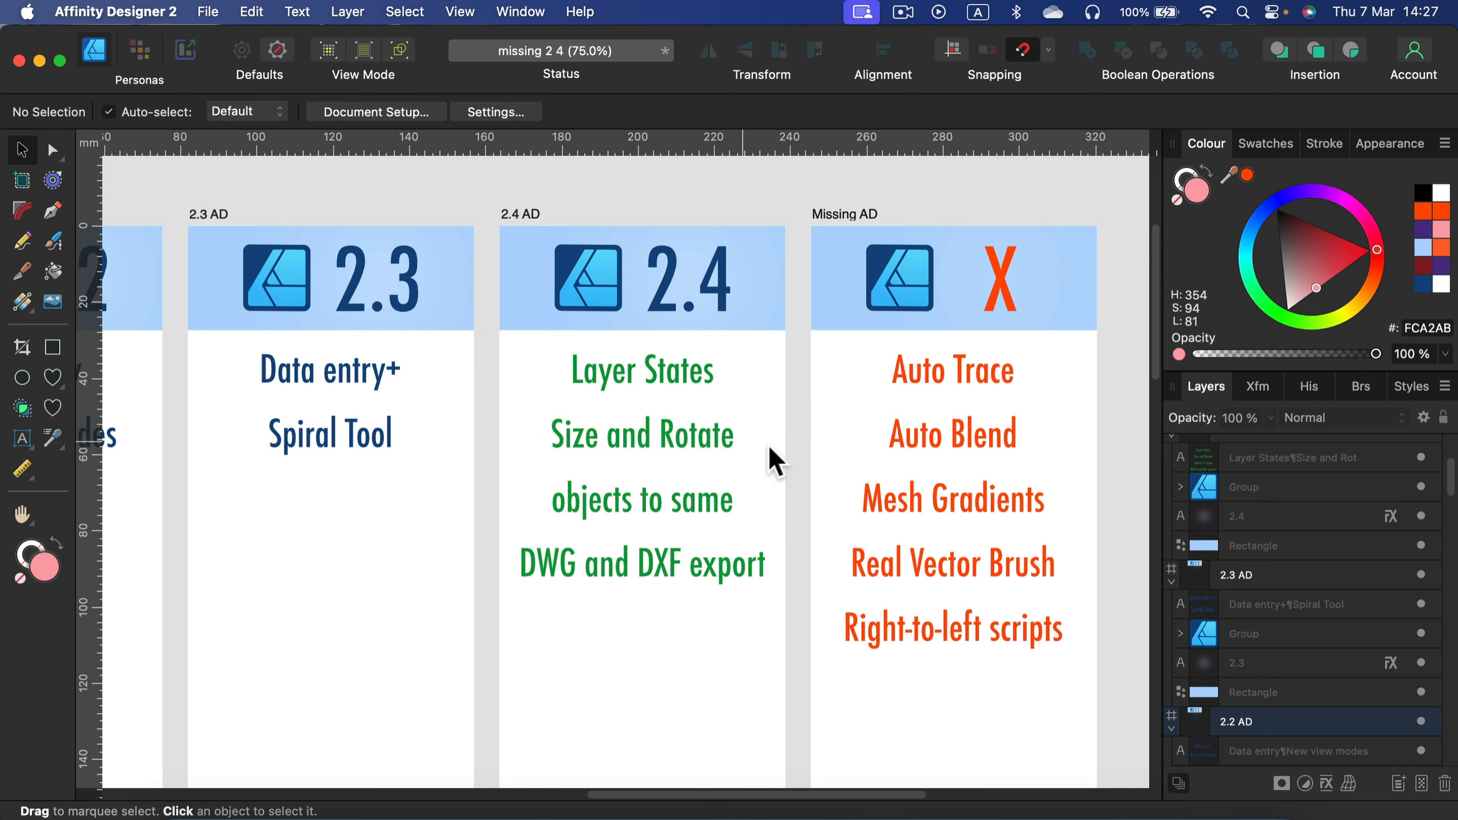
mouse_move(735, 460)
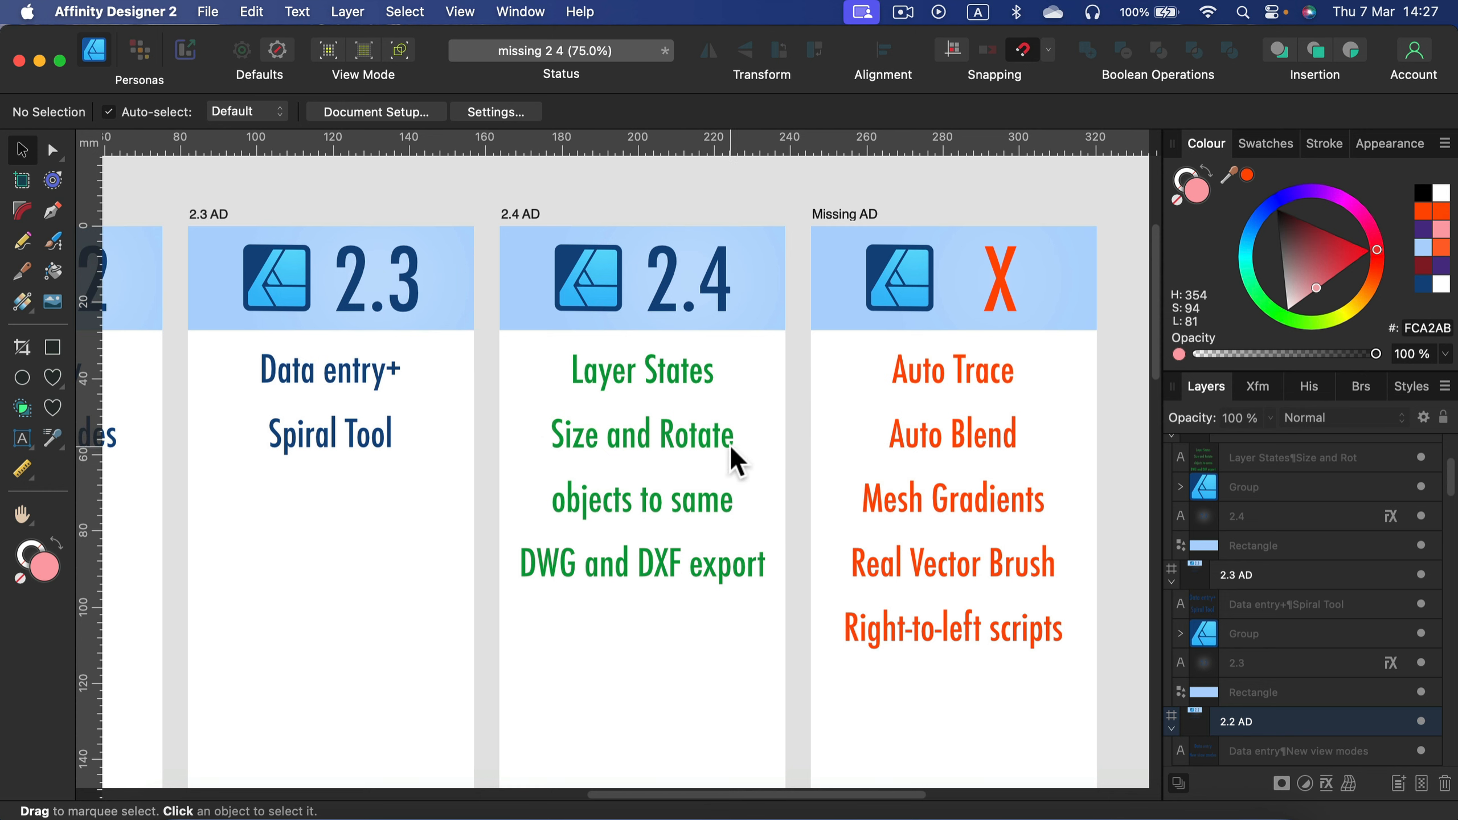
mouse_move(696, 586)
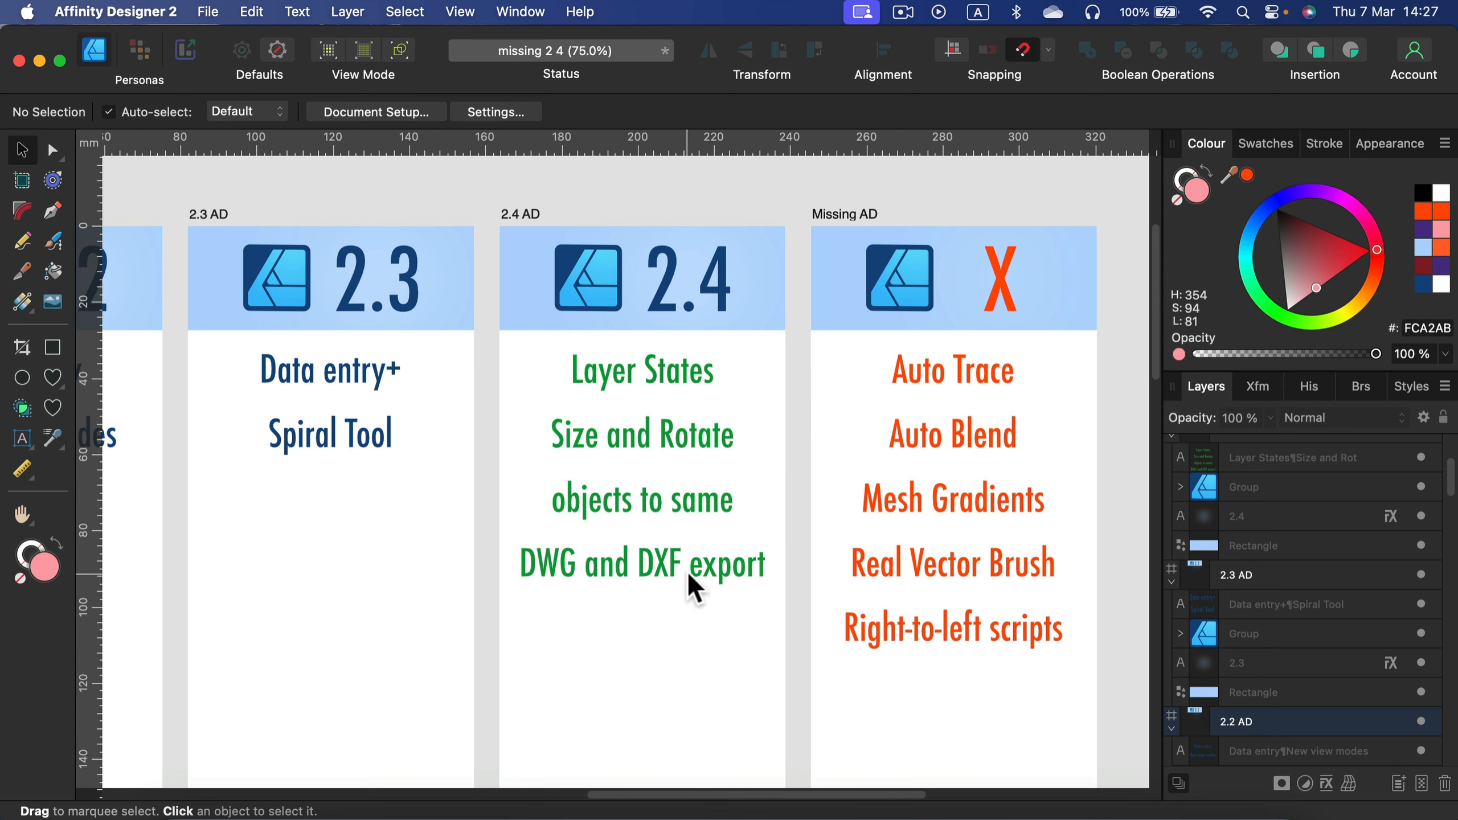
mouse_move(637, 586)
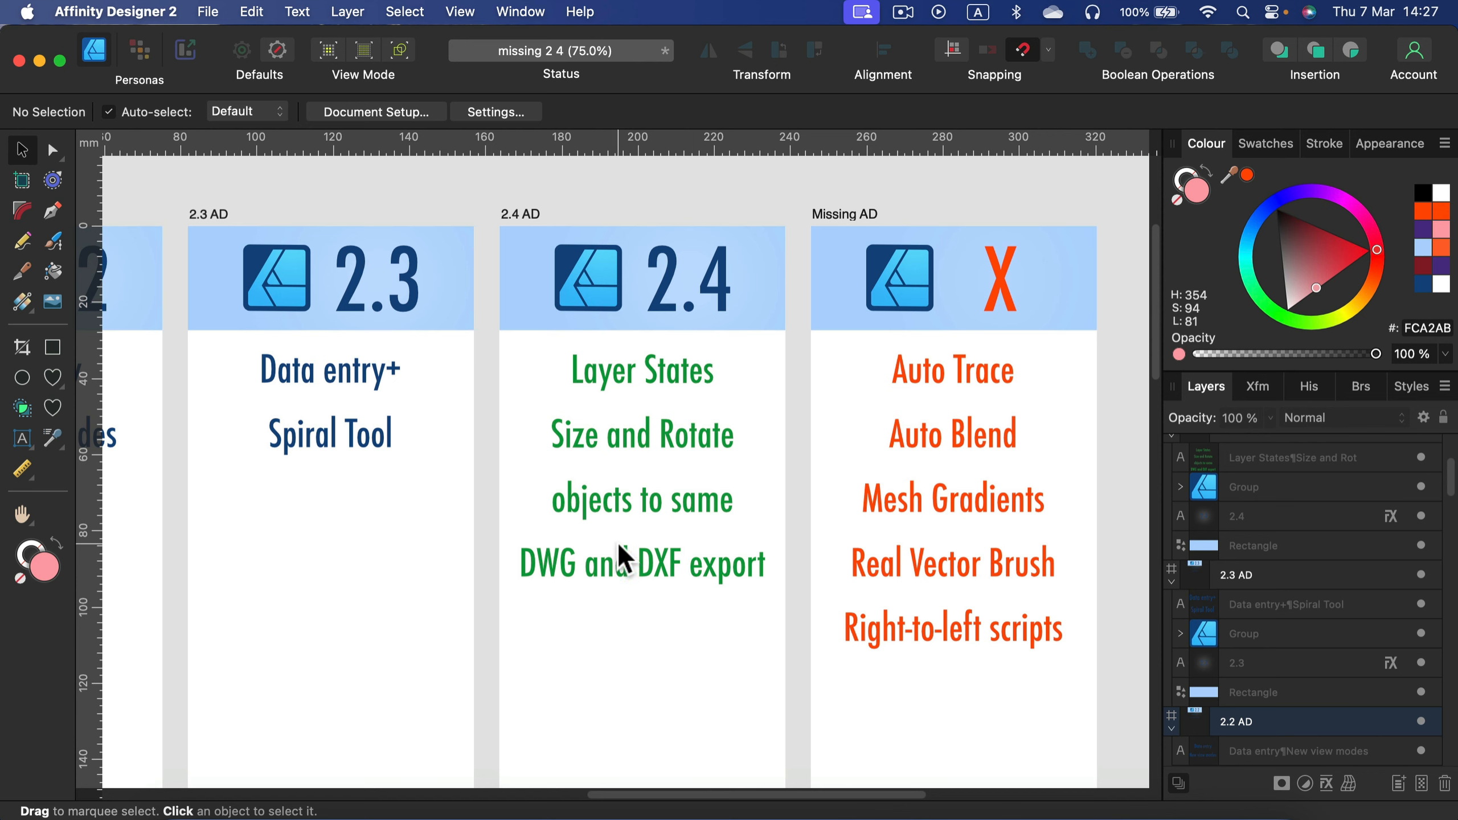
mouse_move(619, 558)
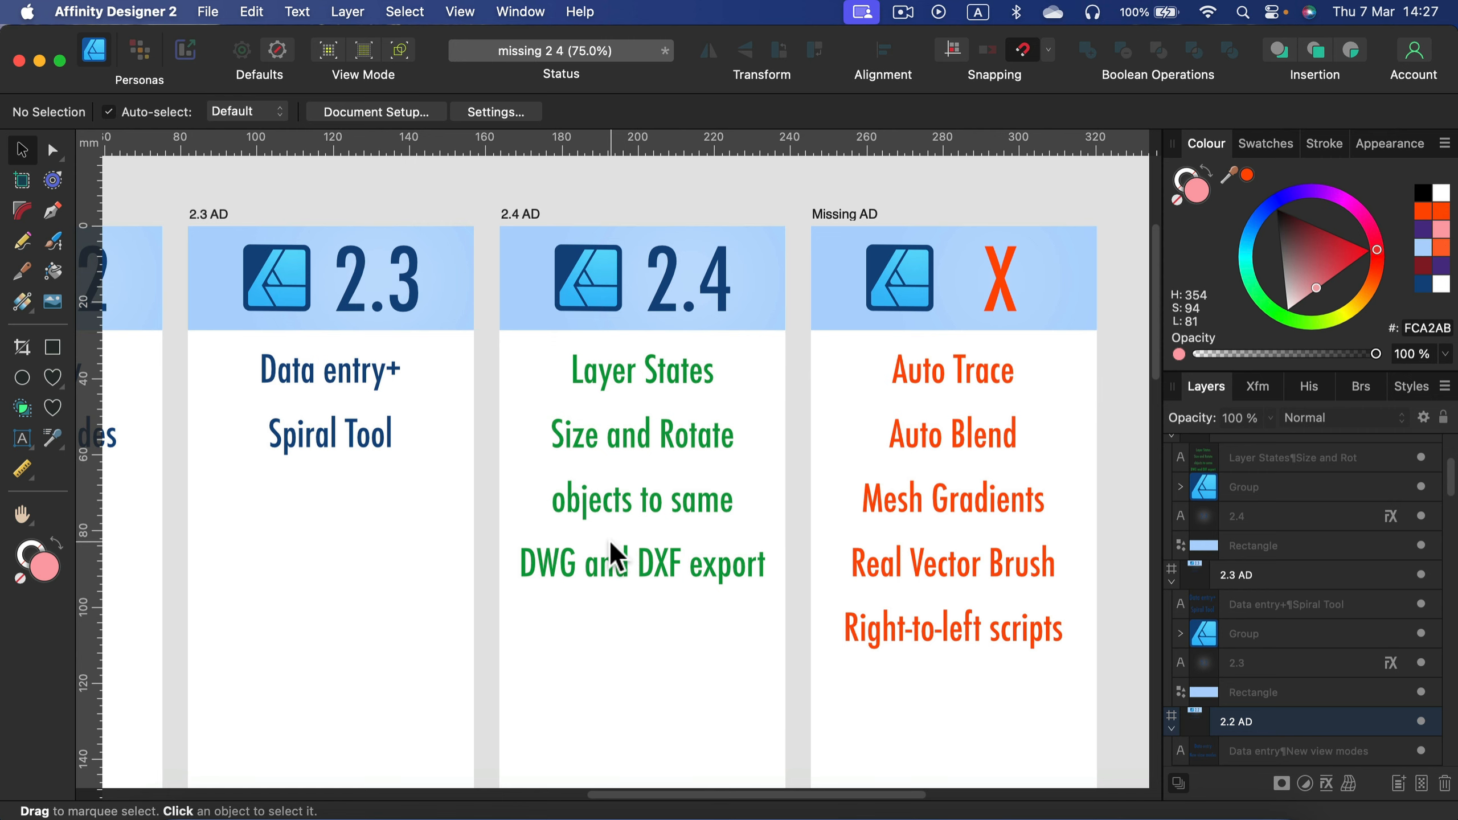
mouse_move(611, 661)
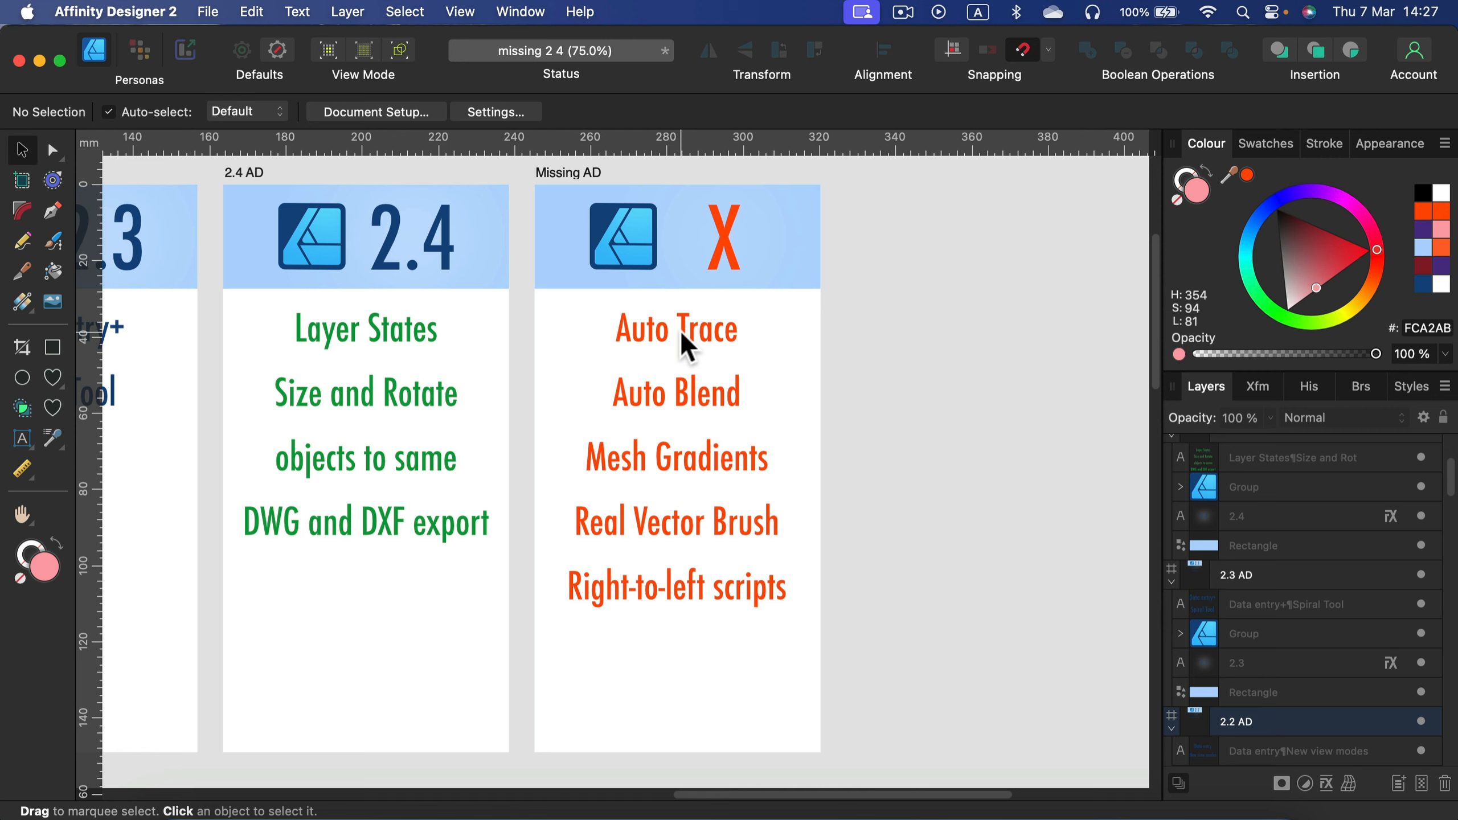
mouse_move(393, 261)
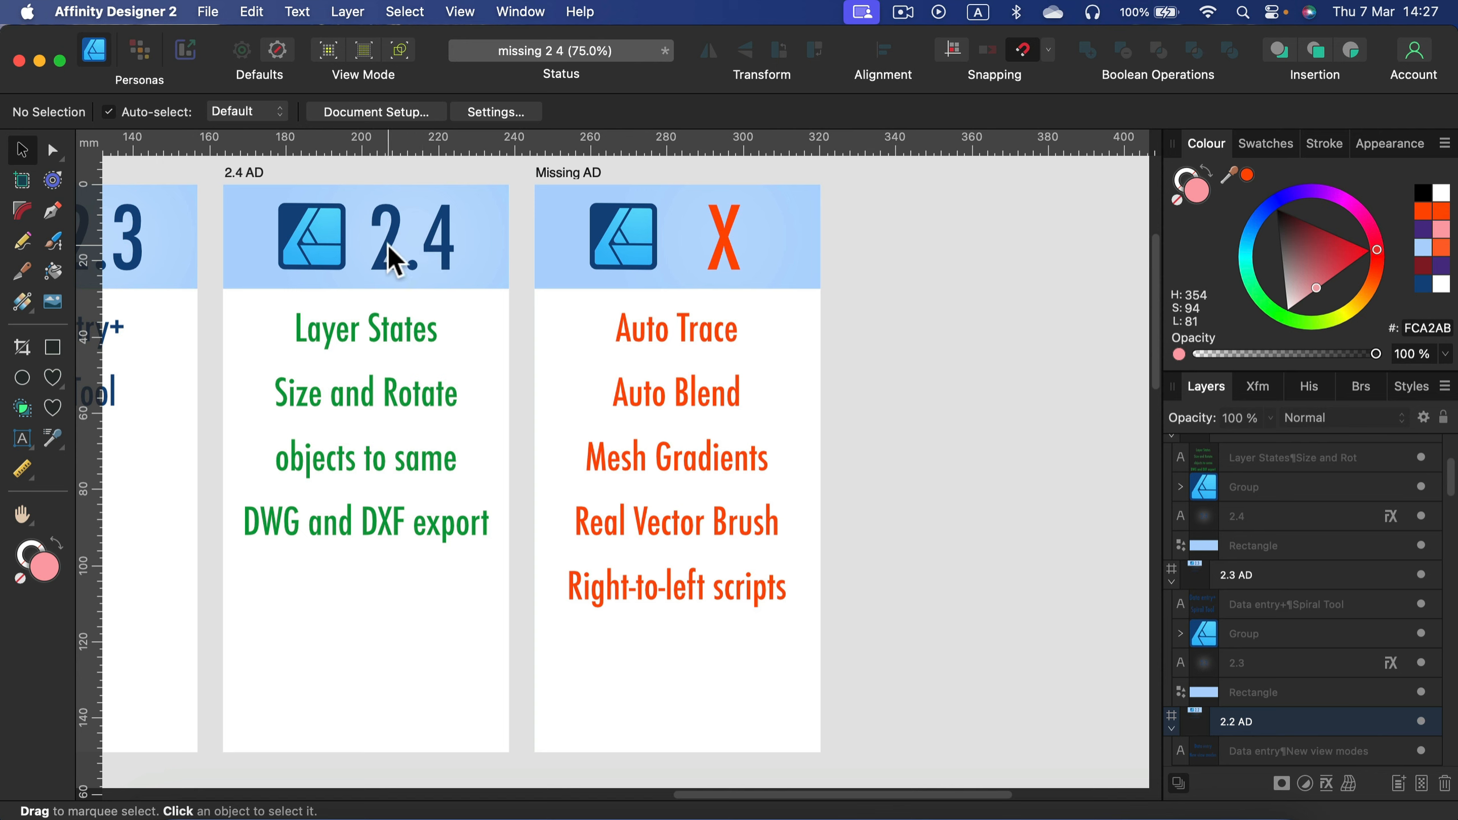
mouse_move(430, 244)
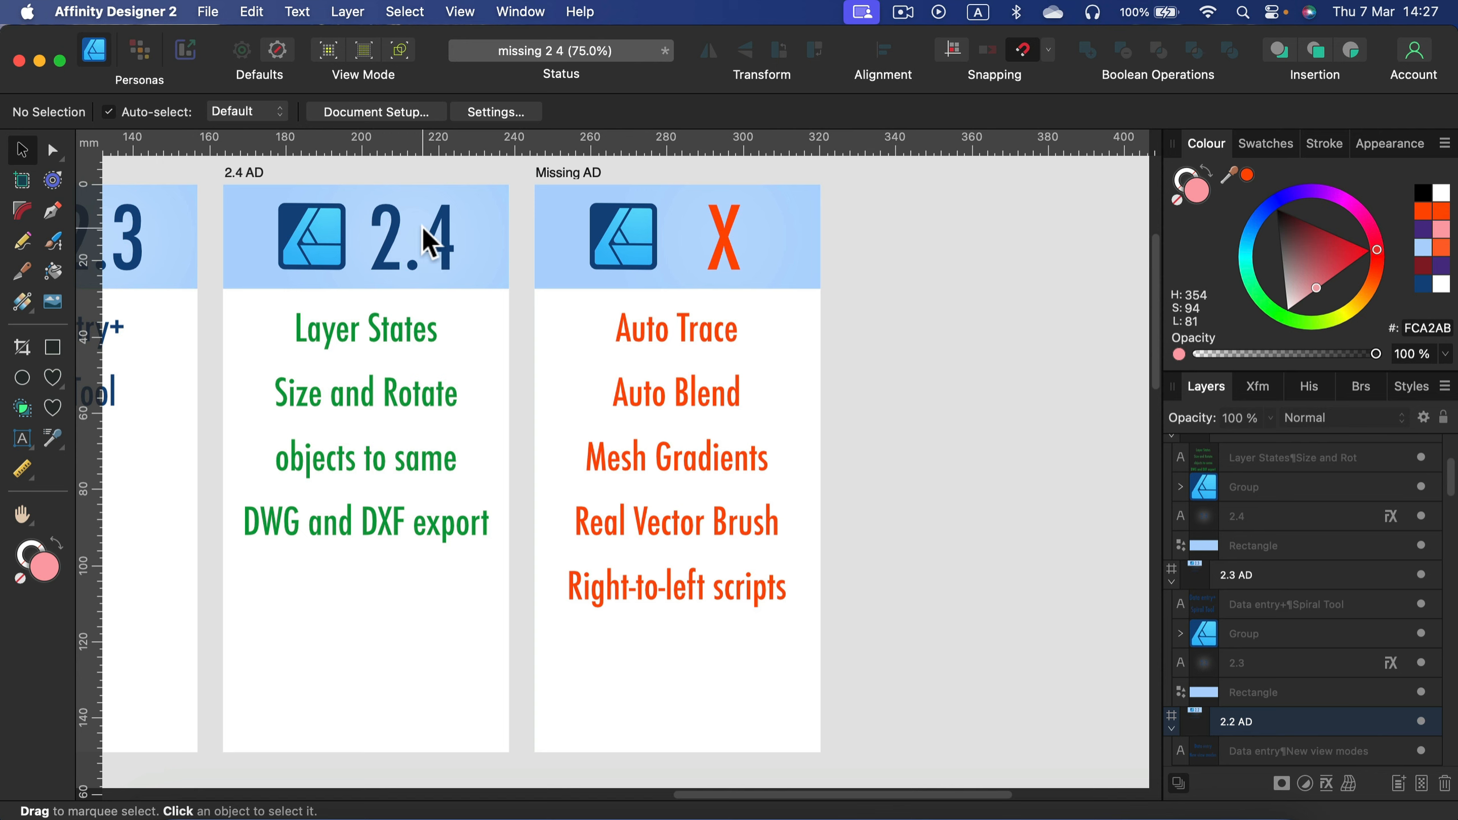
mouse_move(397, 270)
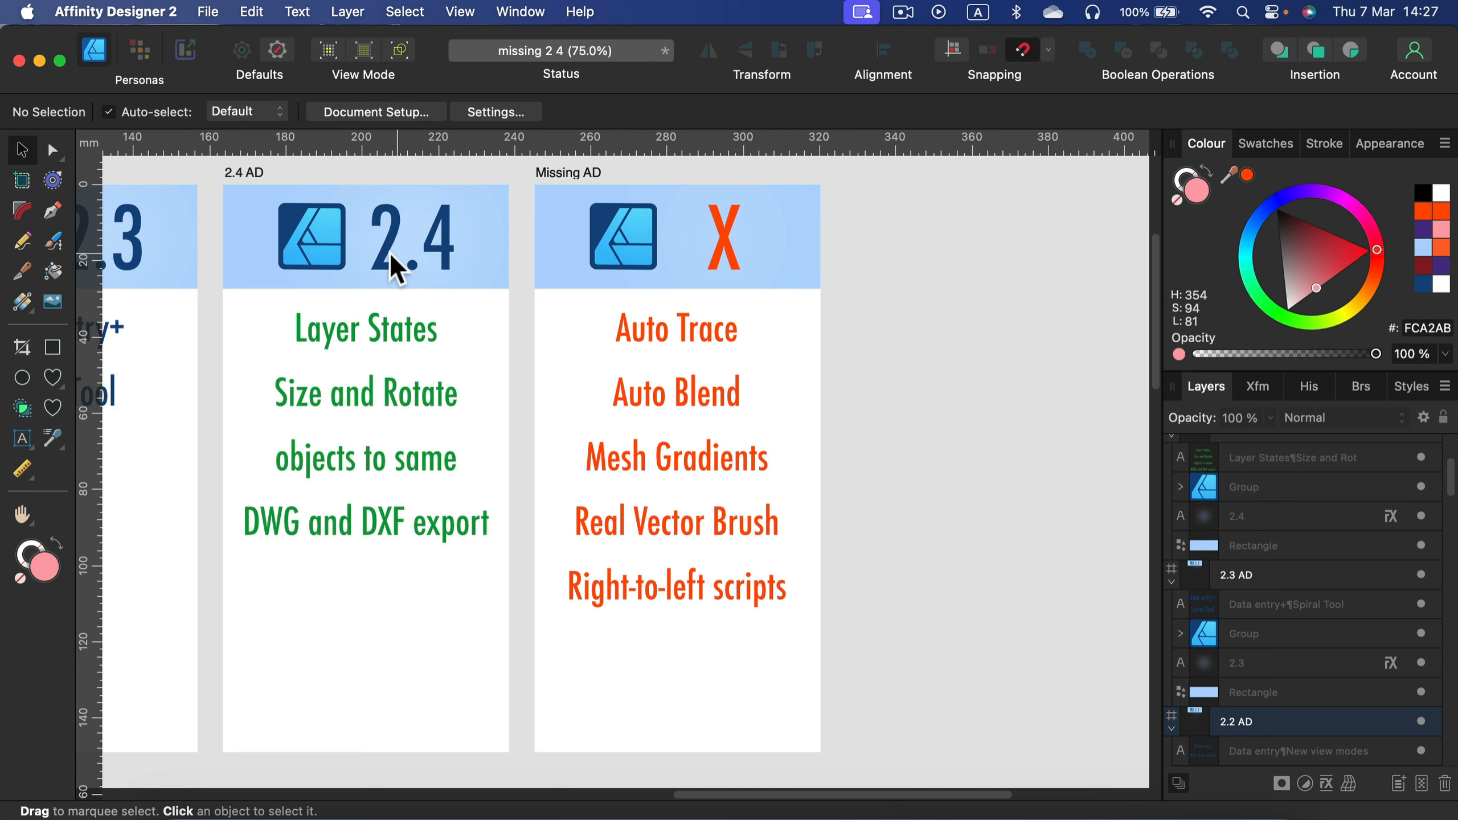
mouse_move(621, 246)
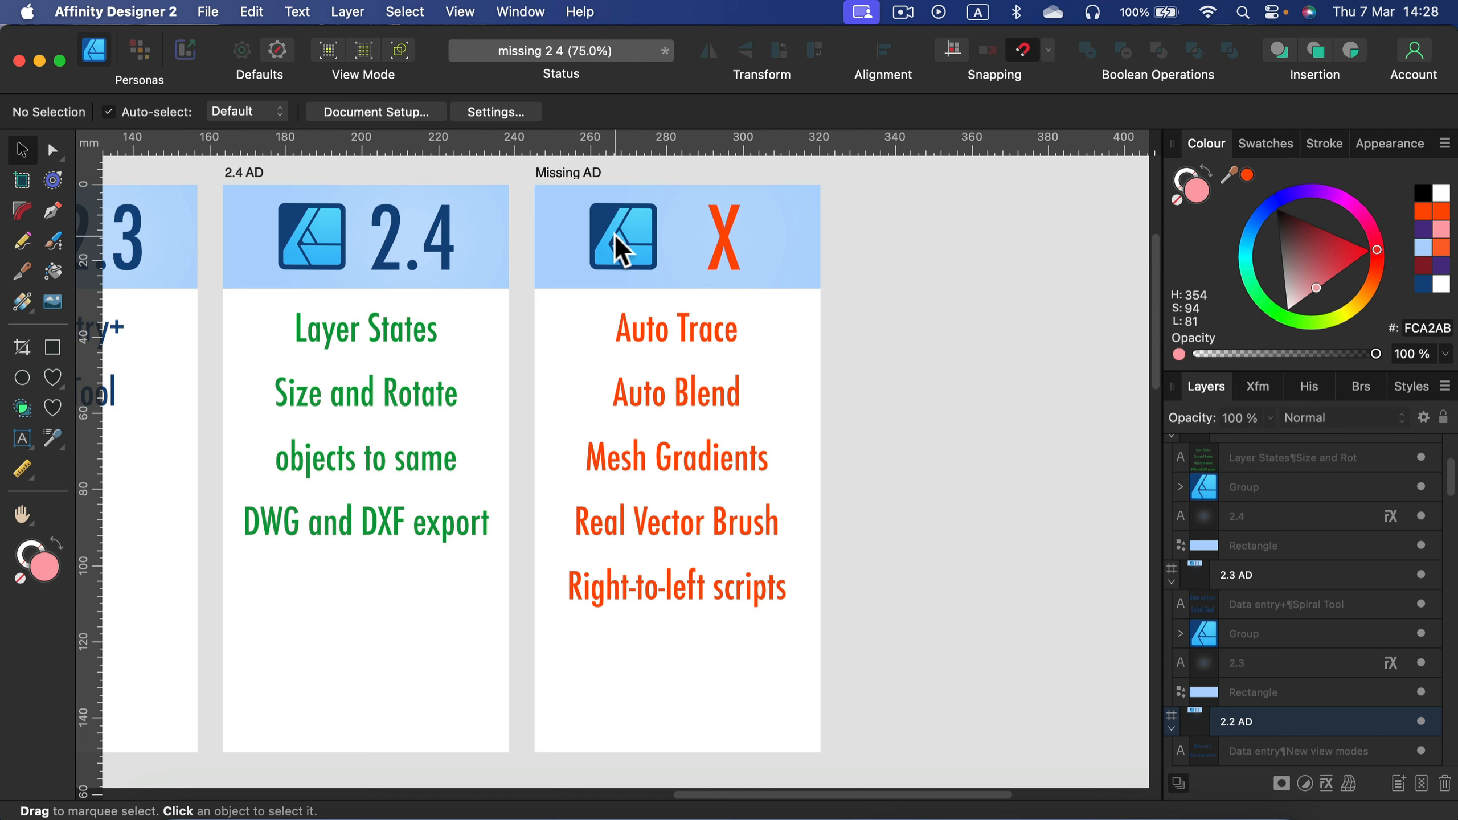
mouse_move(601, 331)
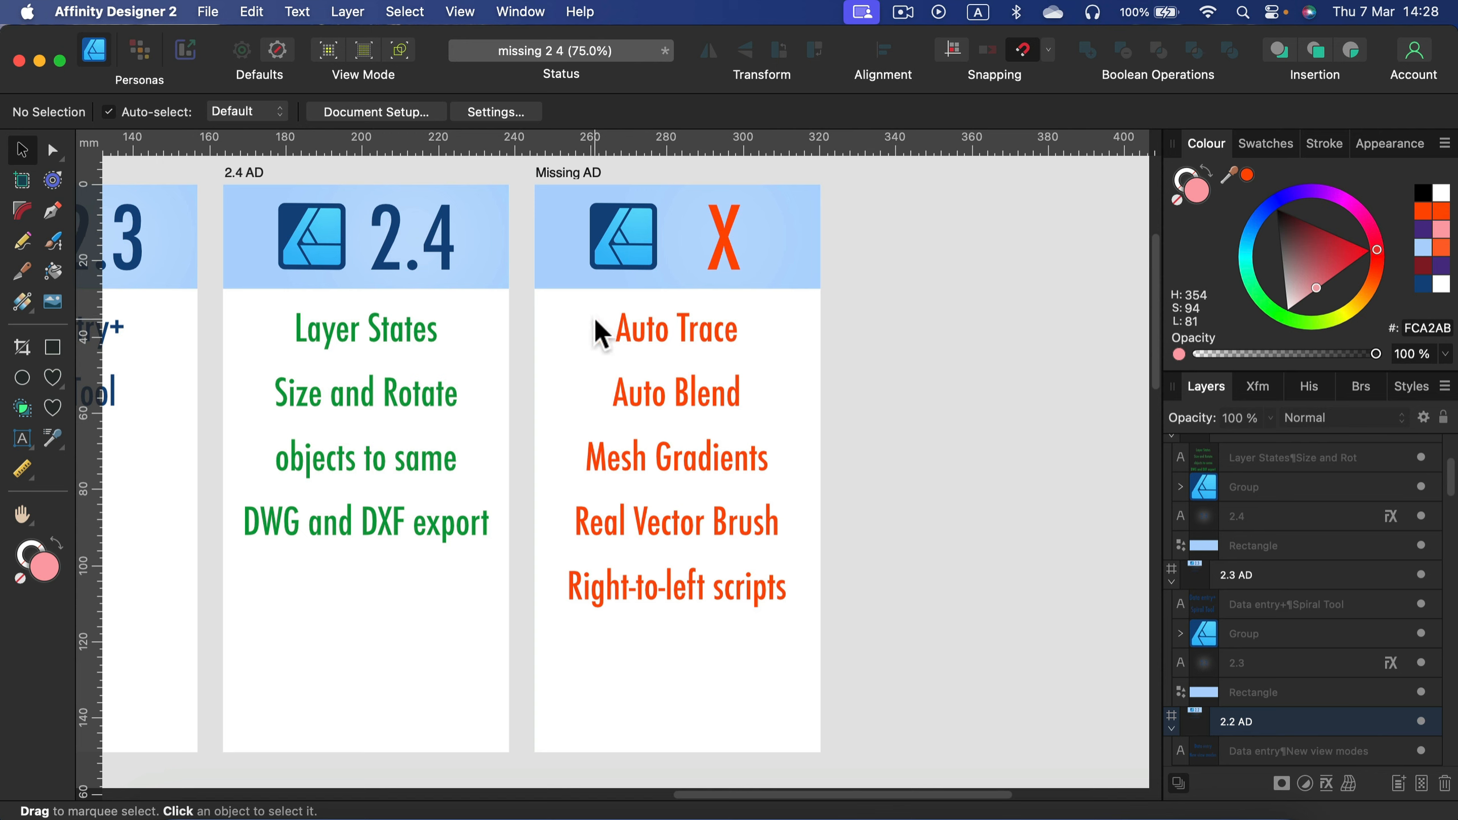
mouse_move(730, 339)
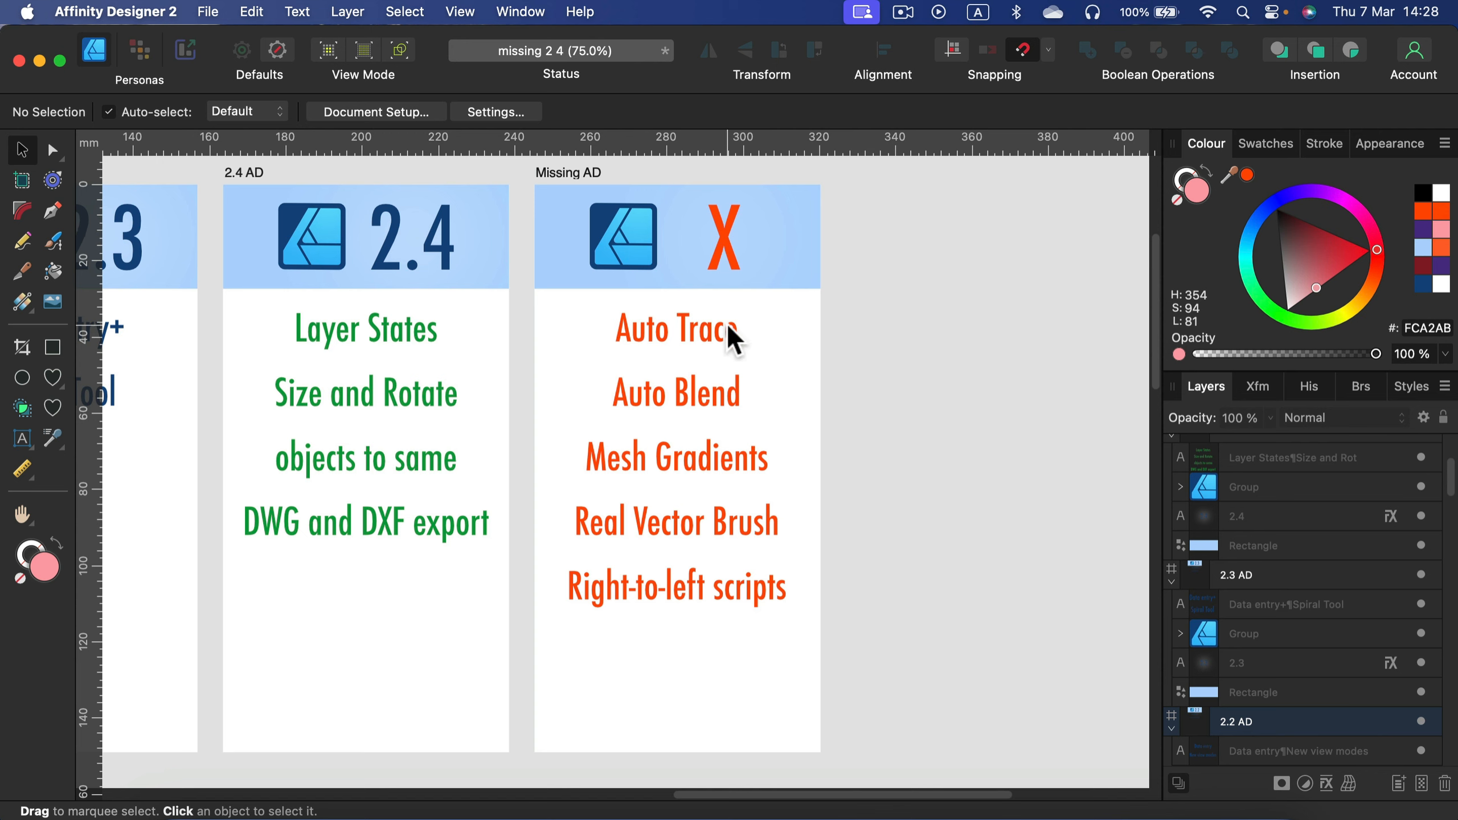
mouse_move(710, 402)
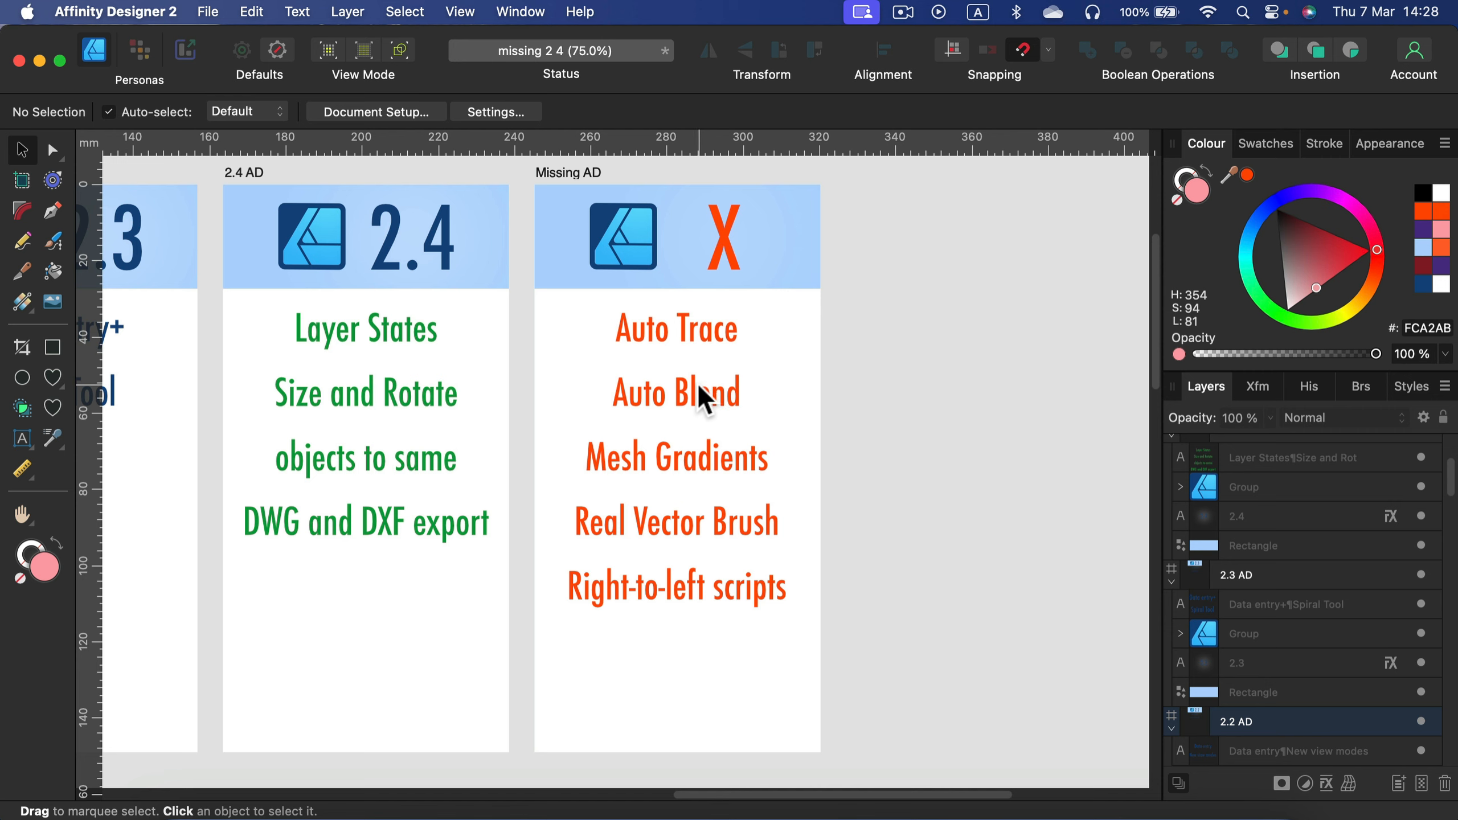
mouse_move(732, 475)
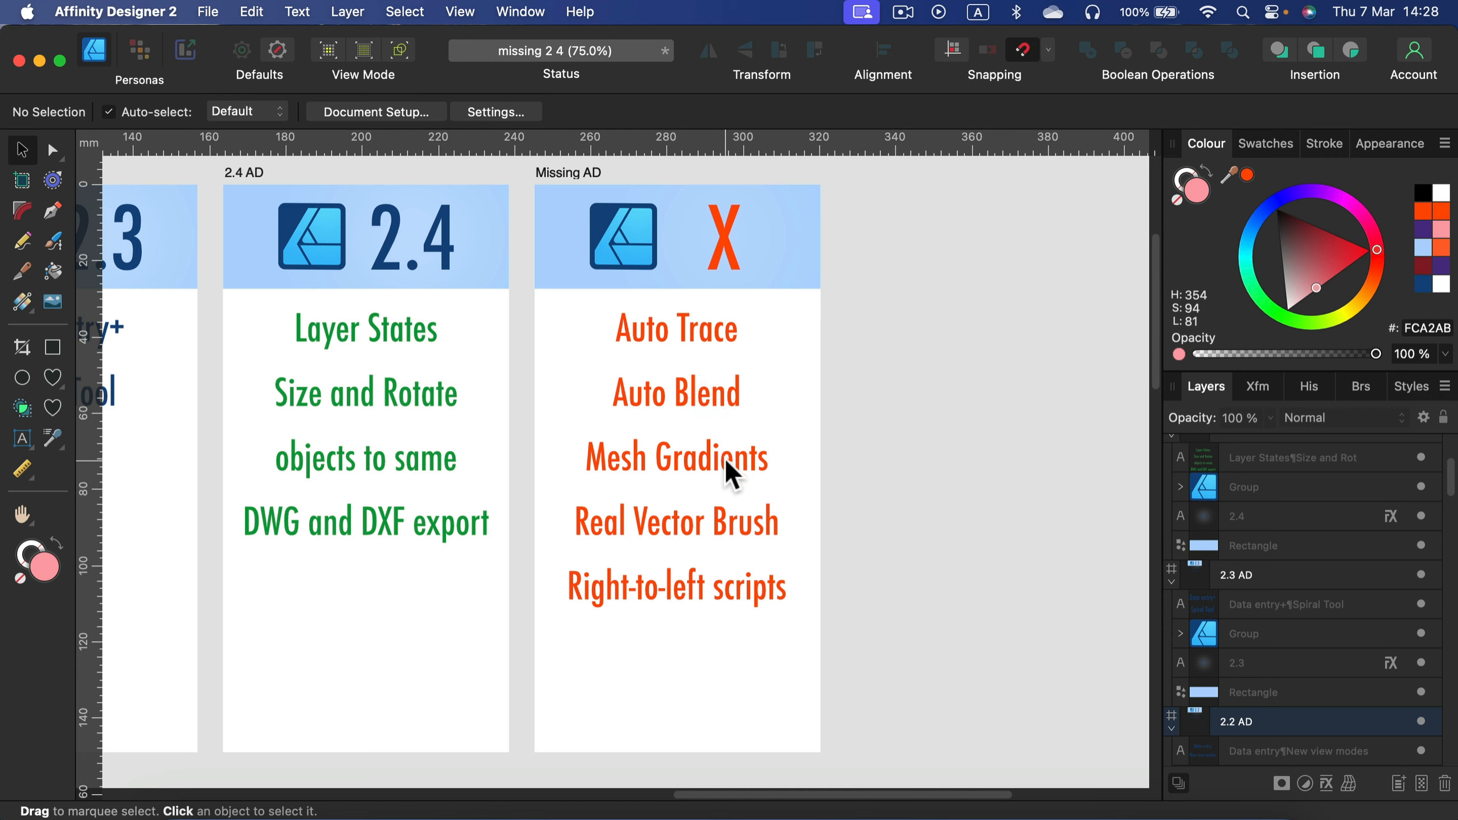
mouse_move(761, 542)
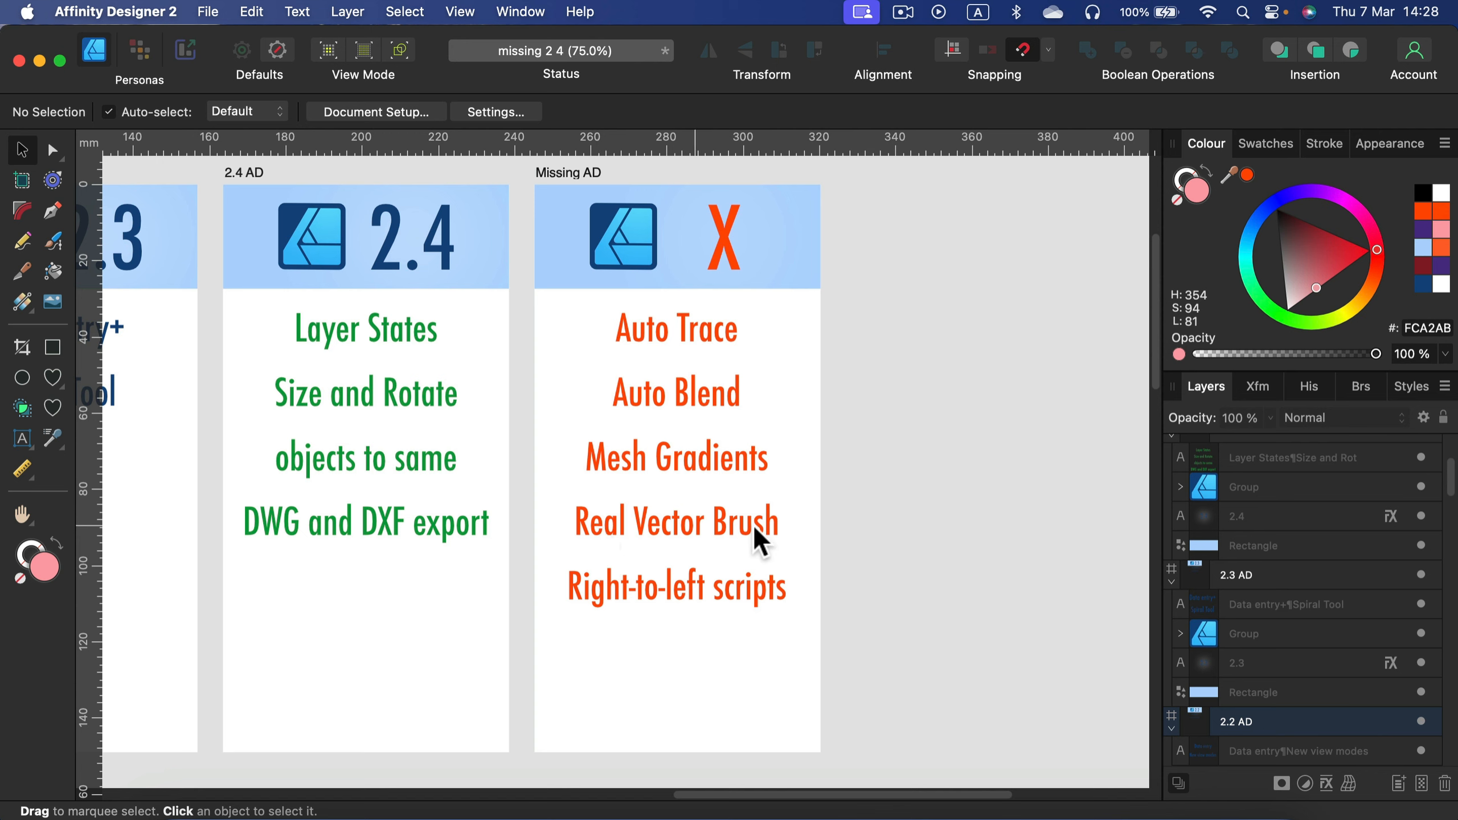
mouse_move(637, 539)
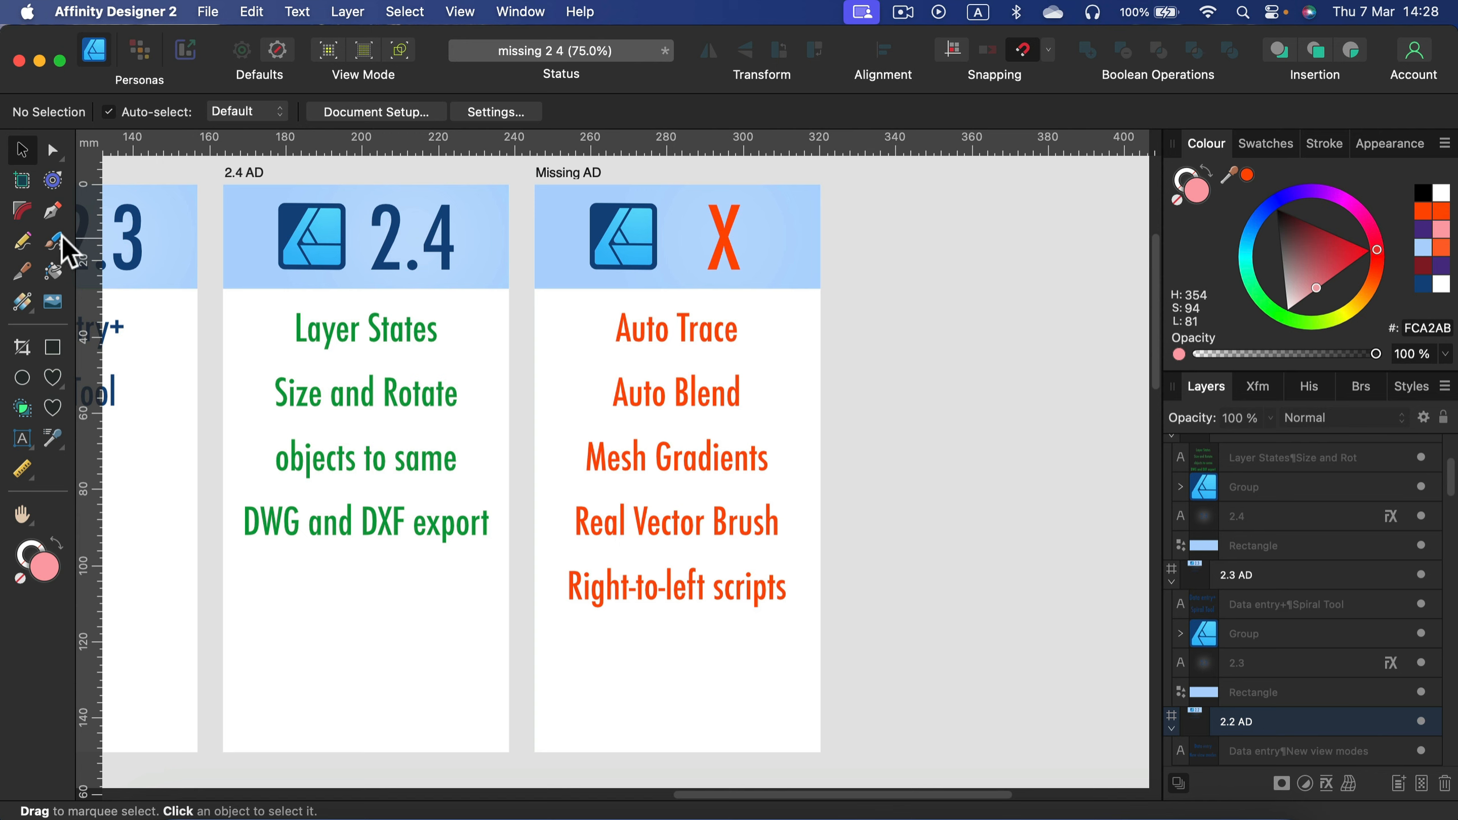
mouse_move(56, 241)
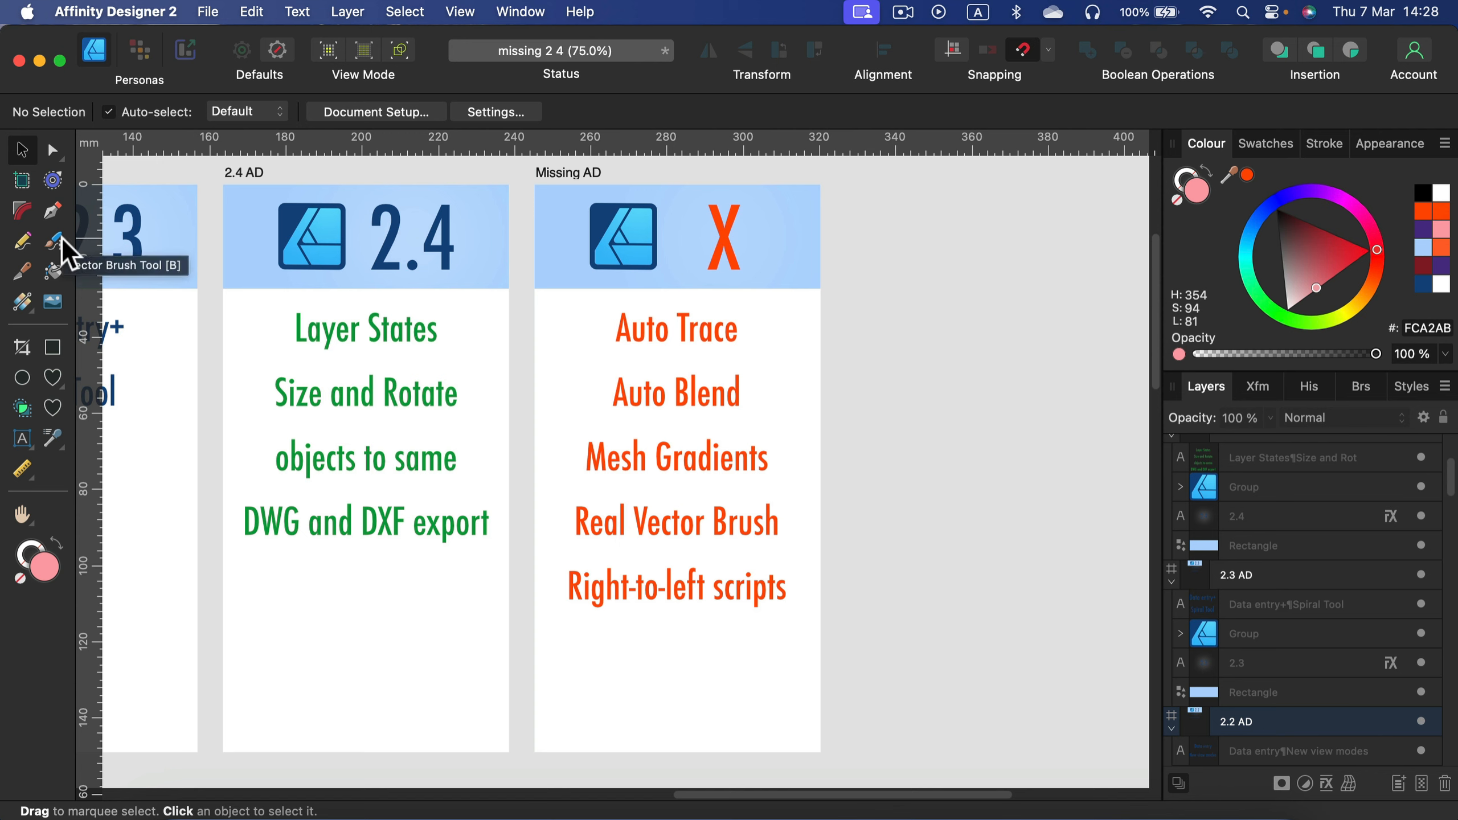
left_click(53, 241)
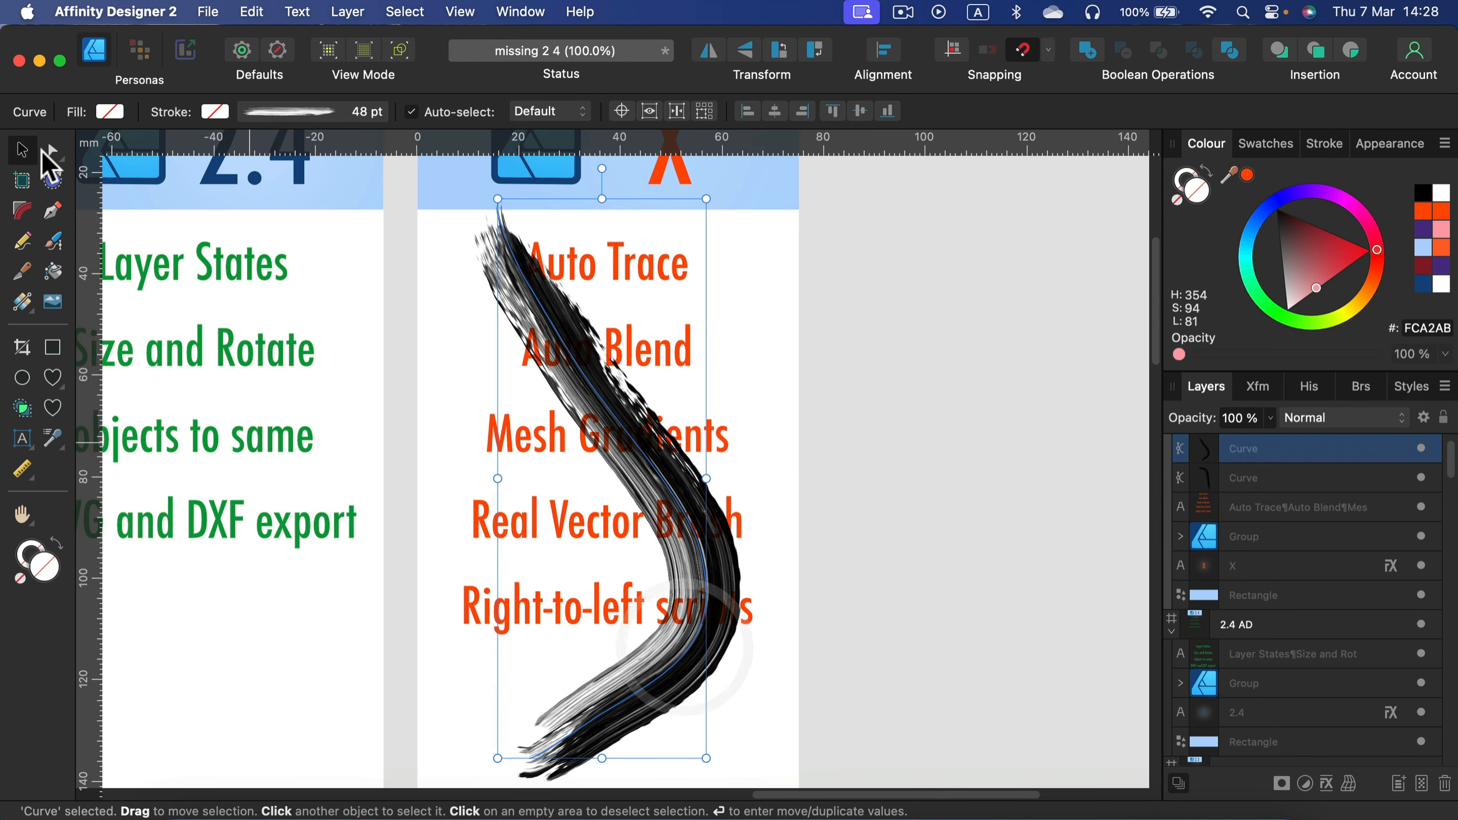
left_click(20, 150)
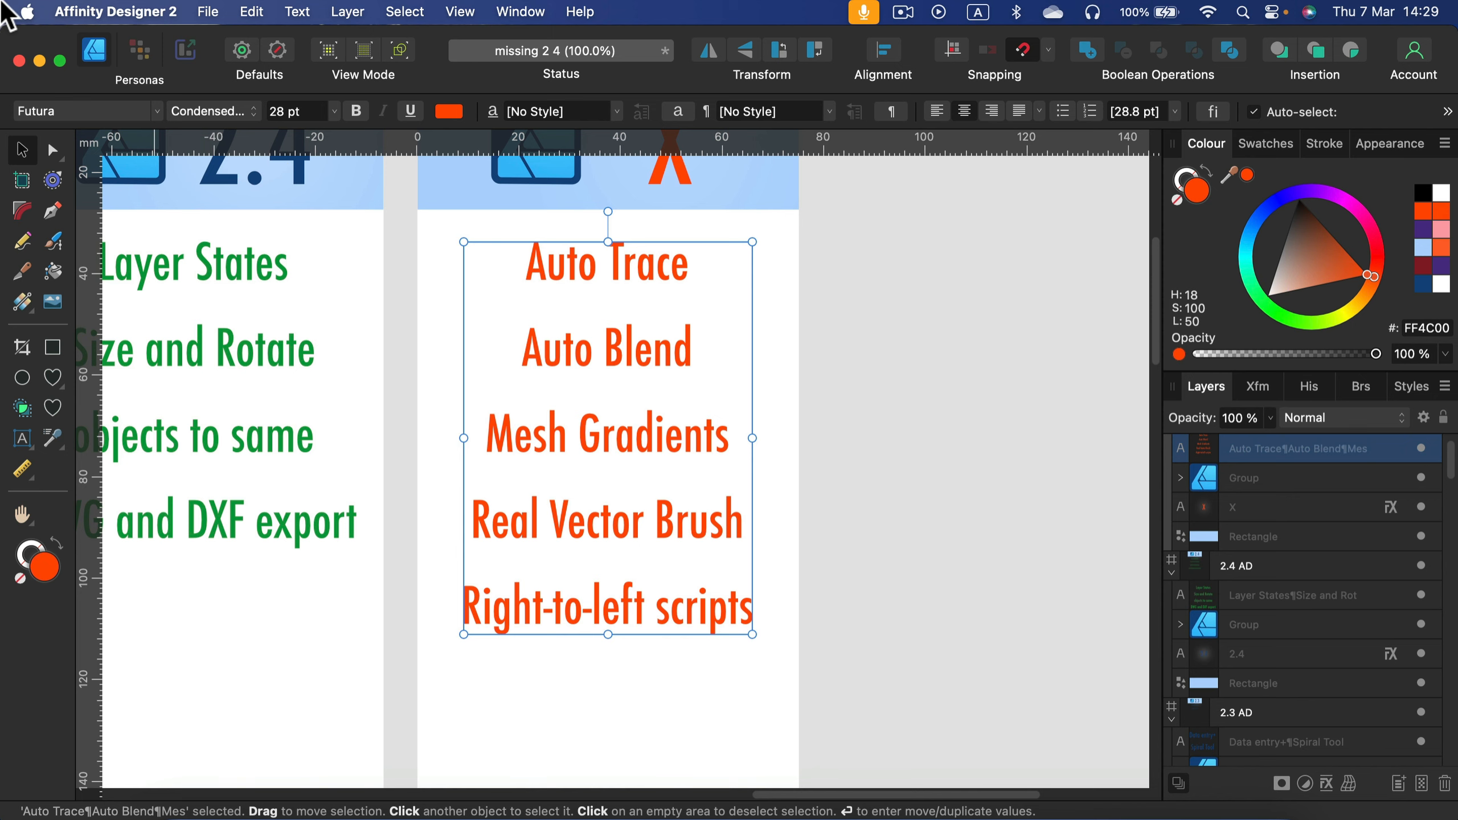
Step: Pan across the AP artboards to 2.4 AP and Missing AP (Ai select, BG remove, Batch Edits)
left_click(362, 628)
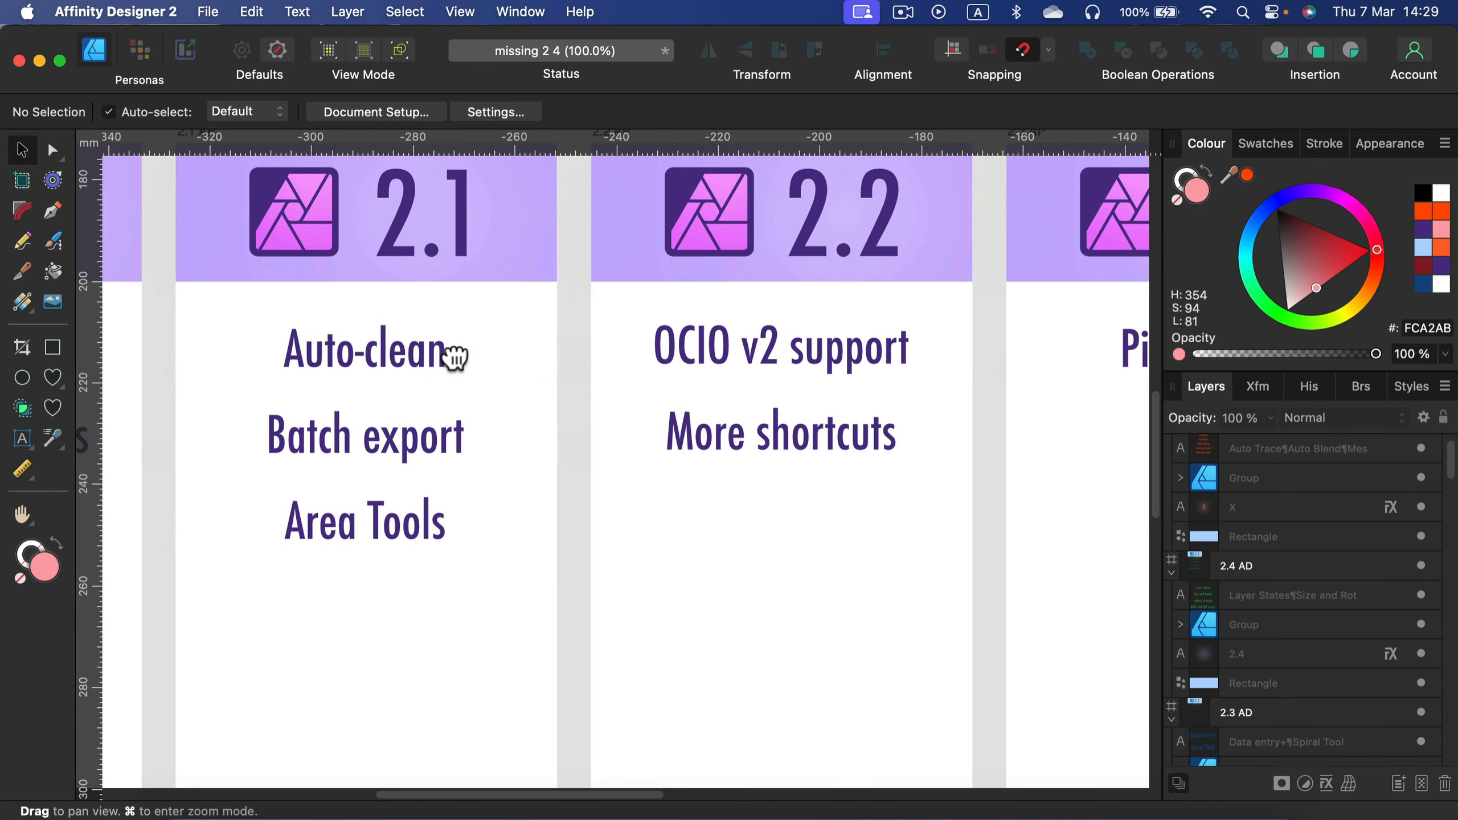
mouse_move(323, 318)
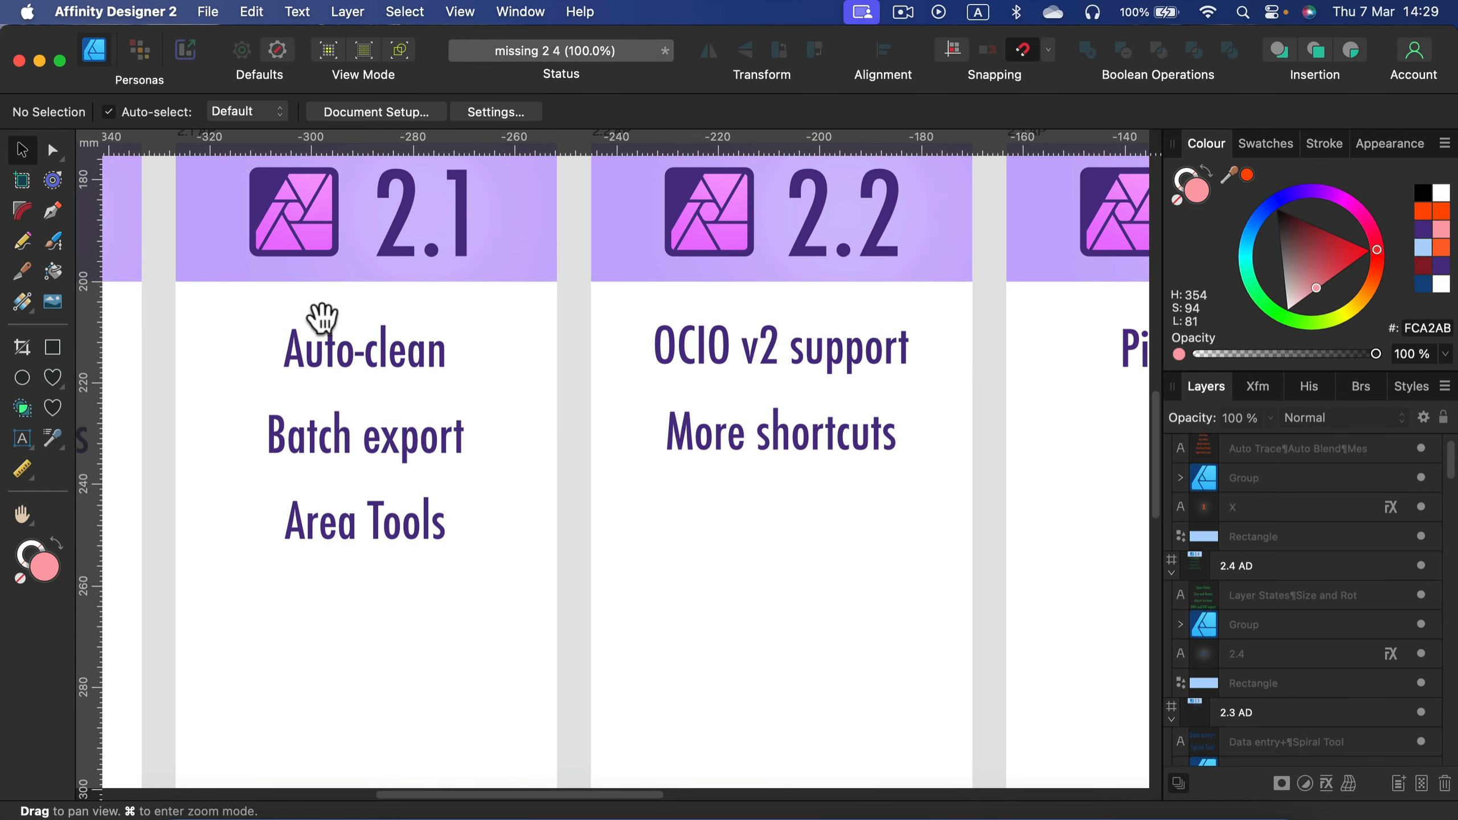
mouse_move(474, 423)
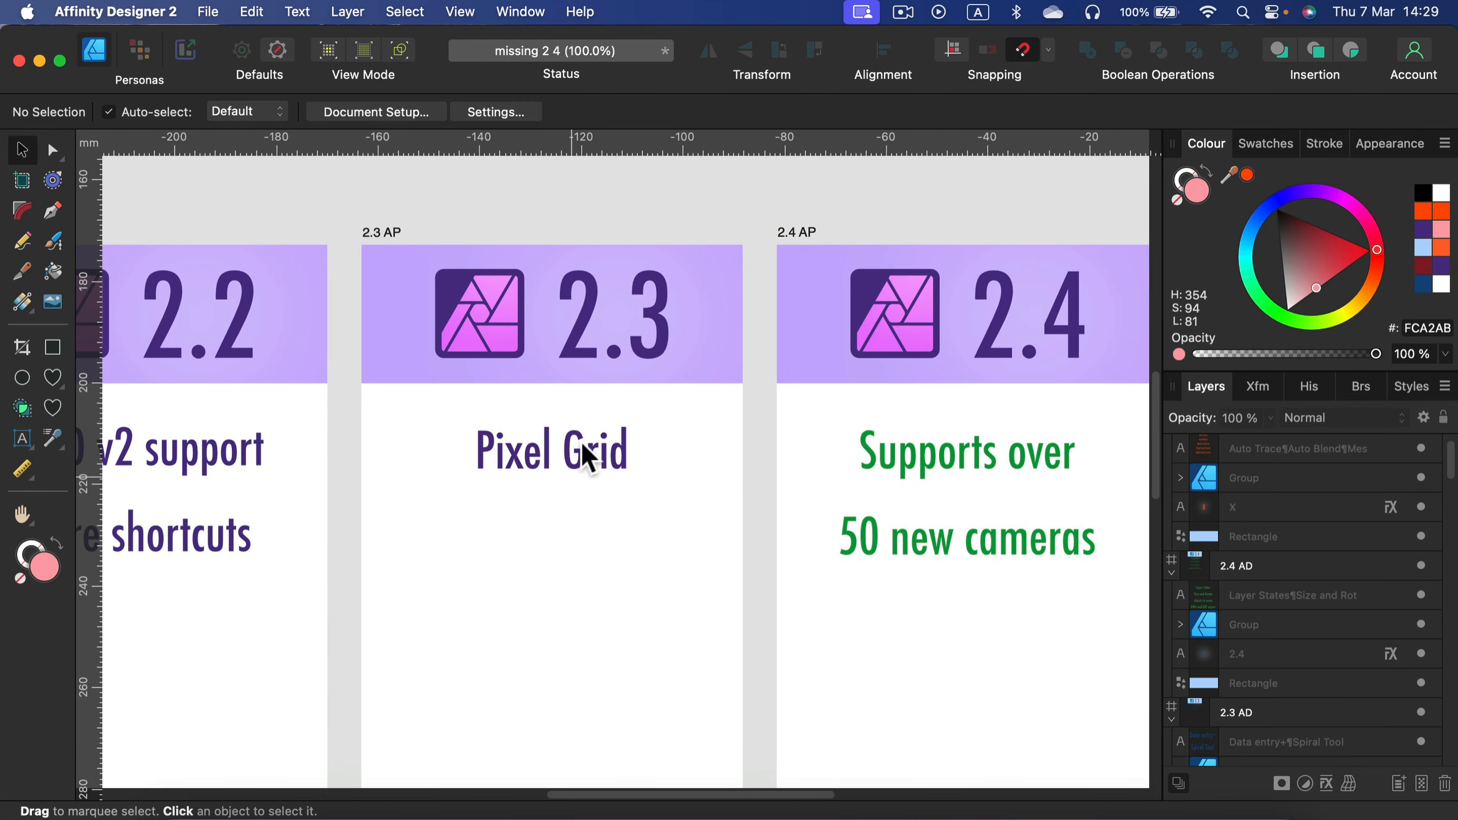
mouse_move(657, 437)
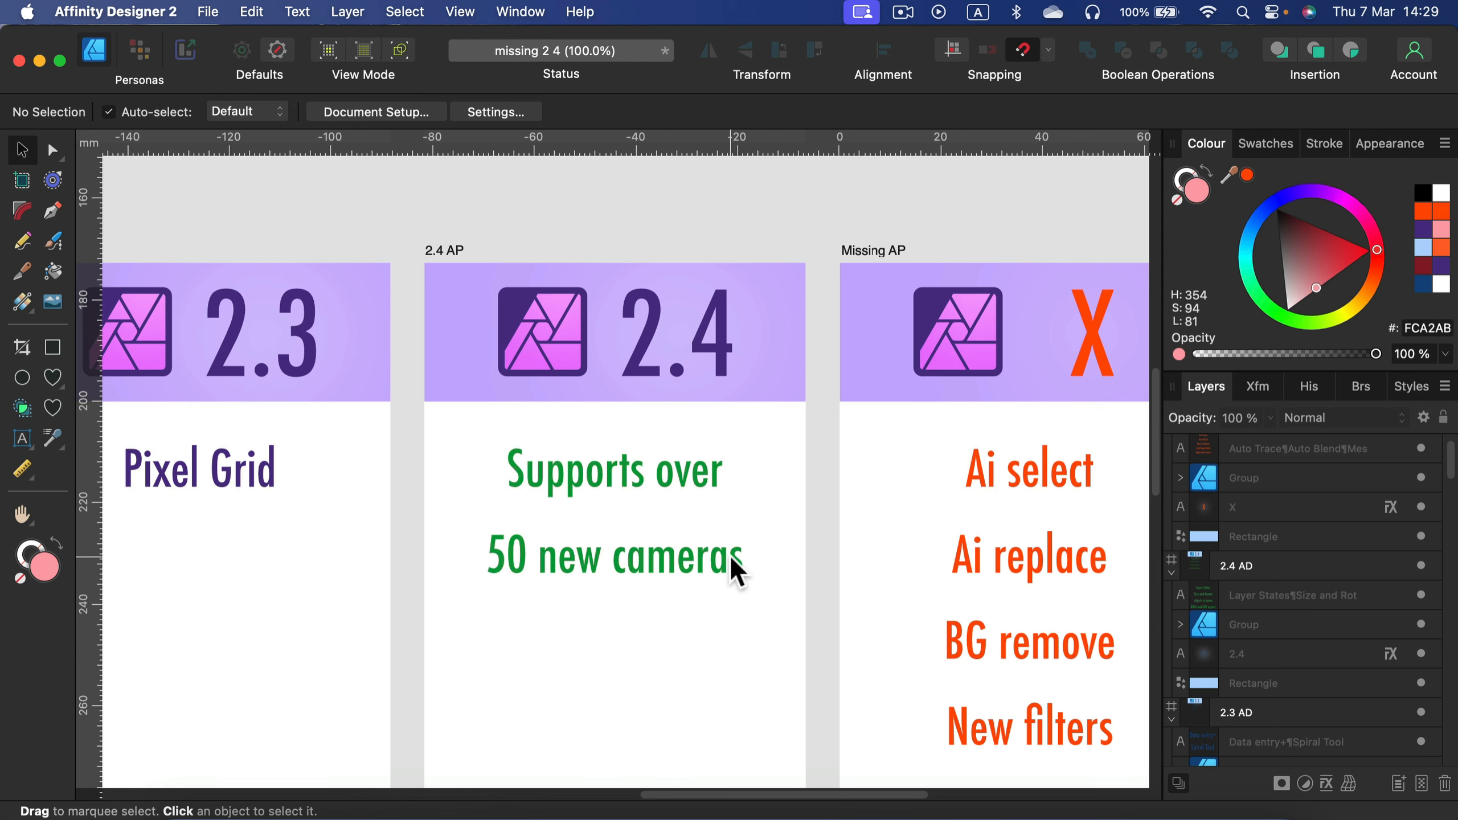
mouse_move(691, 288)
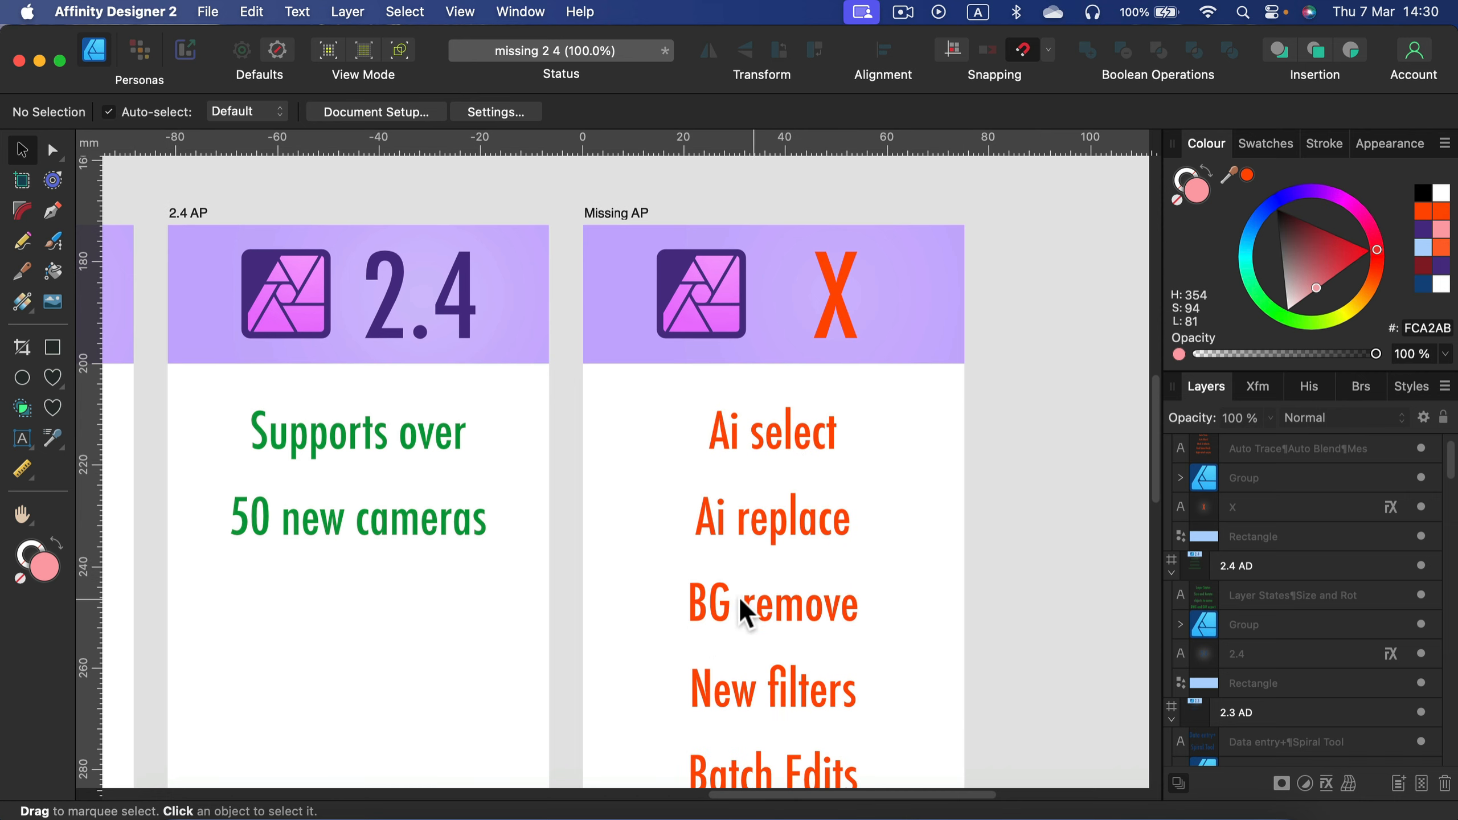
mouse_move(795, 627)
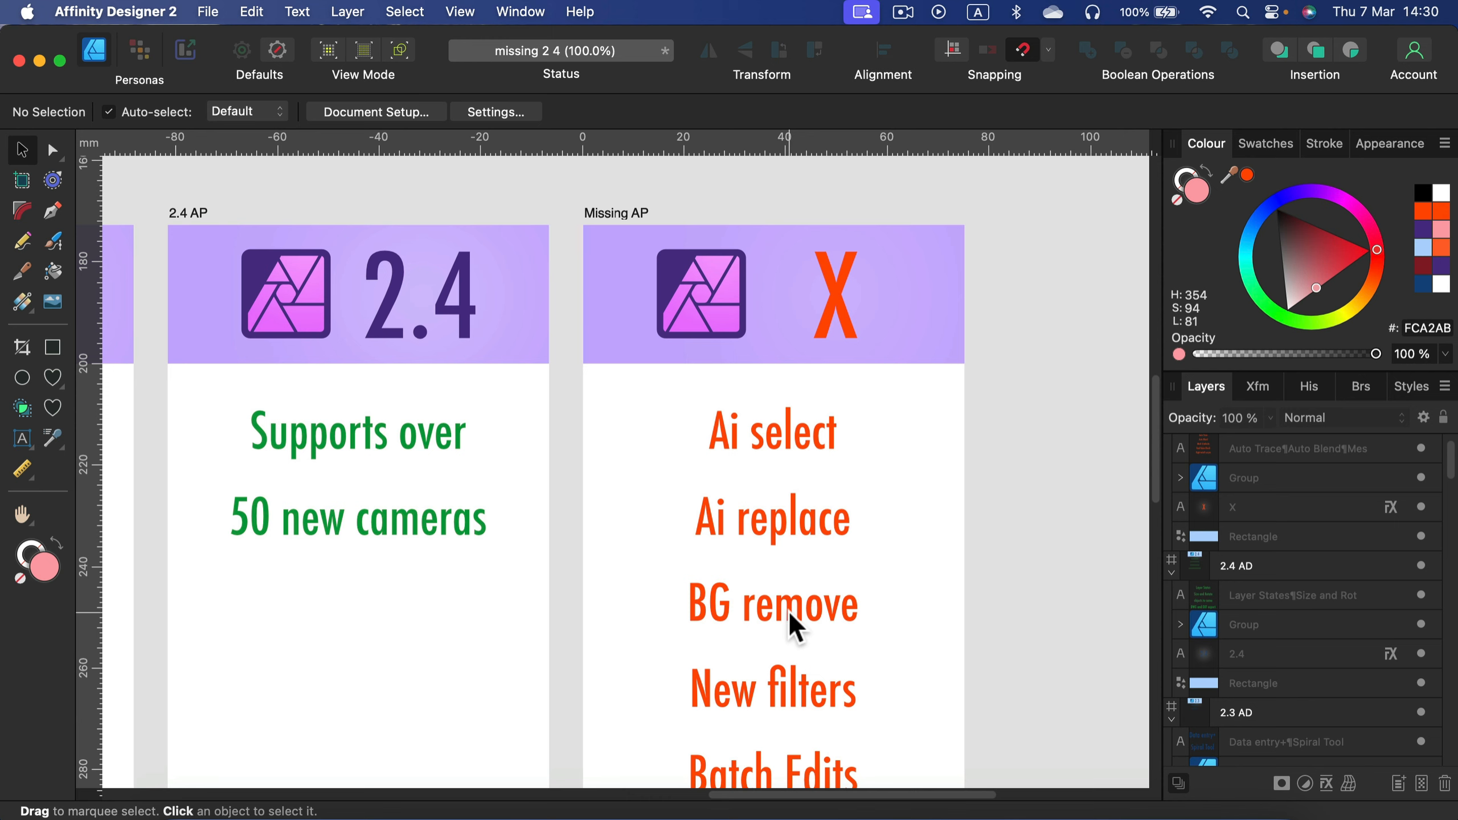
mouse_move(728, 418)
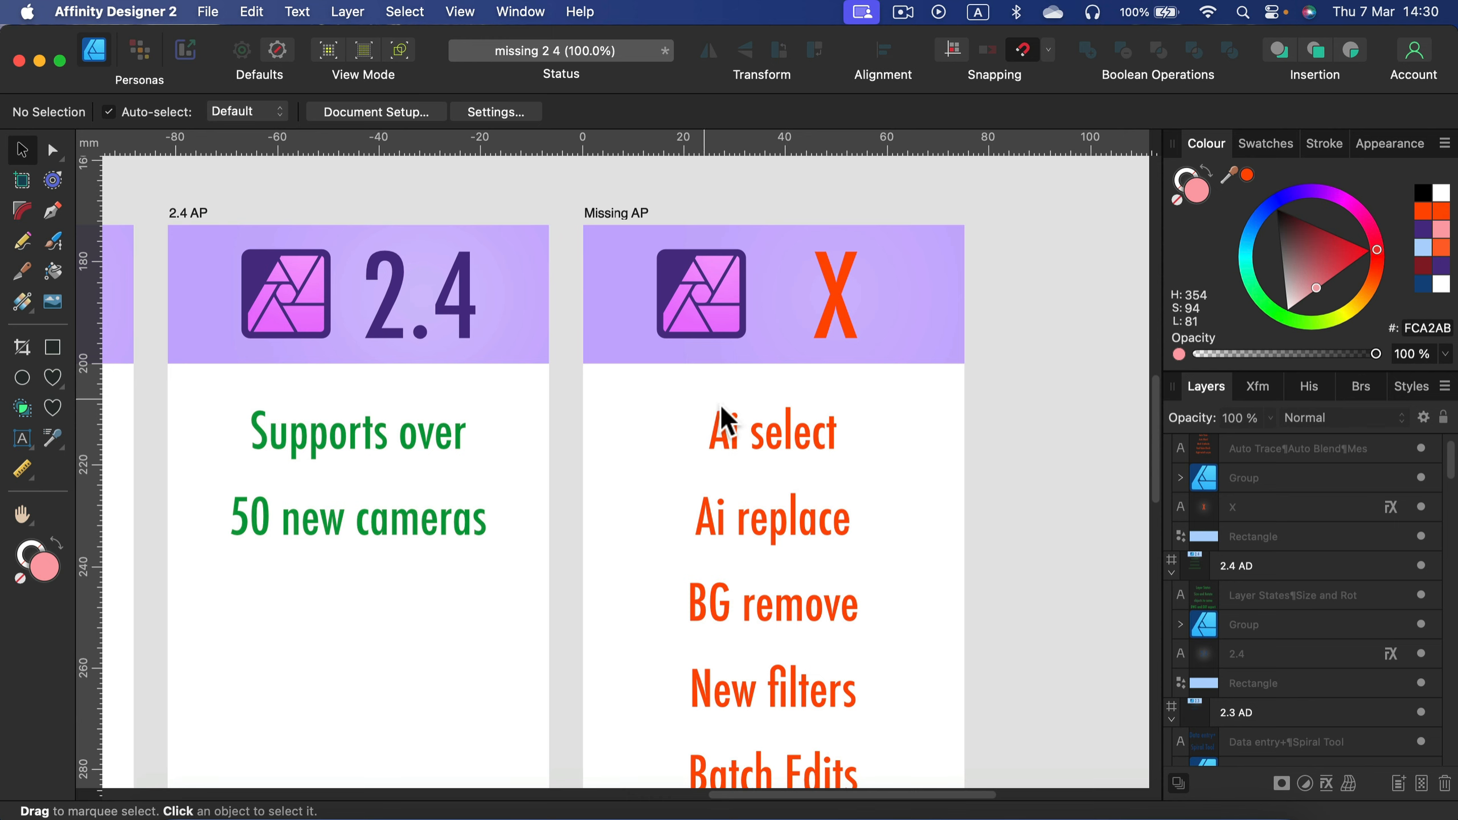
mouse_move(719, 534)
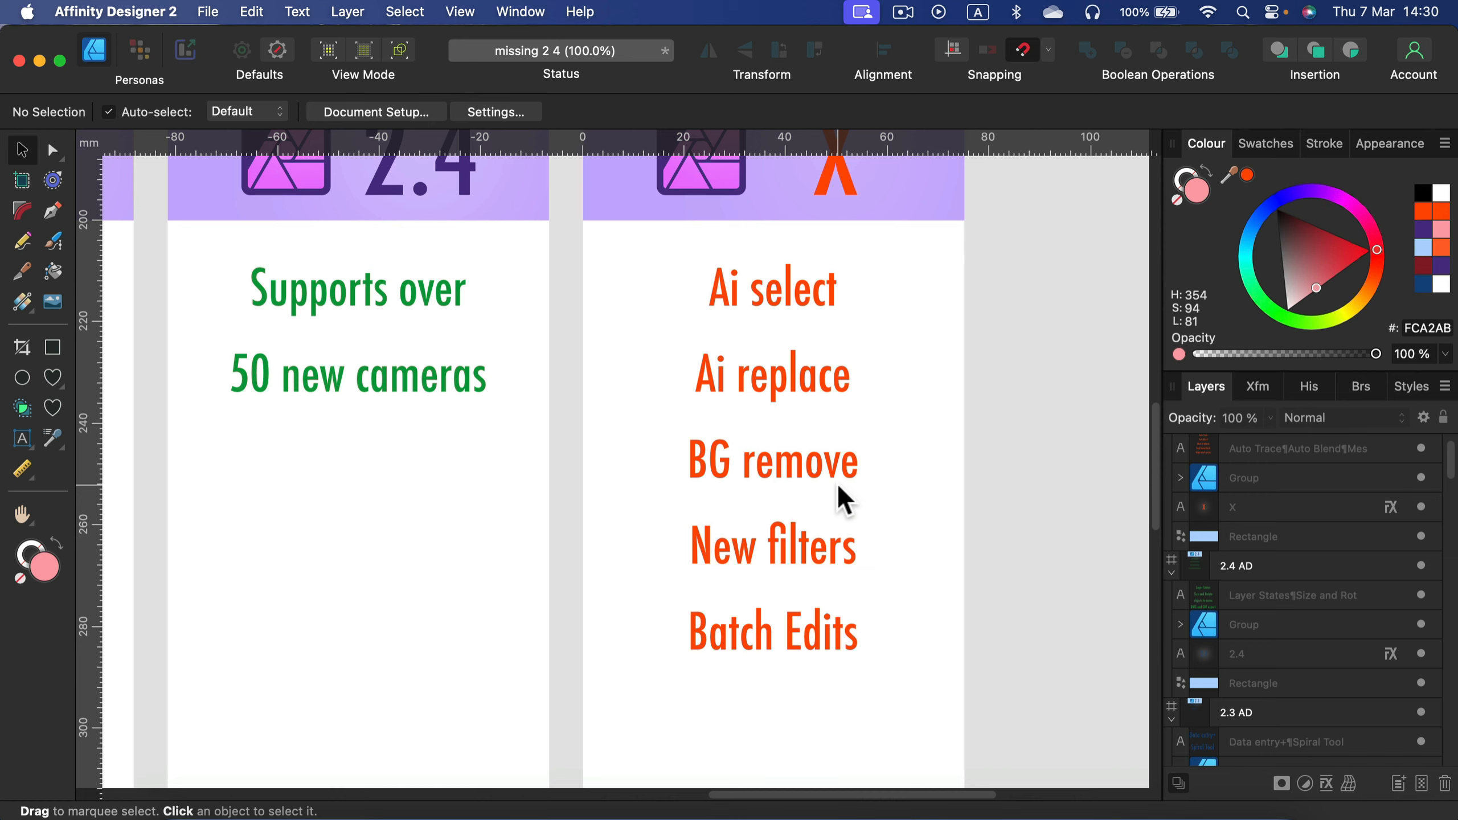
mouse_move(788, 469)
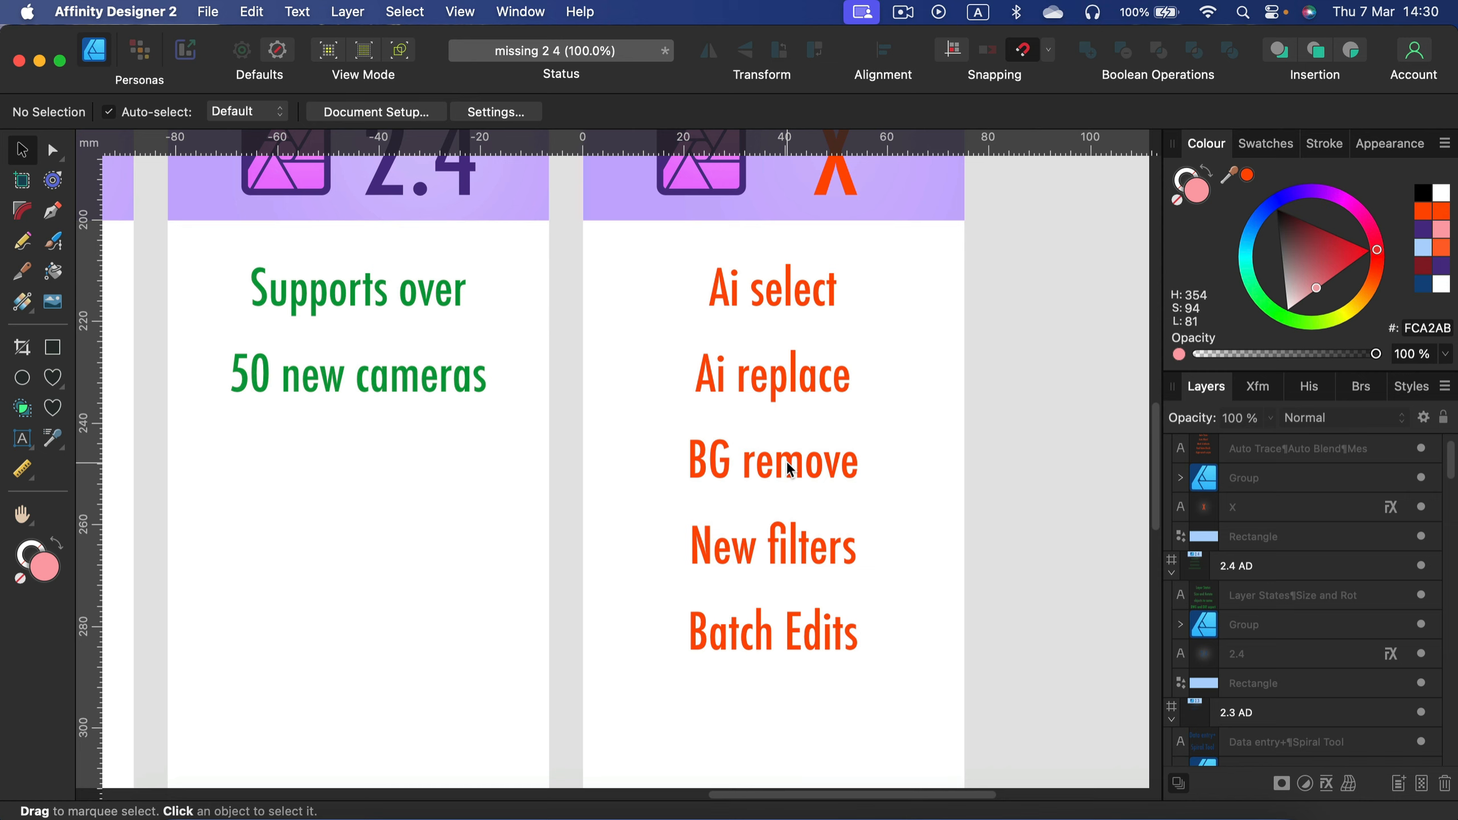
mouse_move(742, 455)
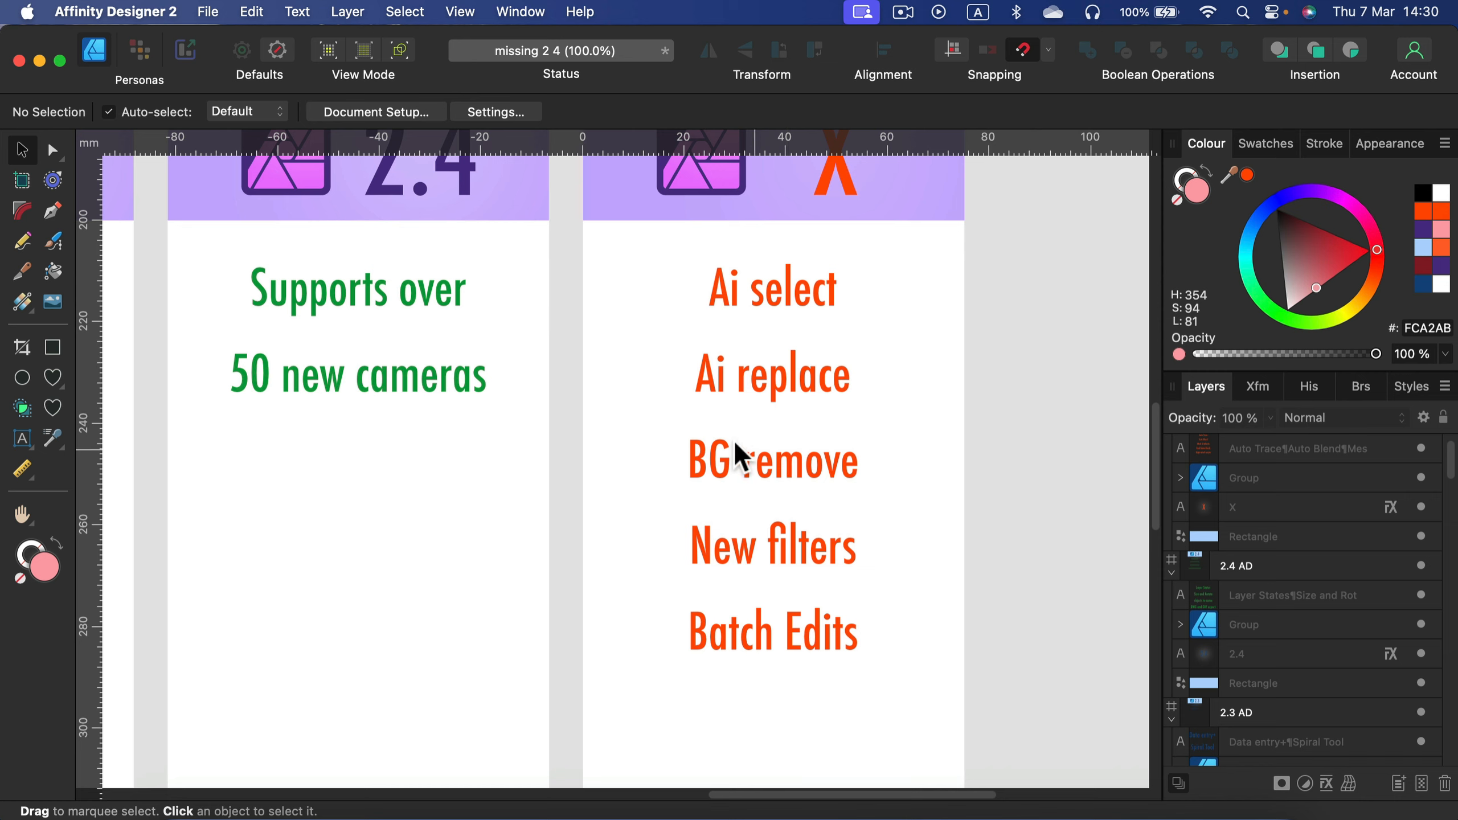
mouse_move(828, 584)
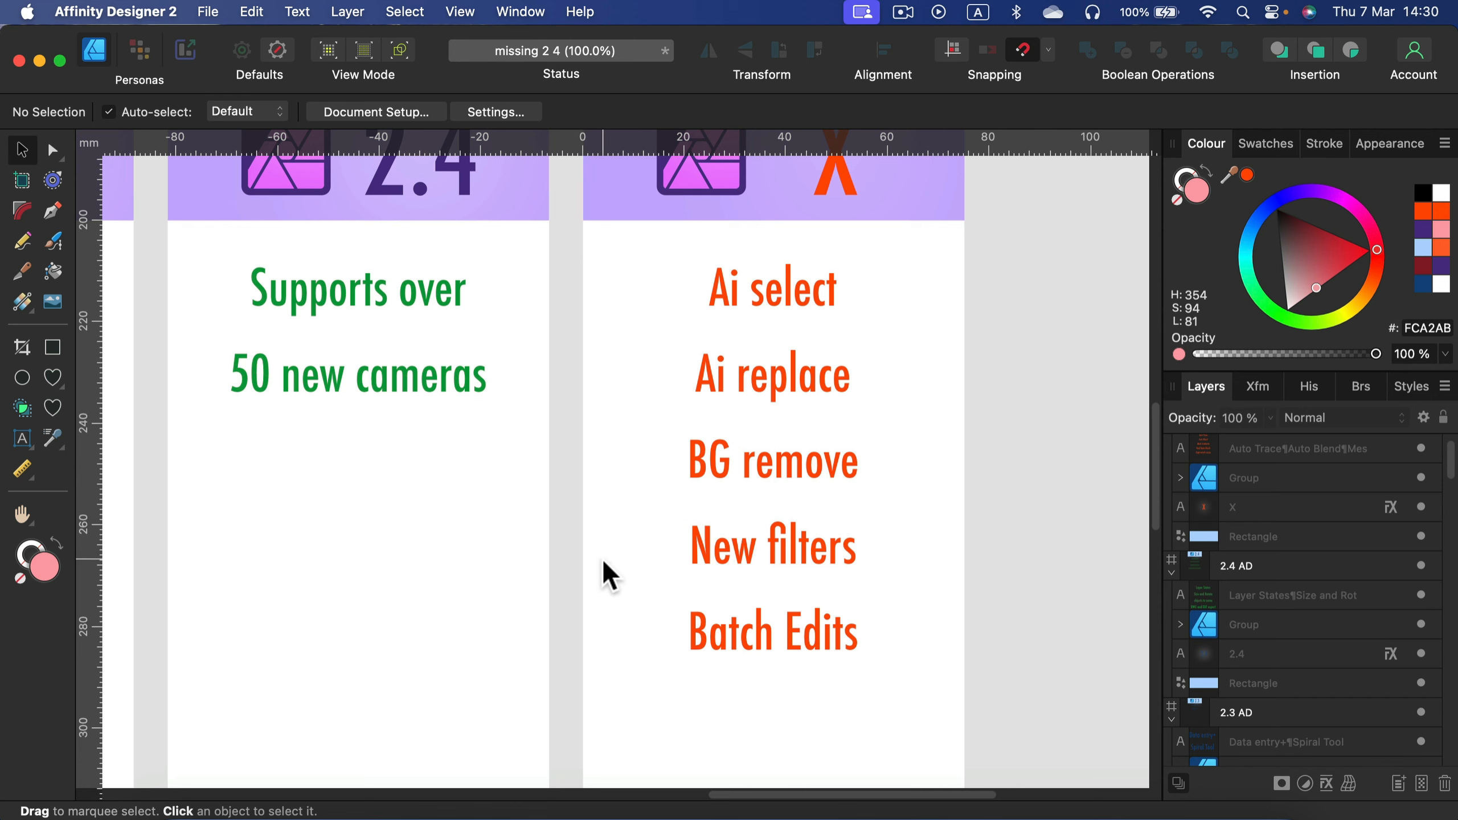
mouse_move(665, 509)
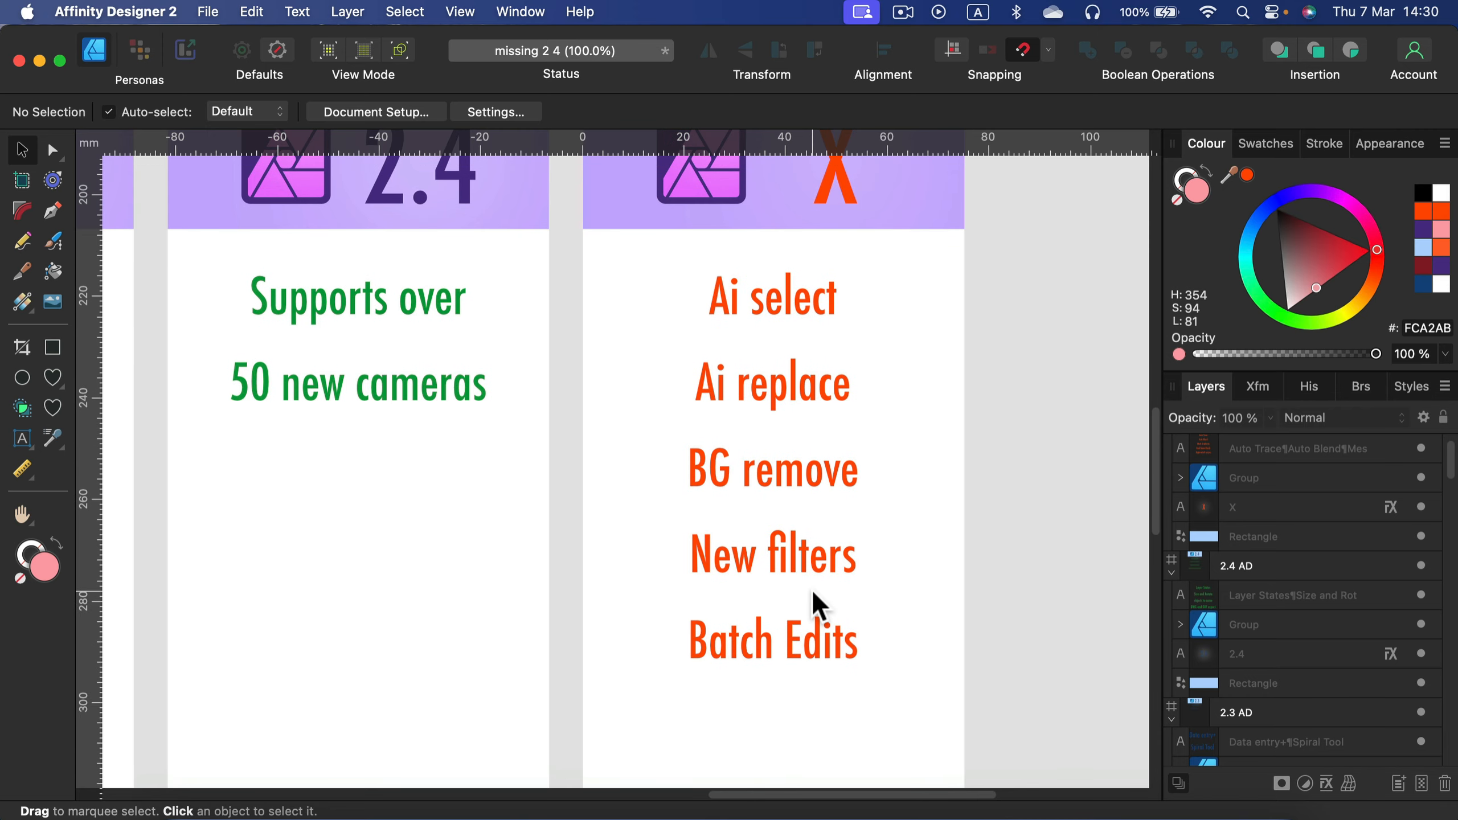
scroll("down", 3)
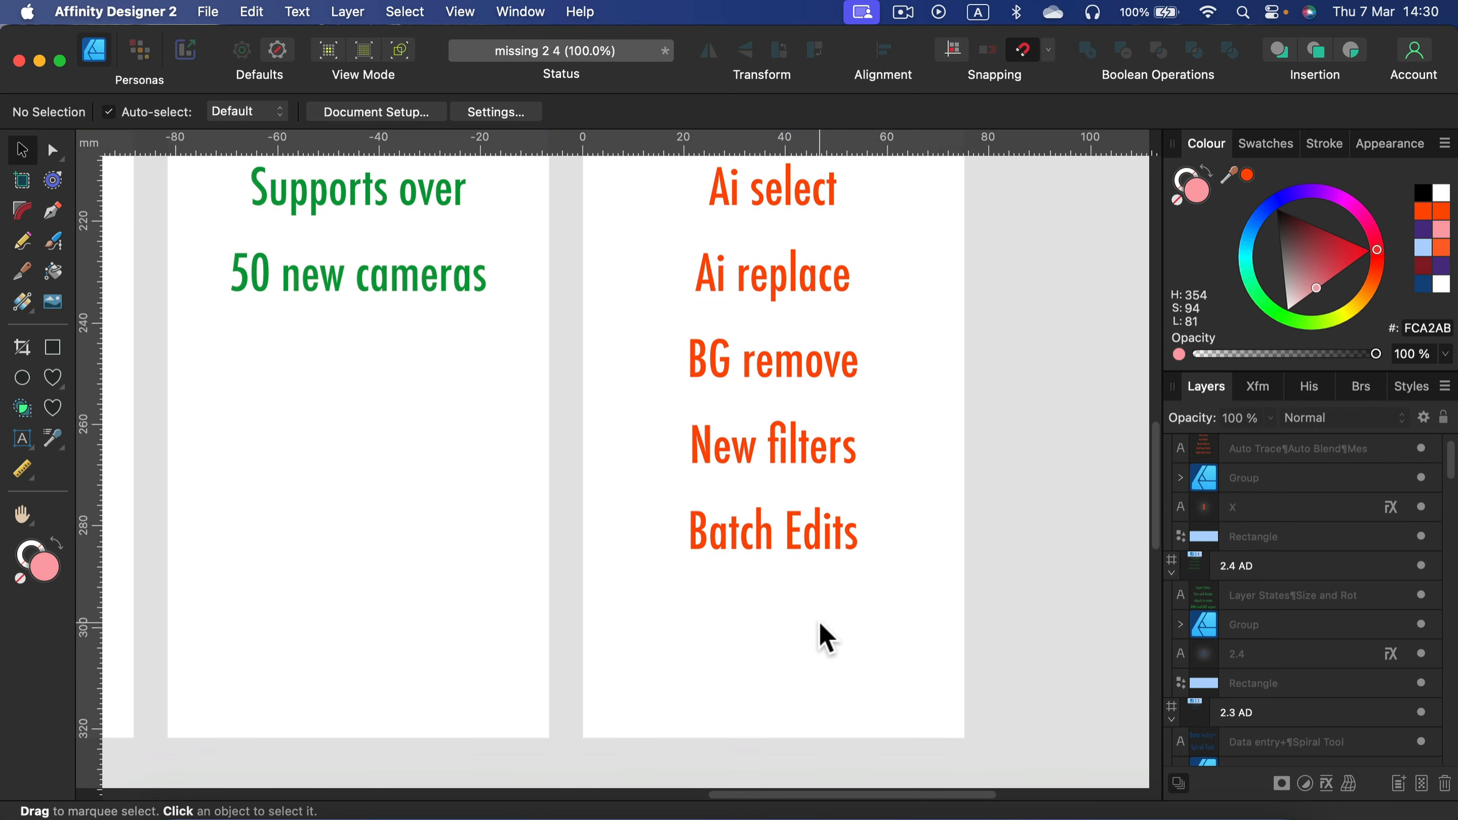
scroll("down", 3)
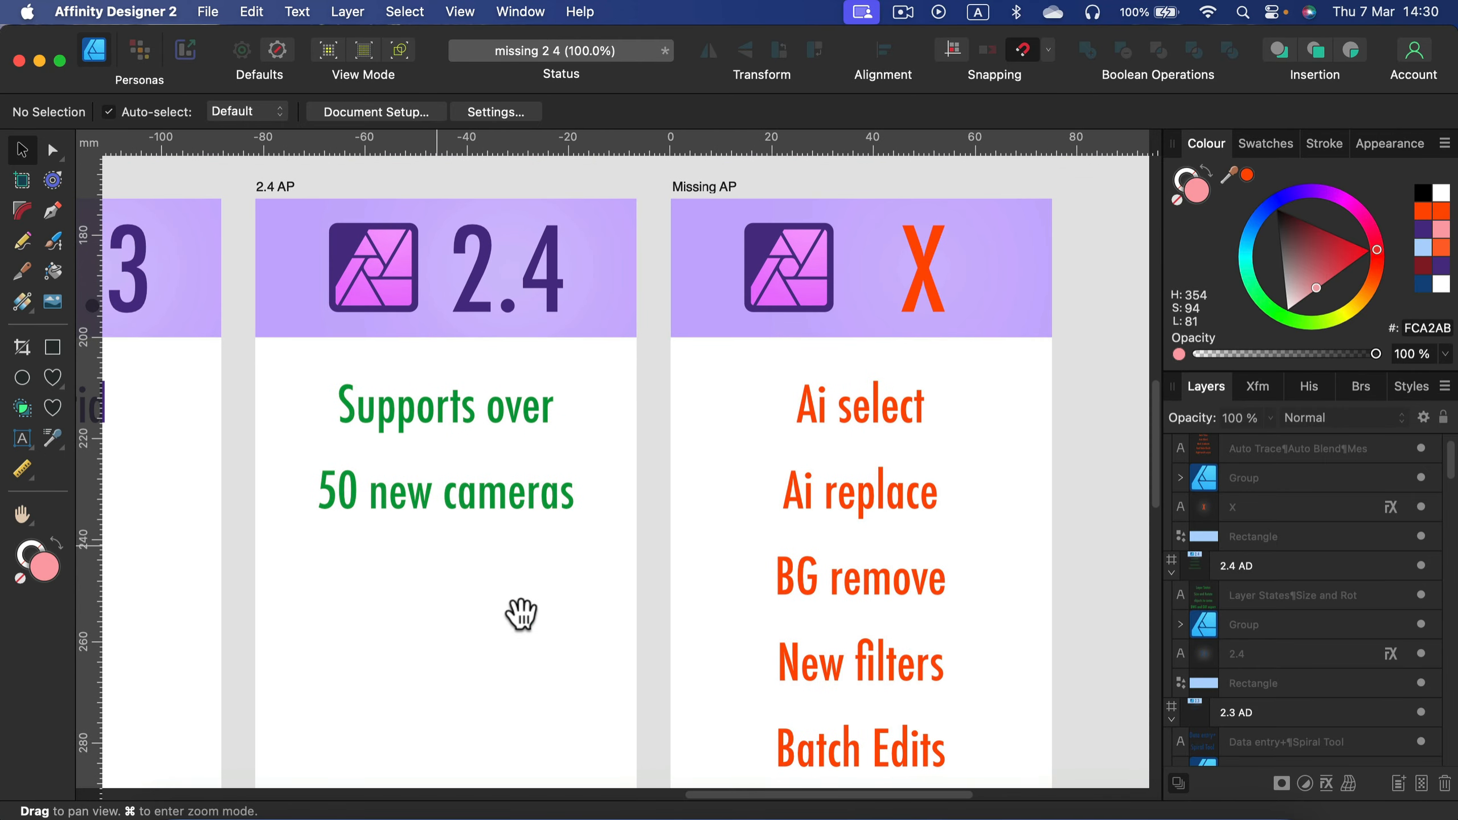
Step: Pan down to the Publisher 2.1 and 2.2 artboards (Running Headers, Area Tools, Text variables, Data merge)
left_click_drag(521, 614, 461, 563)
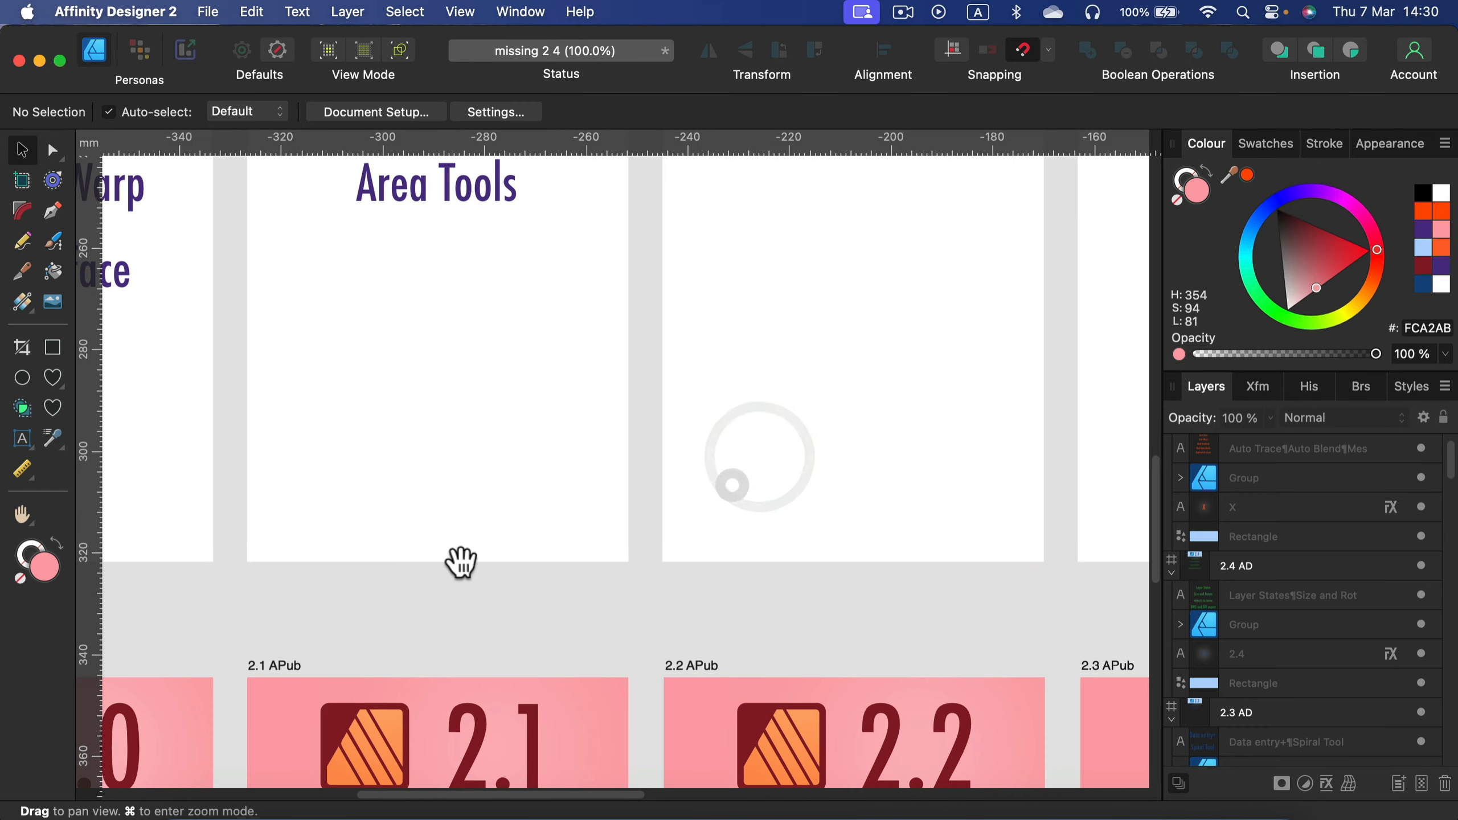
left_click_drag(460, 560, 722, 416)
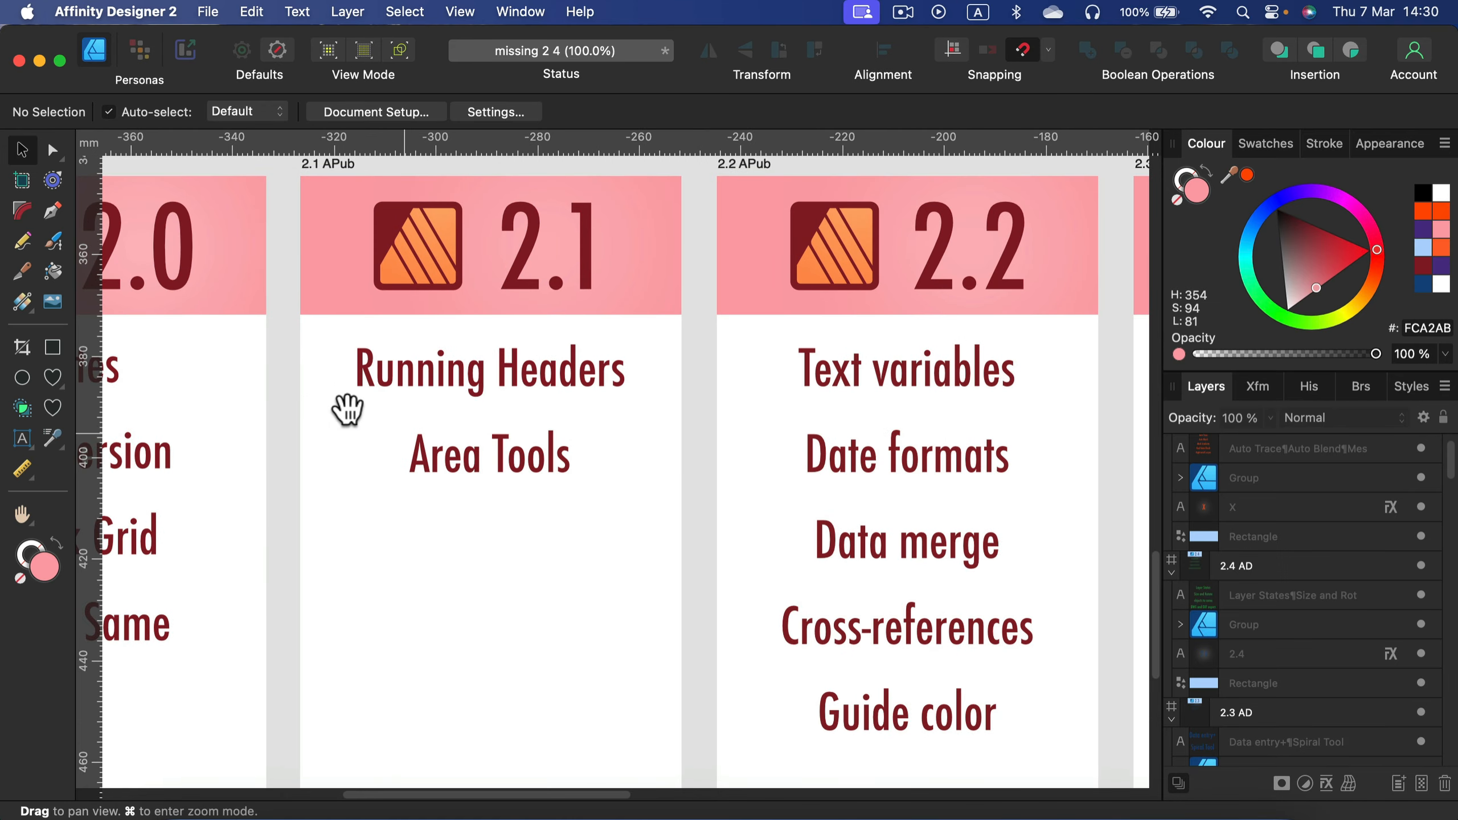
mouse_move(474, 442)
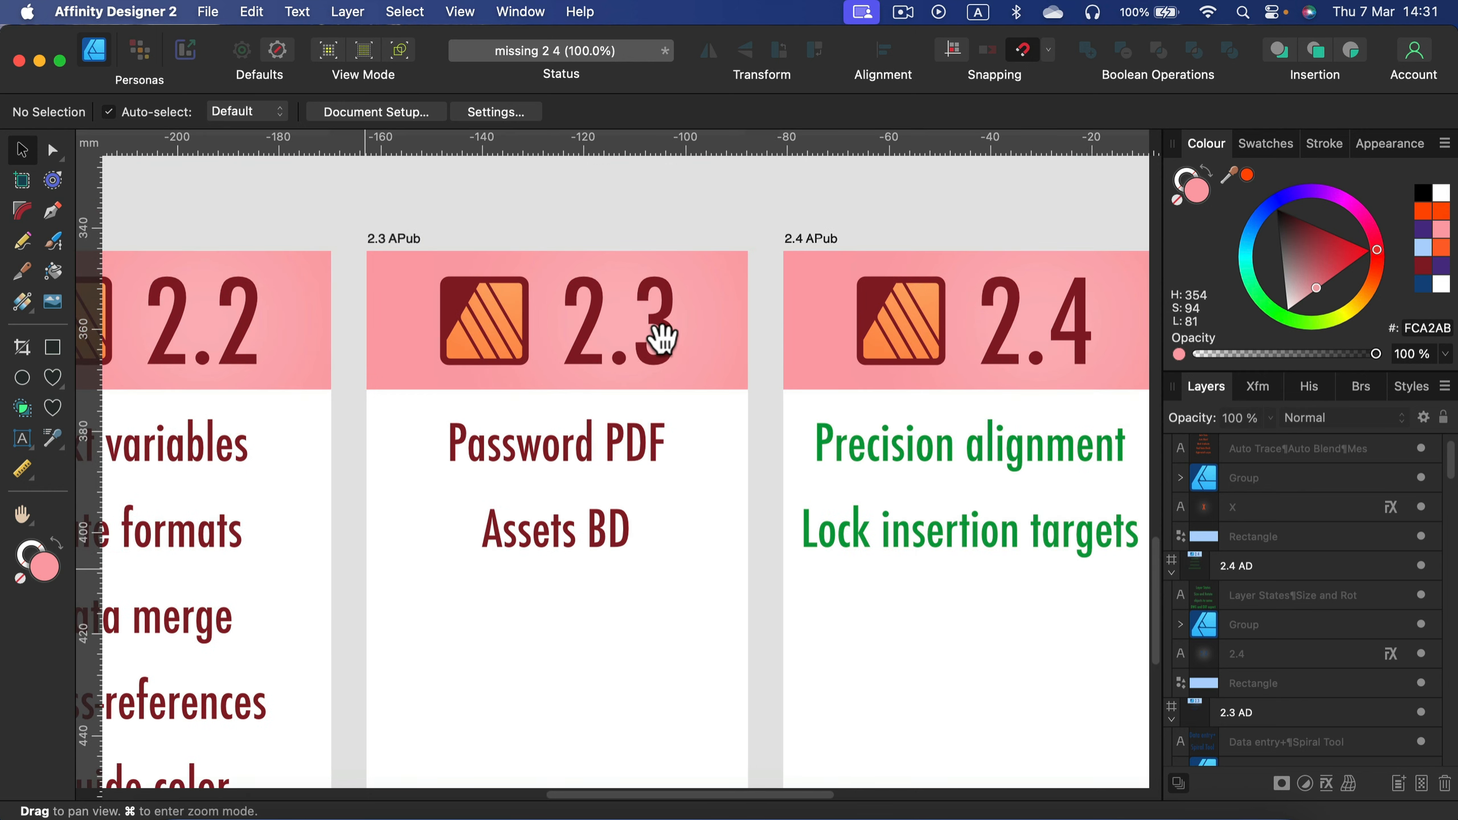
mouse_move(679, 456)
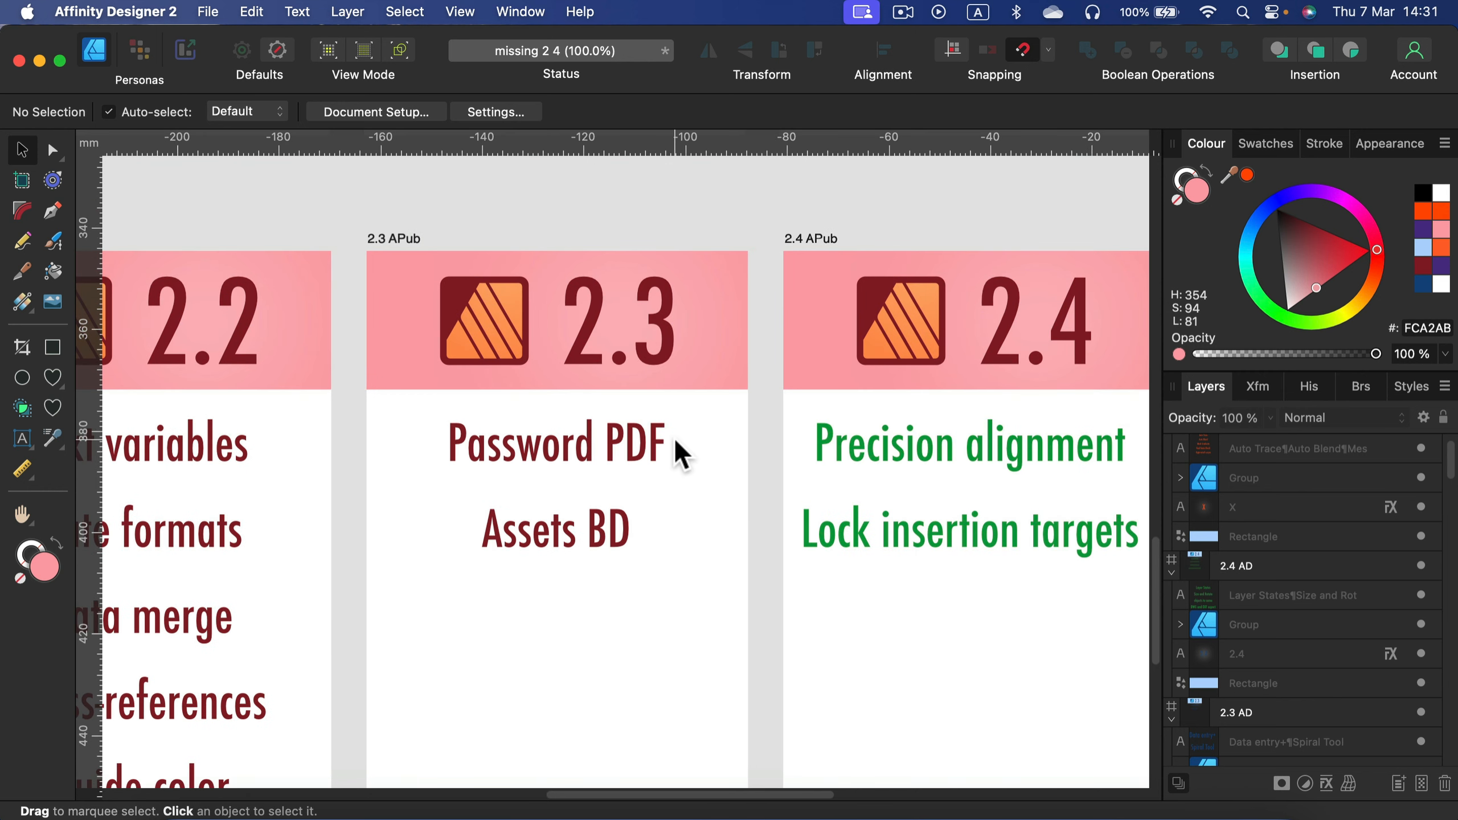
mouse_move(591, 586)
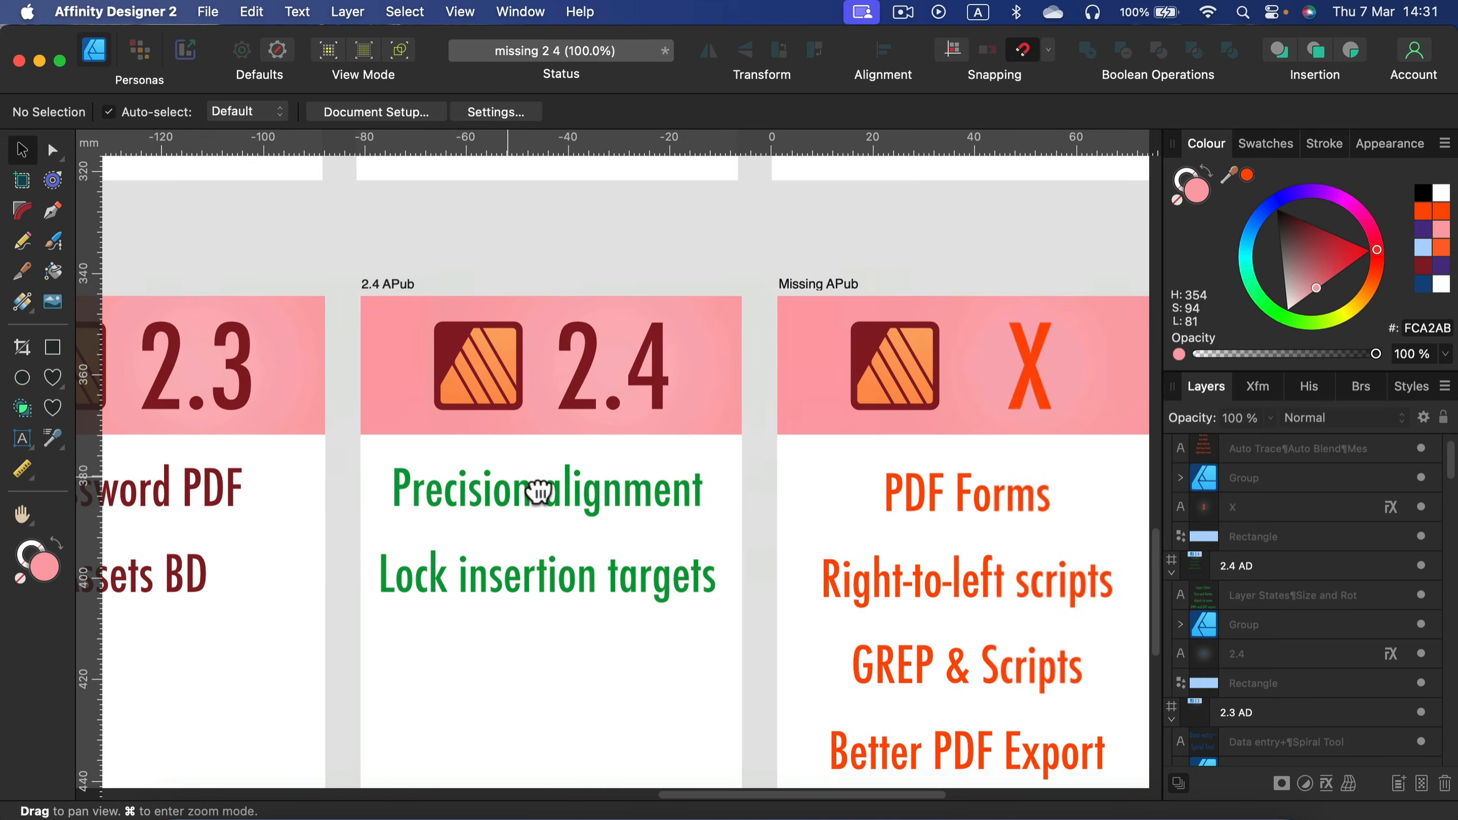
mouse_move(661, 493)
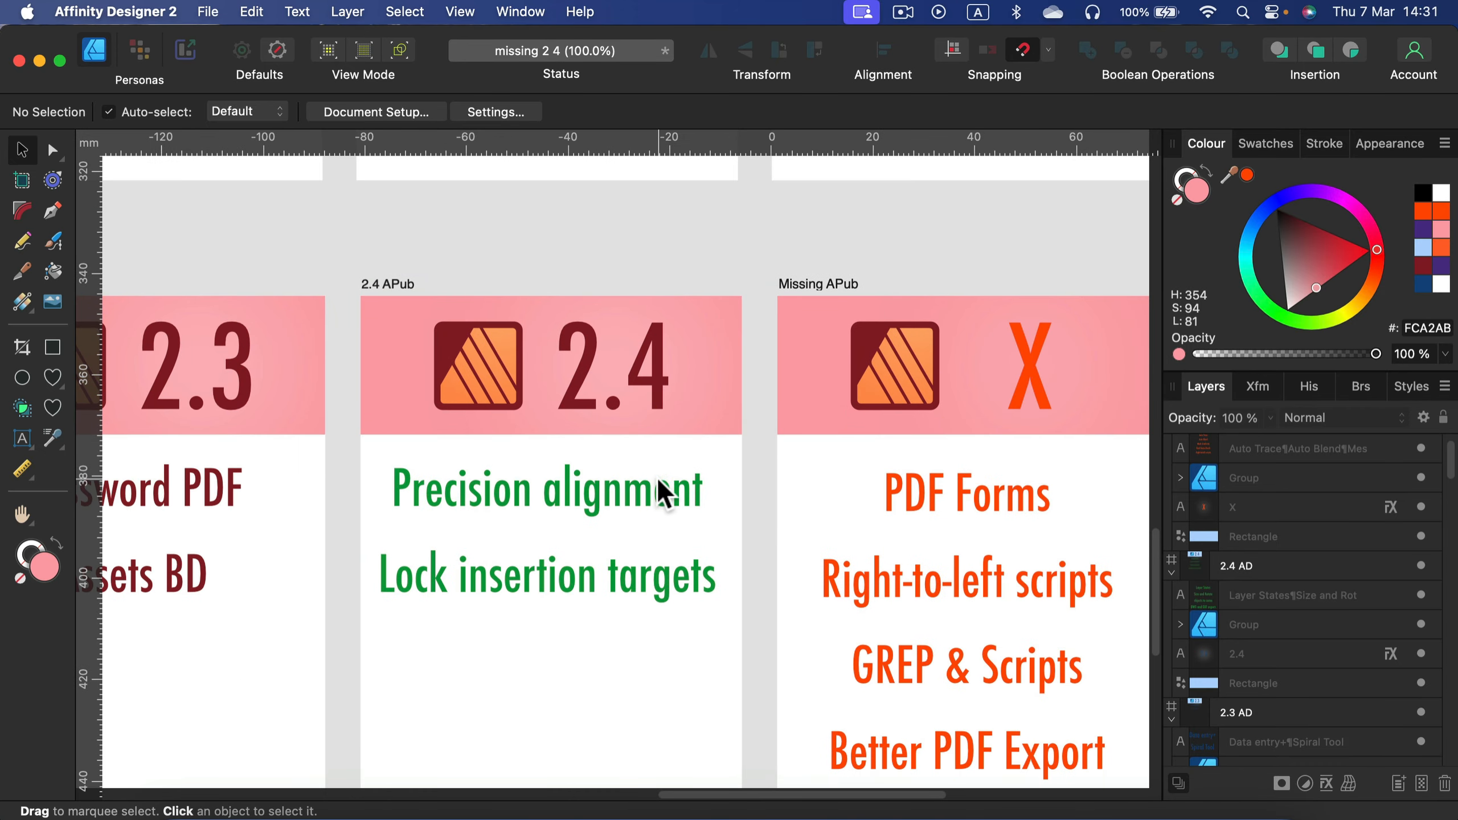
scroll("down", 3)
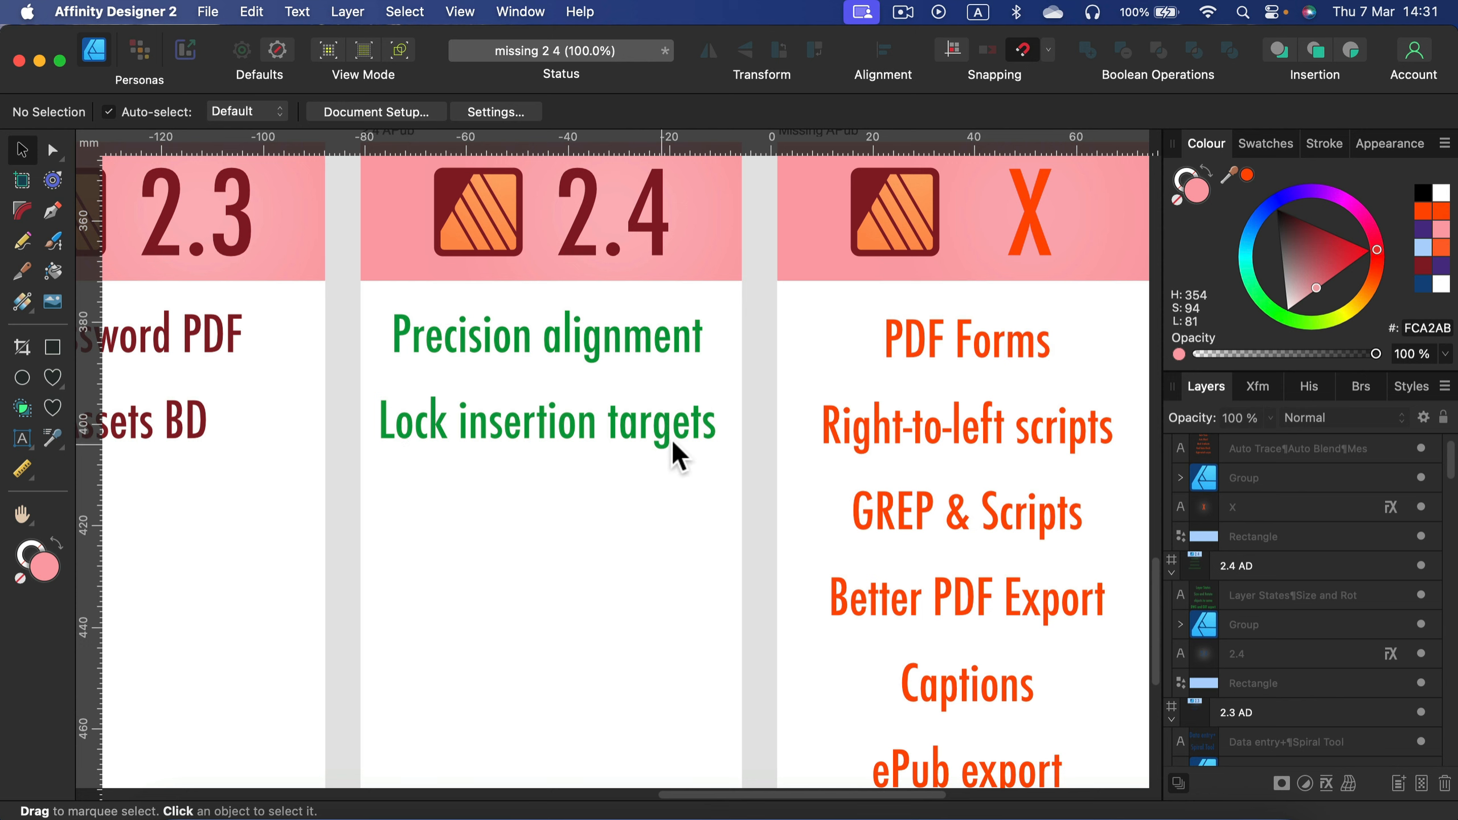
mouse_move(597, 445)
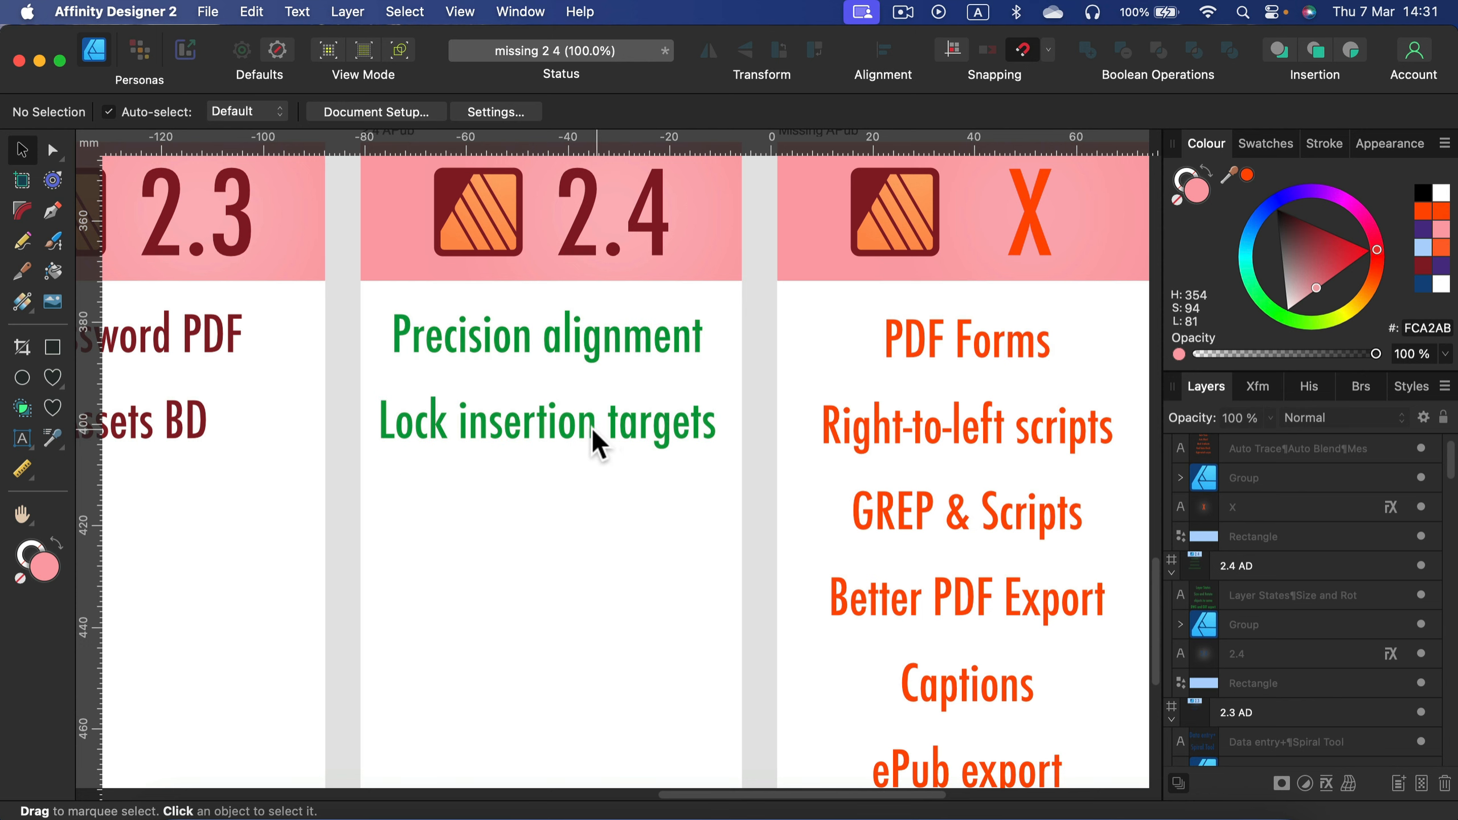
mouse_move(474, 456)
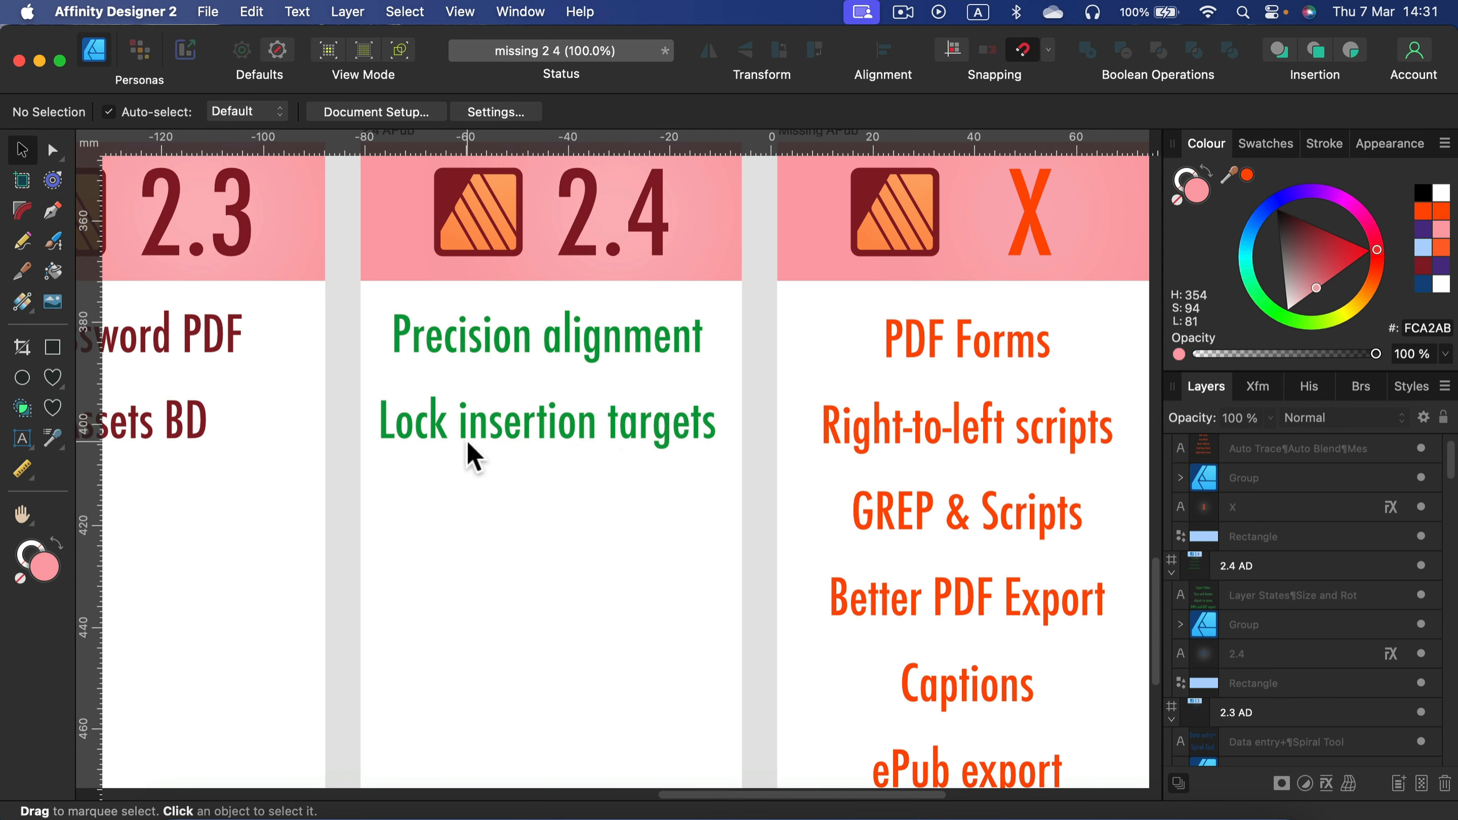
mouse_move(488, 447)
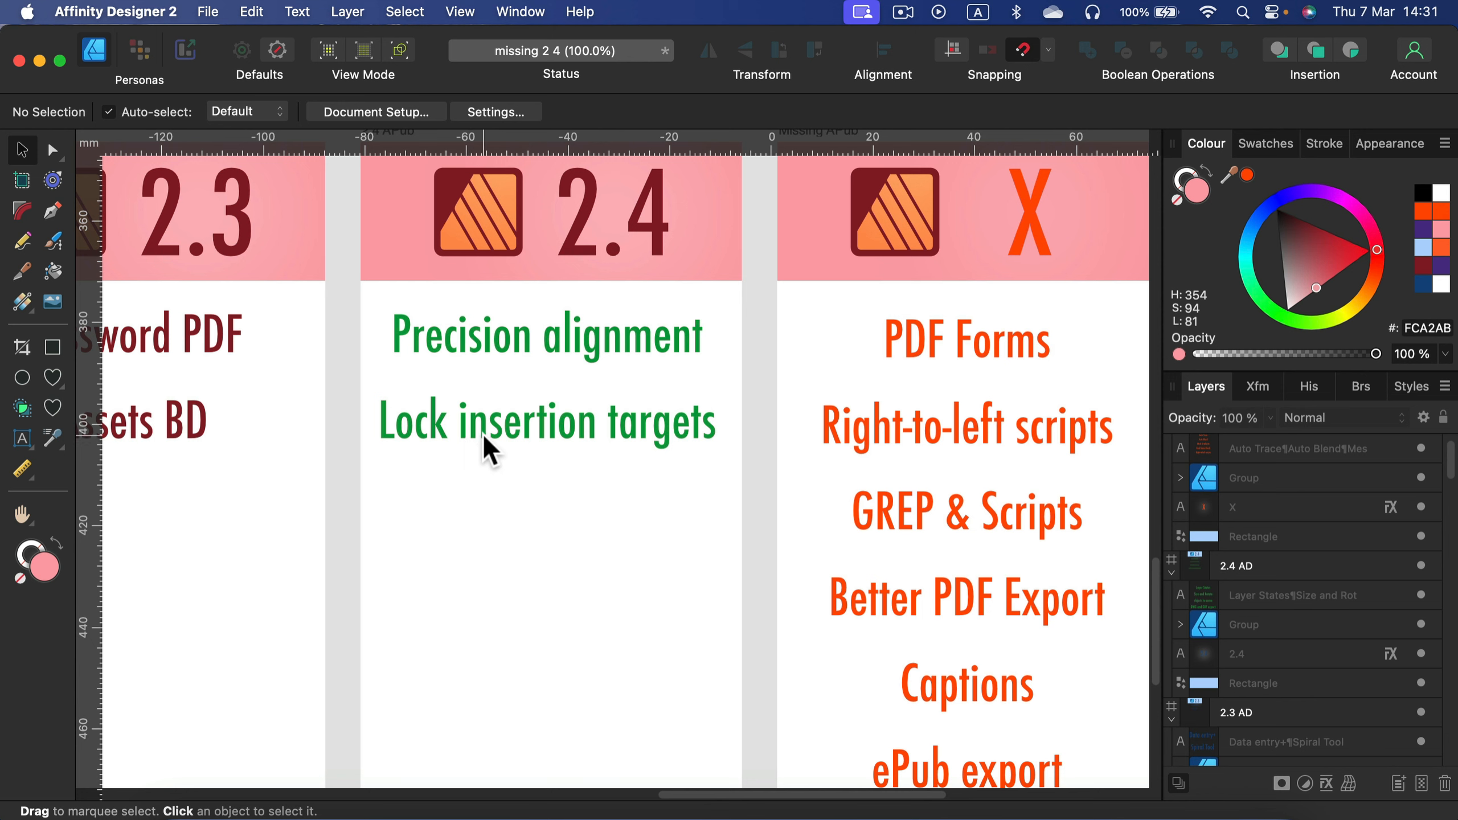
mouse_move(1334, 33)
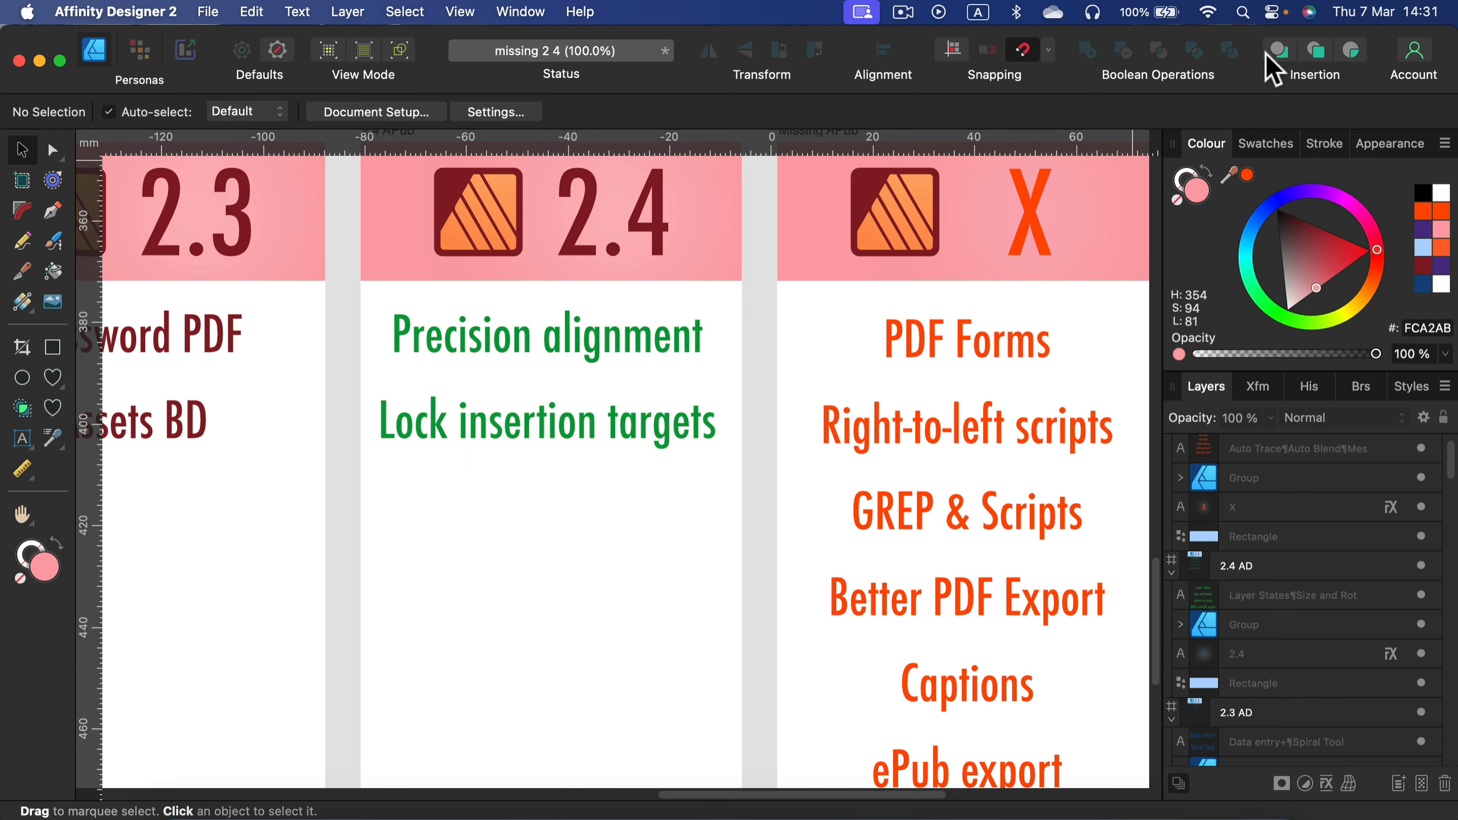
mouse_move(1205, 400)
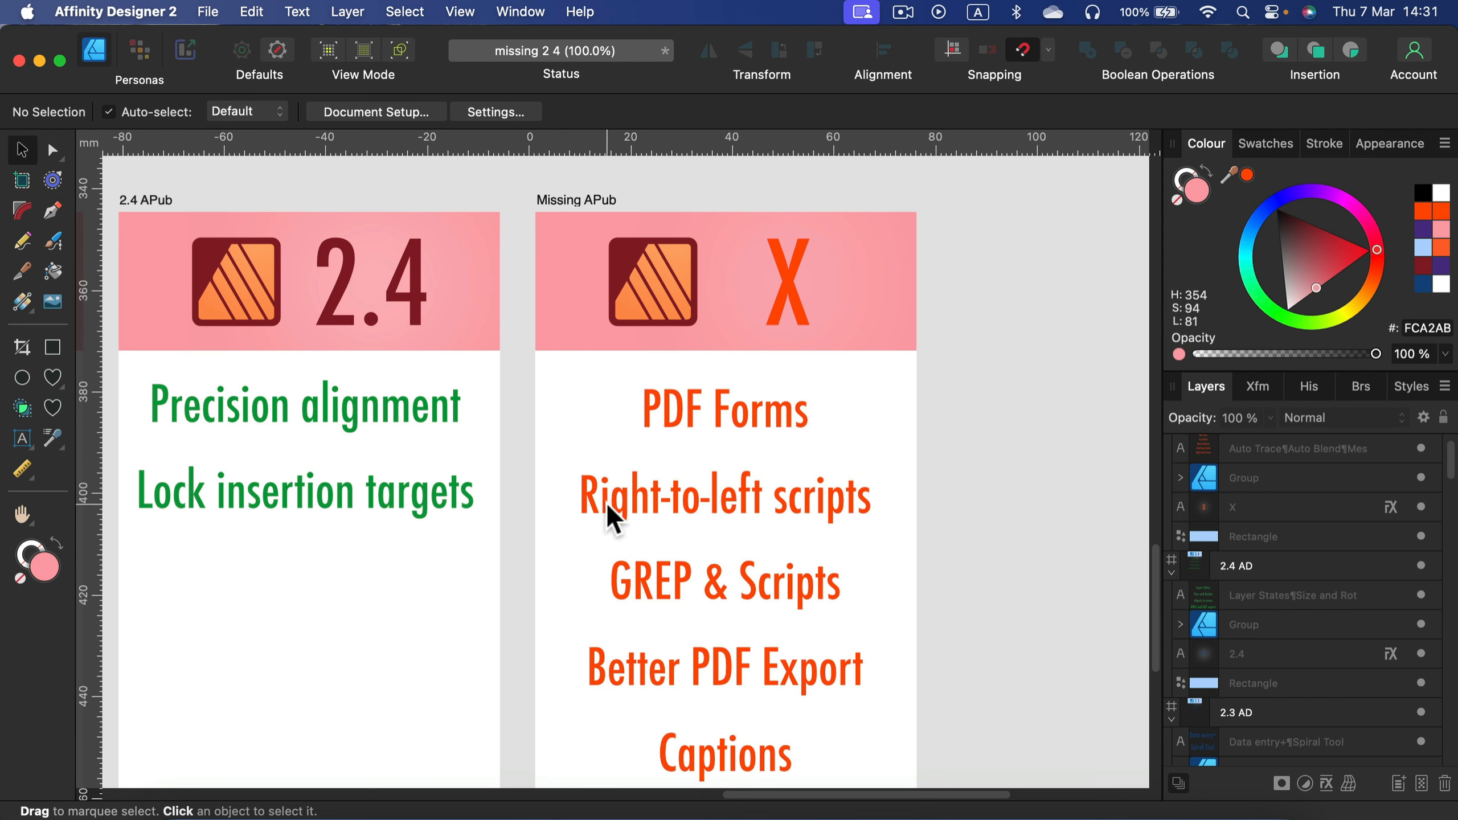
mouse_move(909, 516)
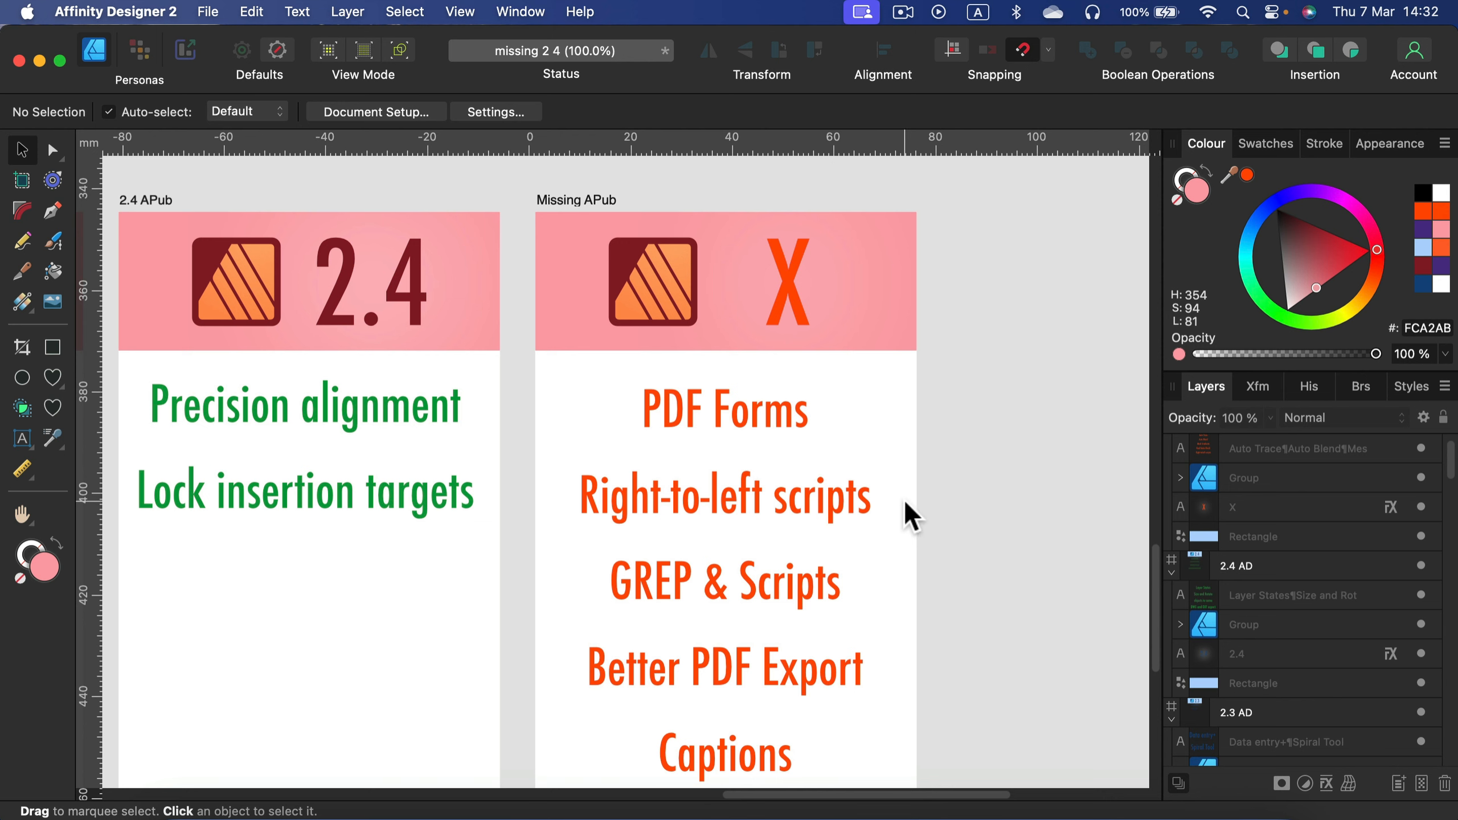
scroll("down", 3)
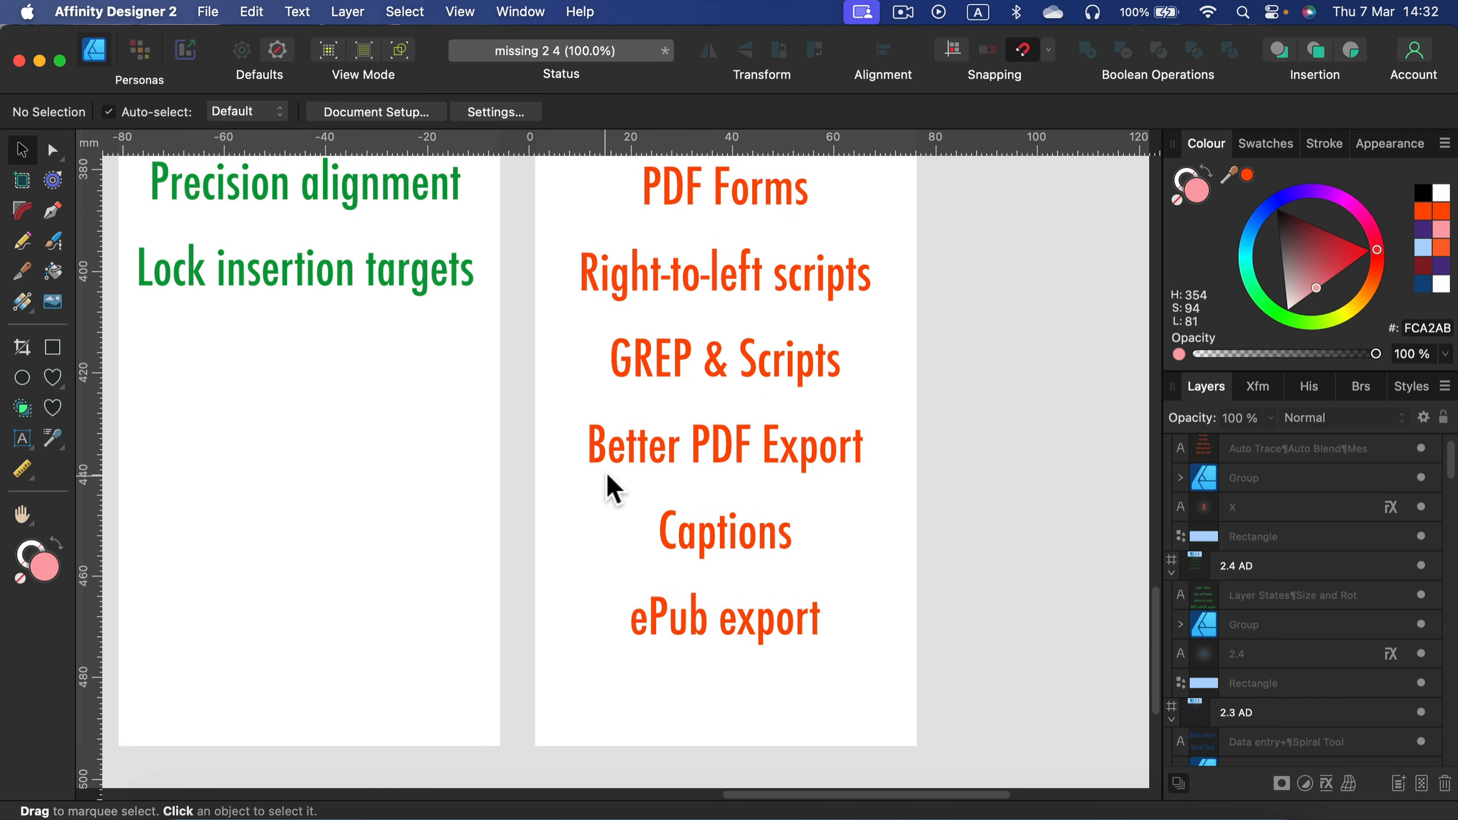
mouse_move(930, 545)
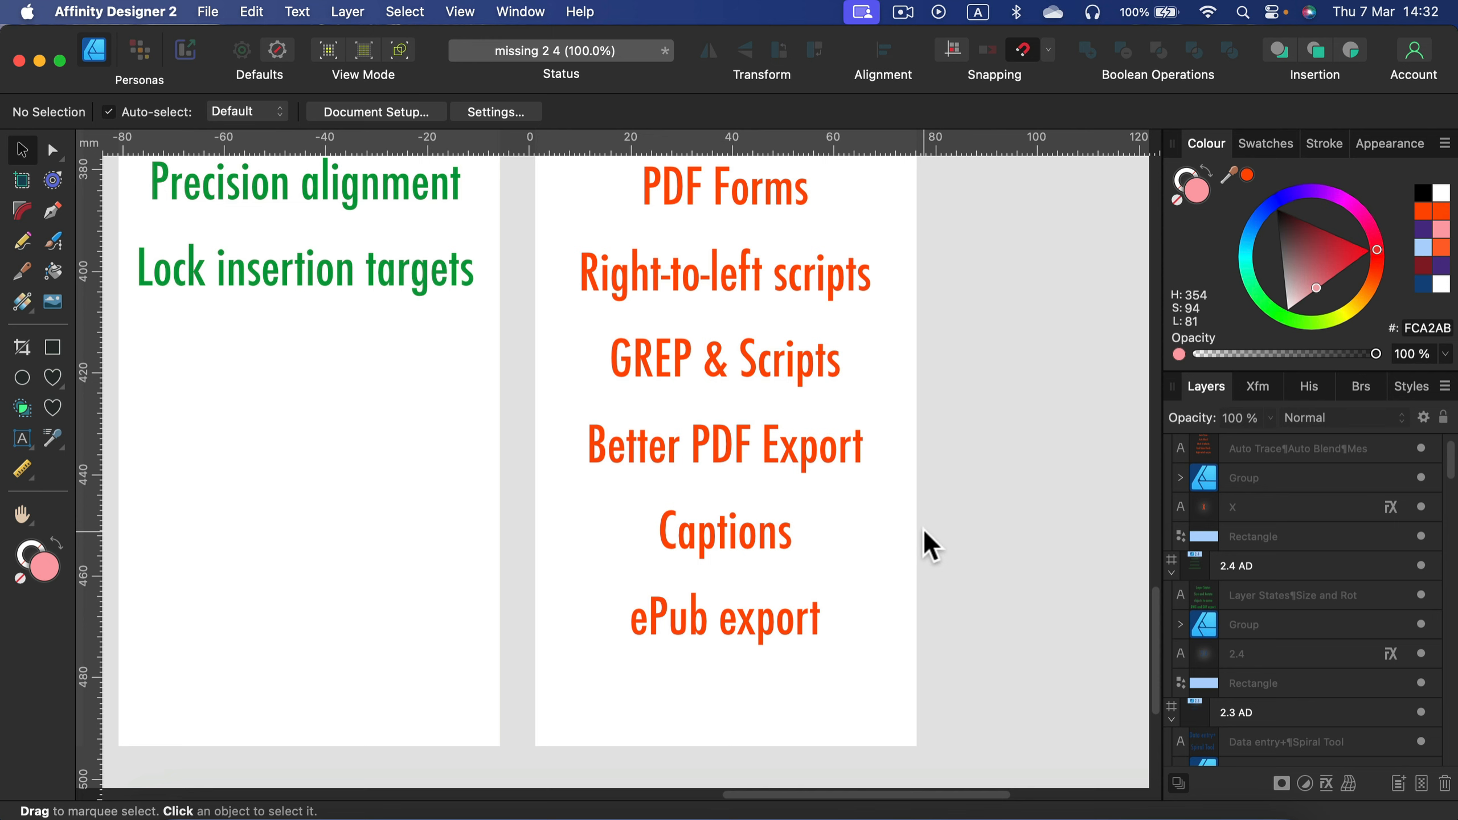
mouse_move(740, 632)
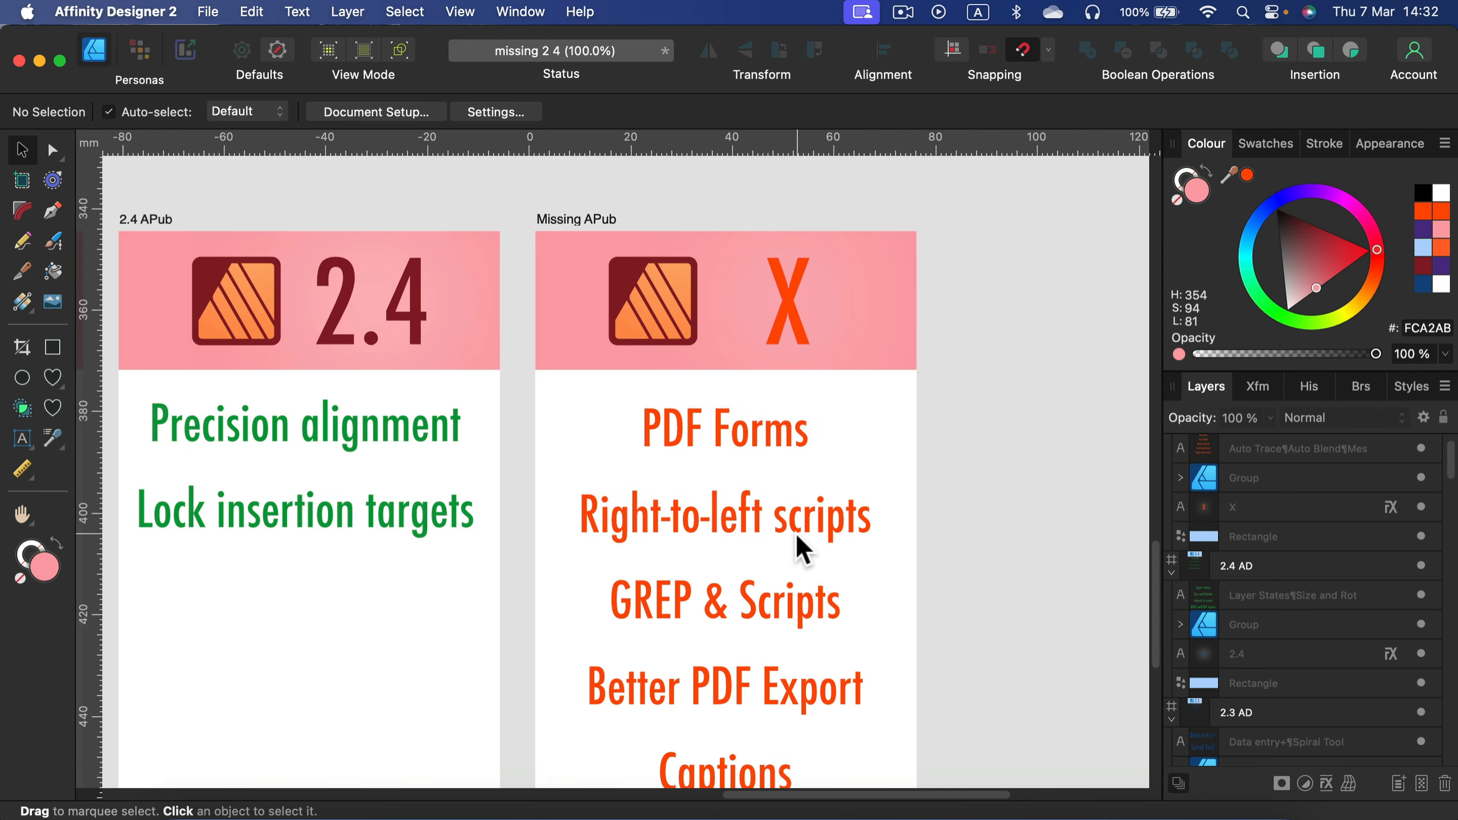
scroll("down", 3)
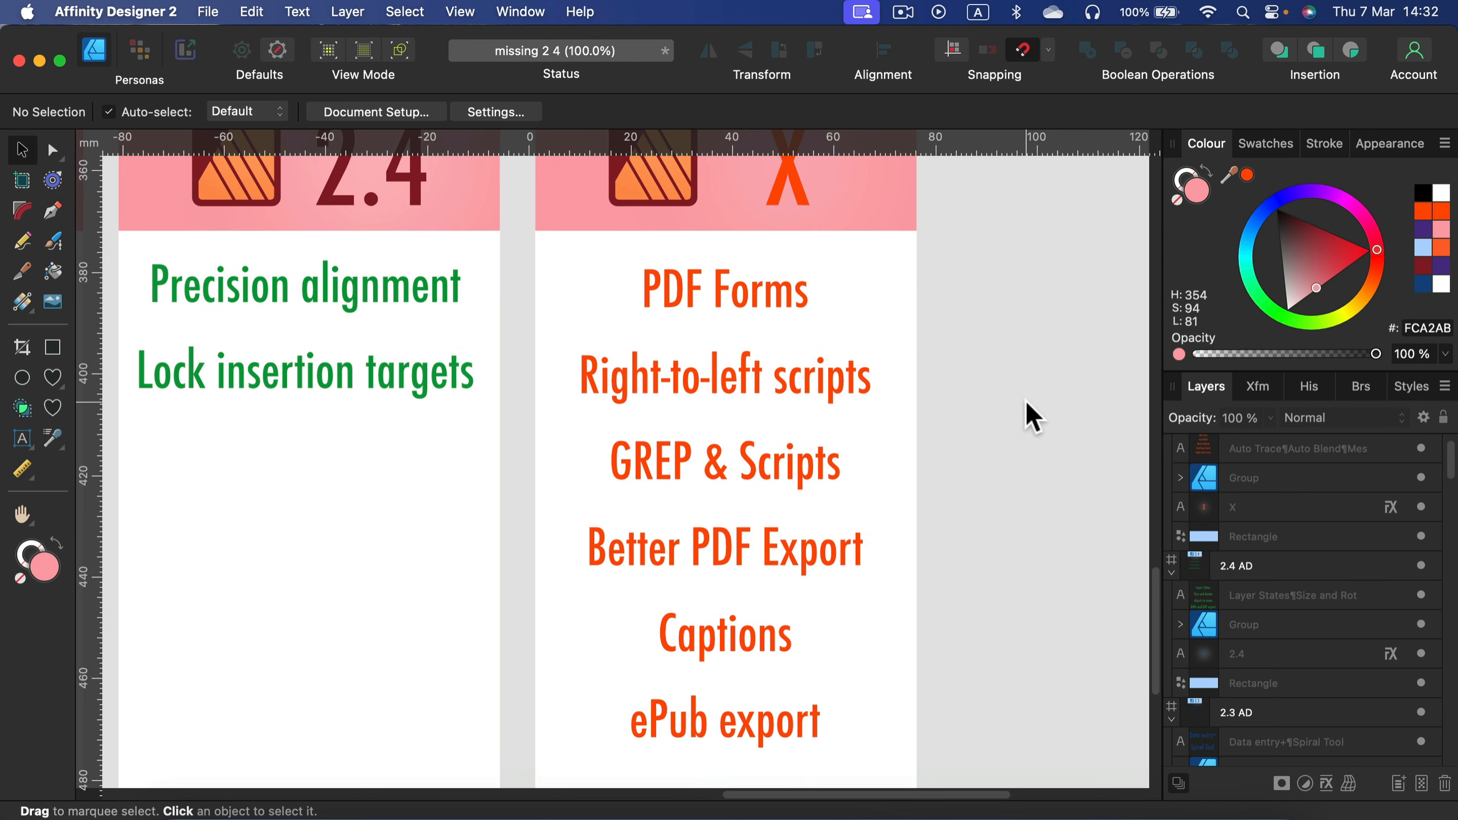
mouse_move(1036, 391)
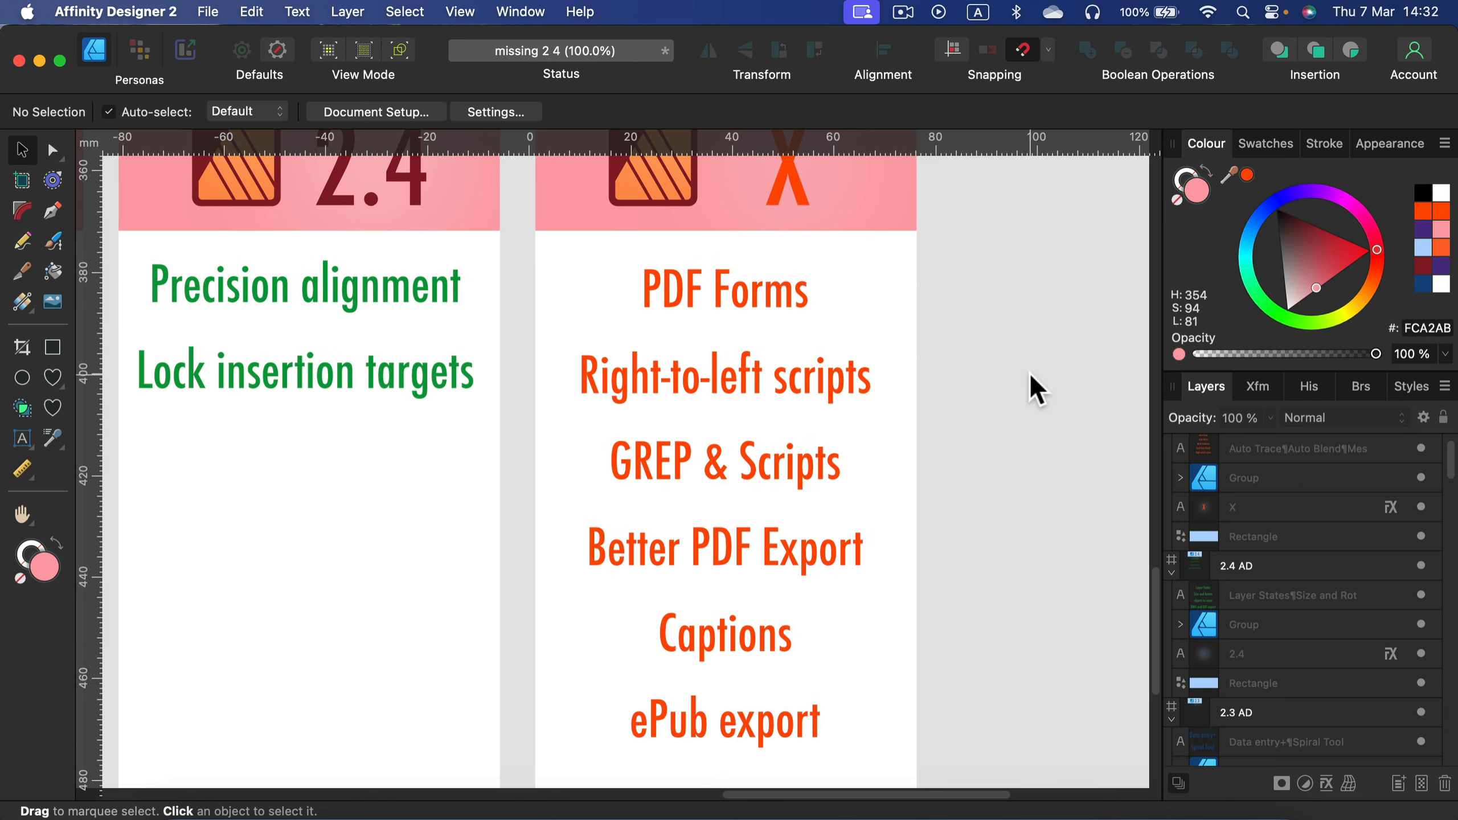
mouse_move(1030, 381)
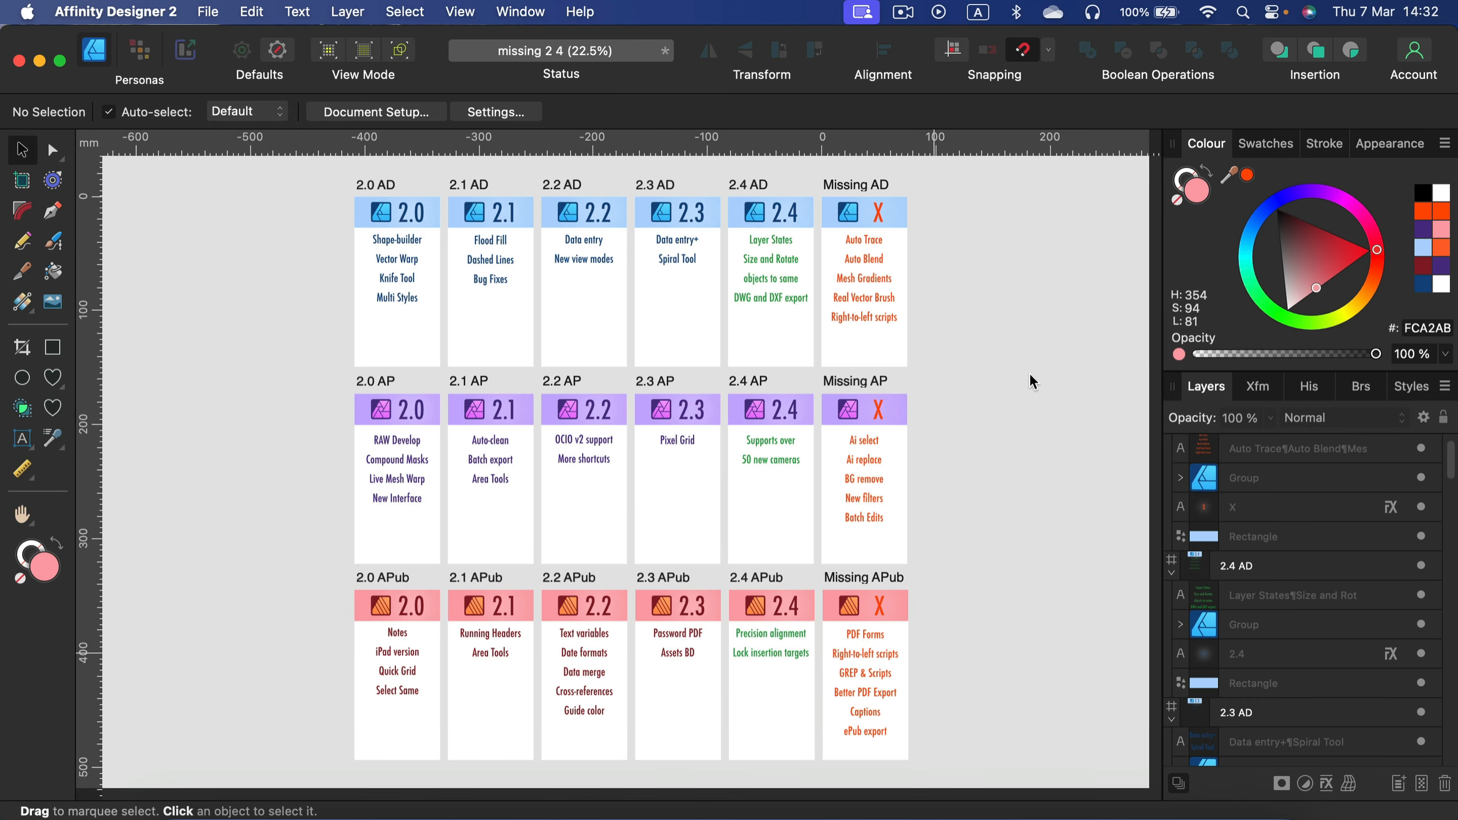
mouse_move(139, 233)
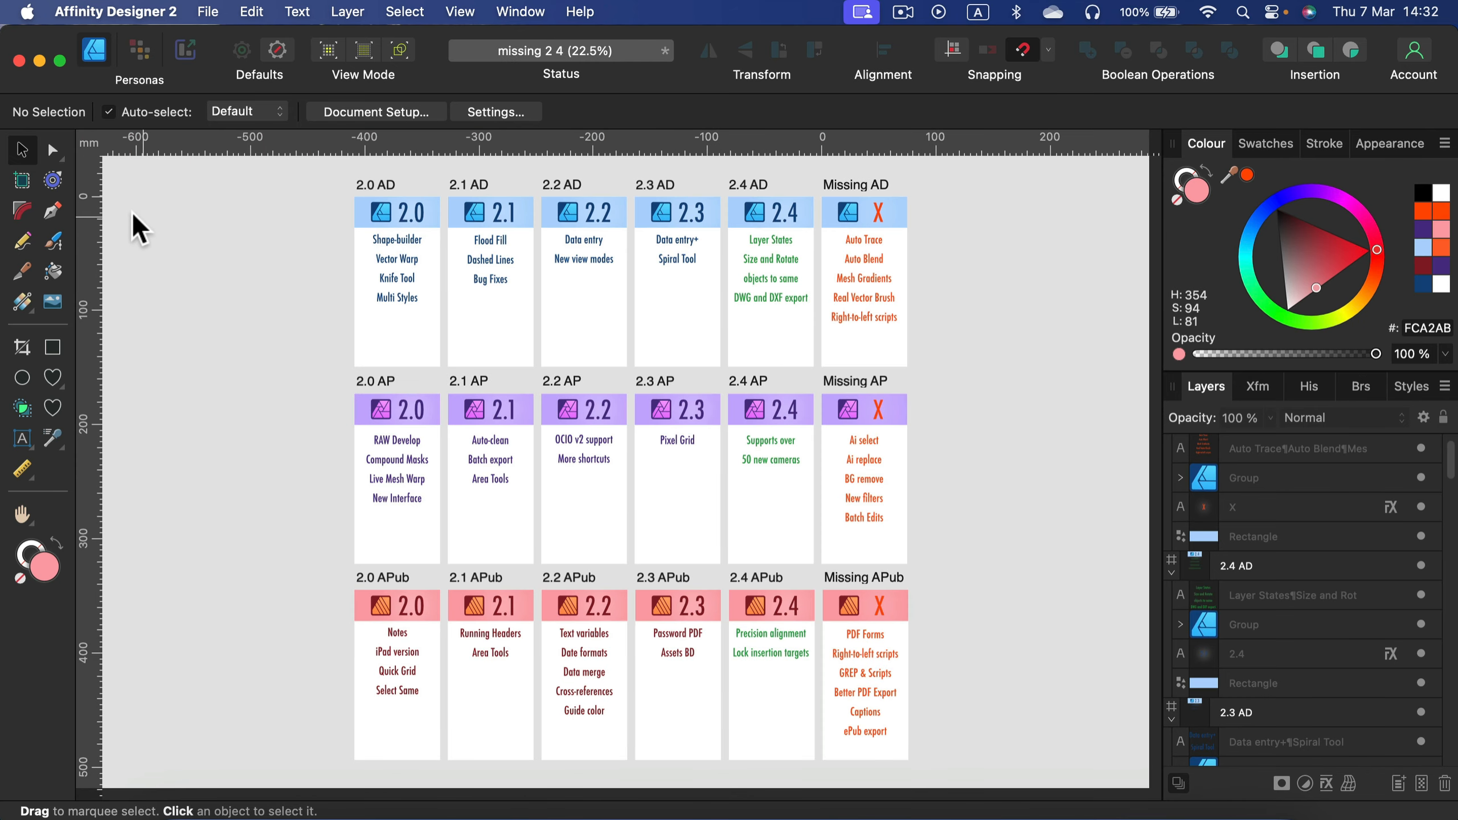
mouse_move(37, 261)
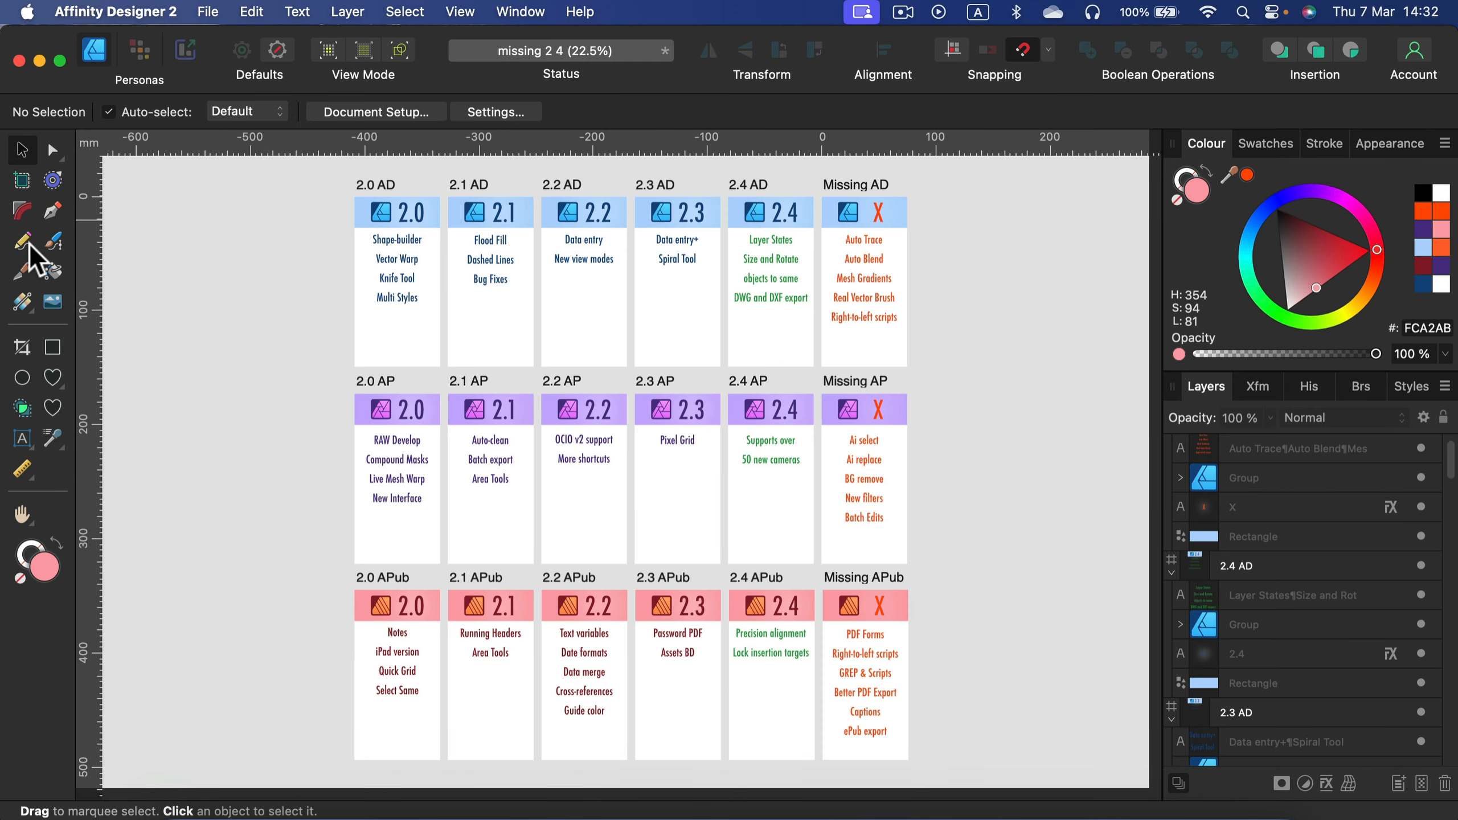
Step: Sketch a test stroke with the Pencil Tool over the zoomed-out artboard grid and remove it
left_click(22, 244)
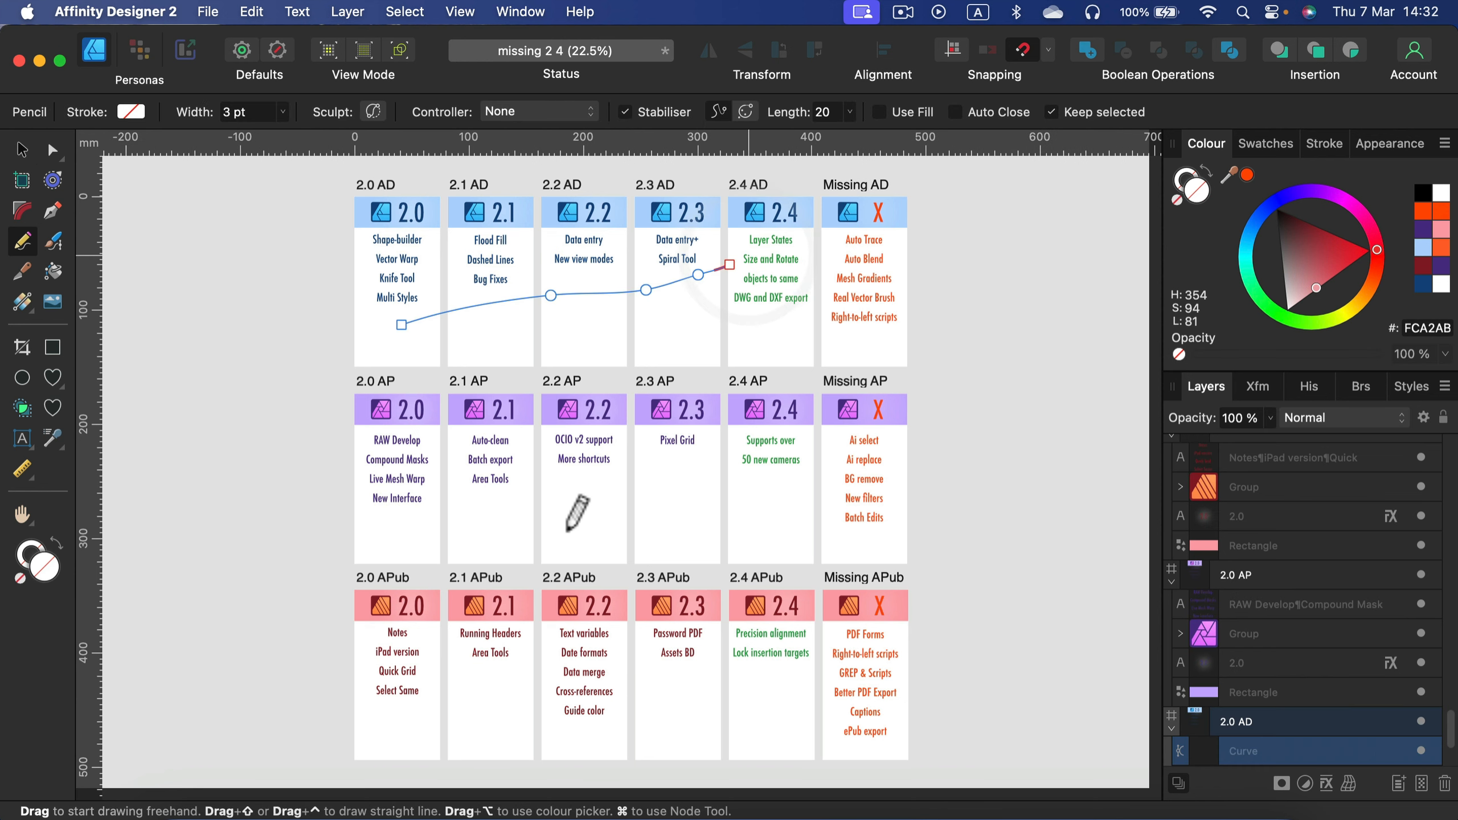
mouse_move(711, 206)
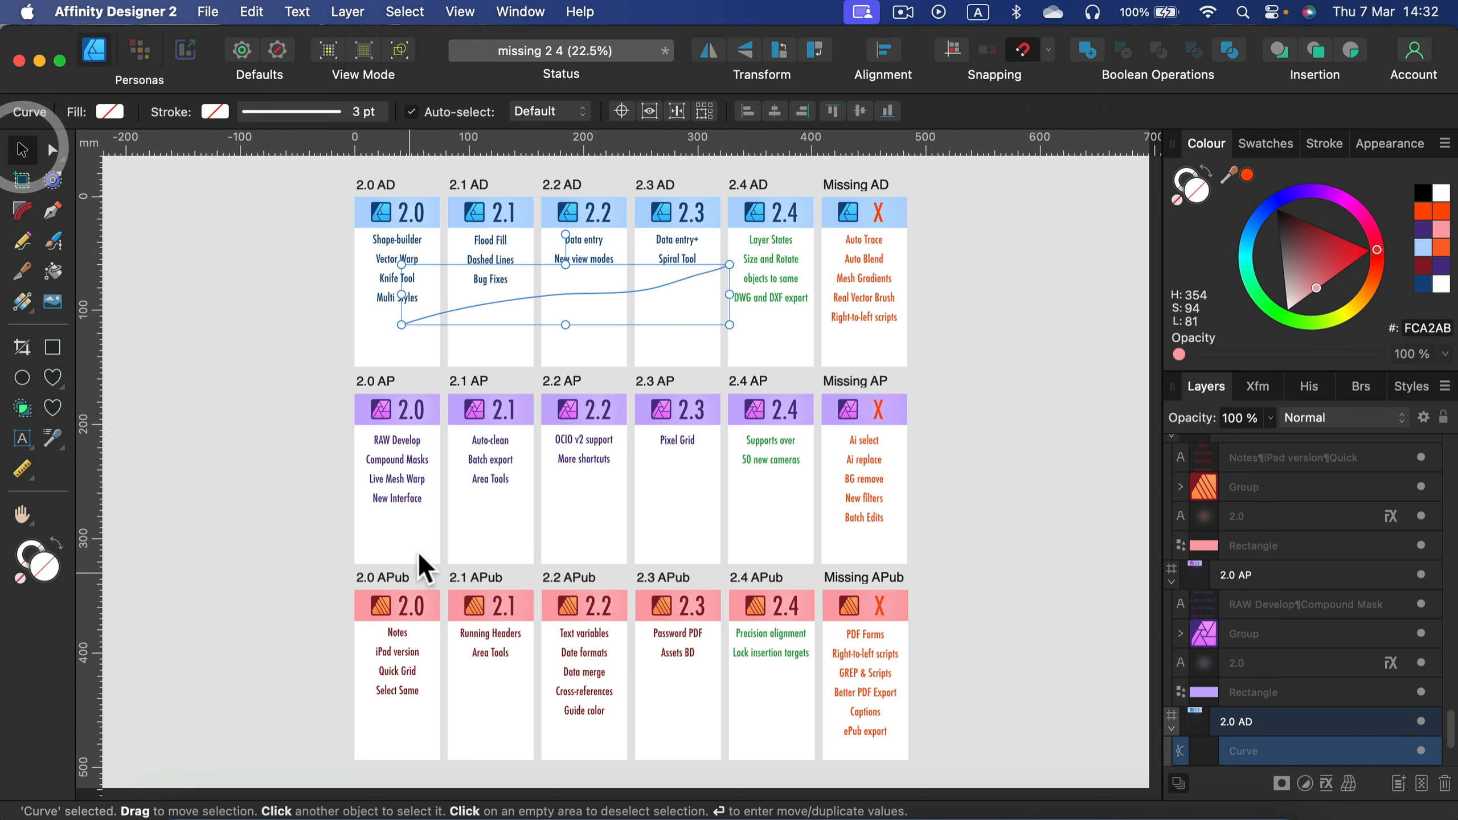
mouse_move(423, 539)
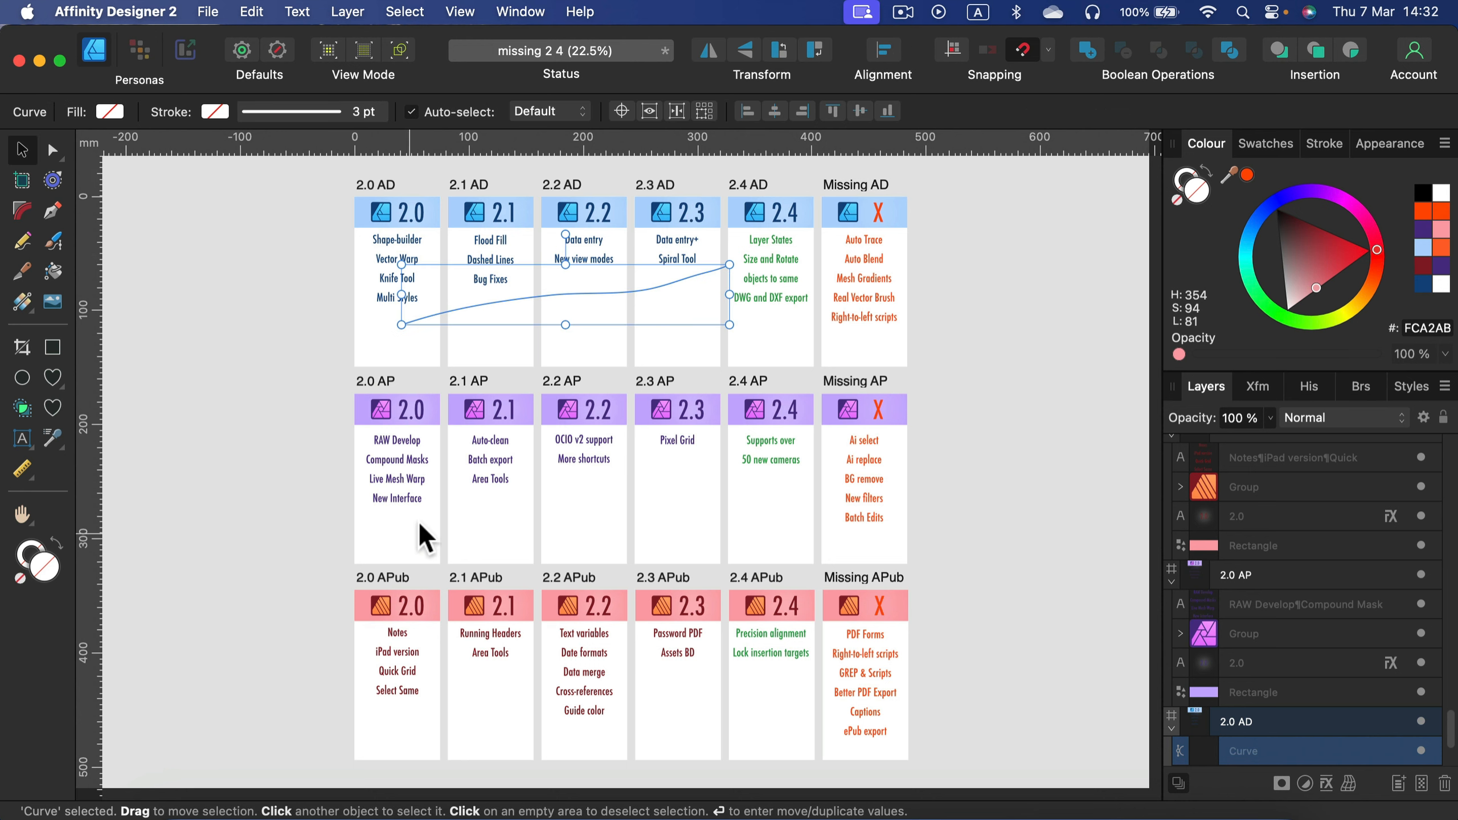
double_click(675, 440)
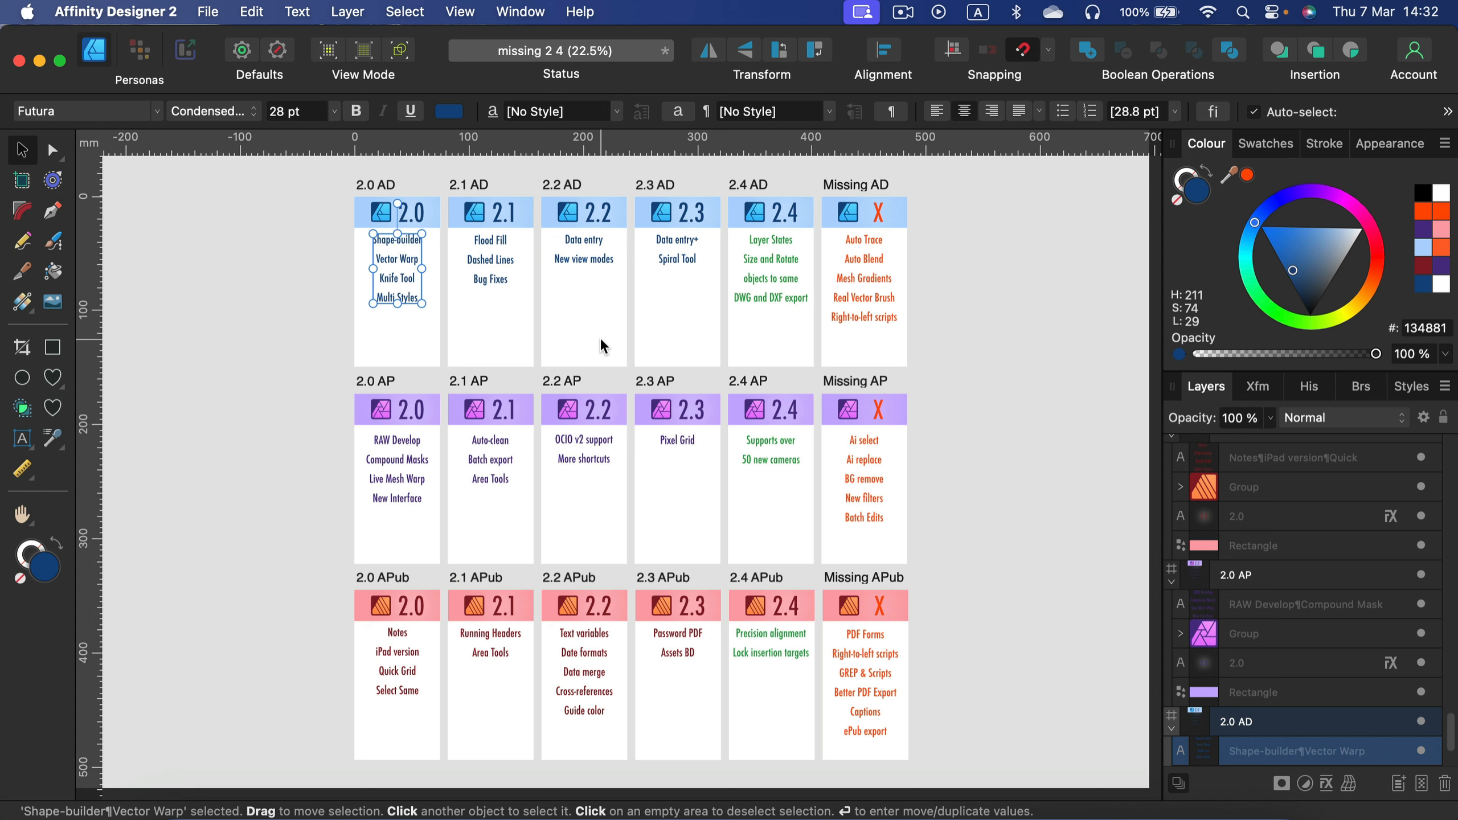
mouse_move(688, 221)
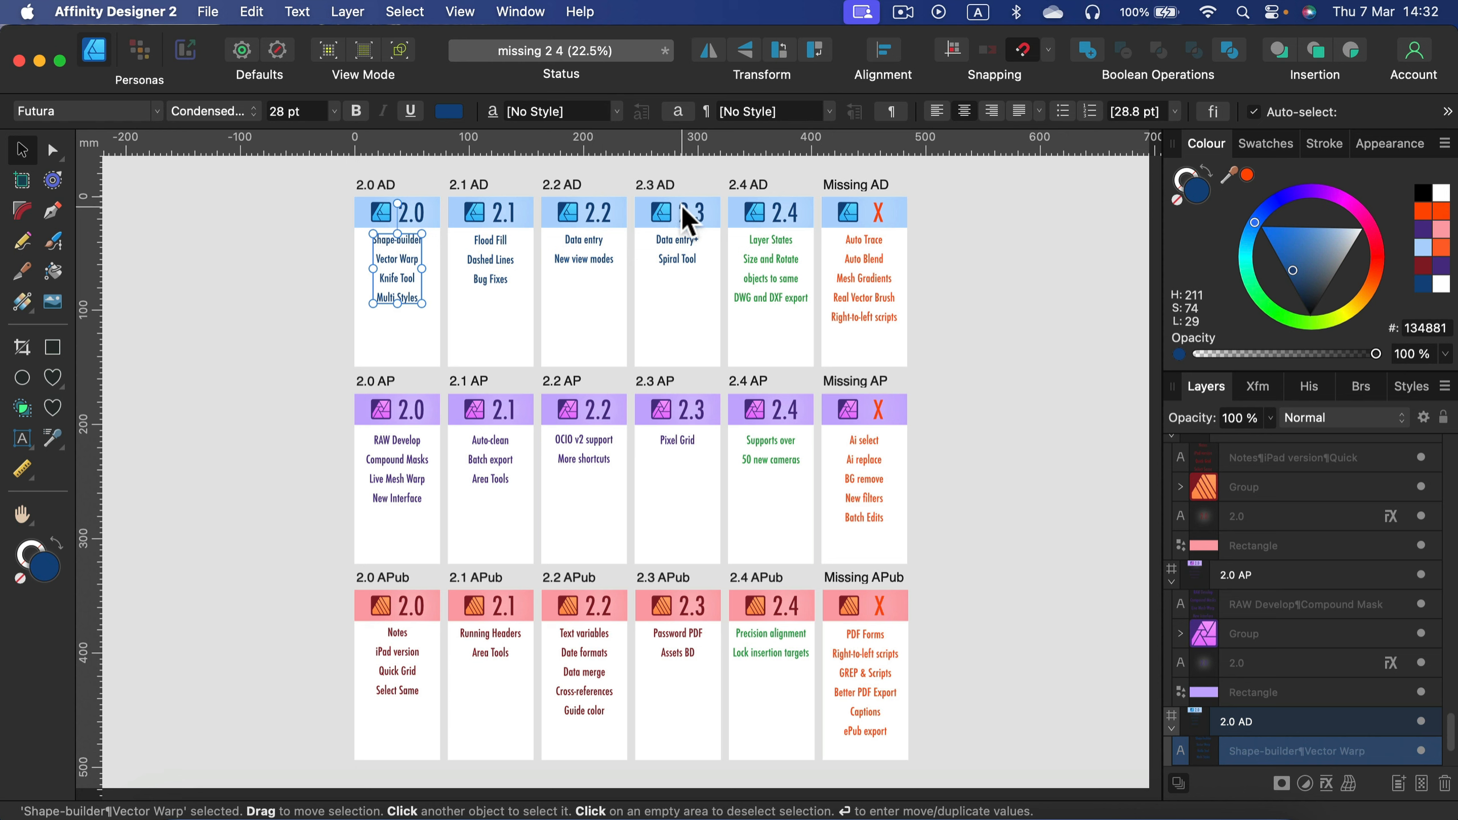
mouse_move(793, 225)
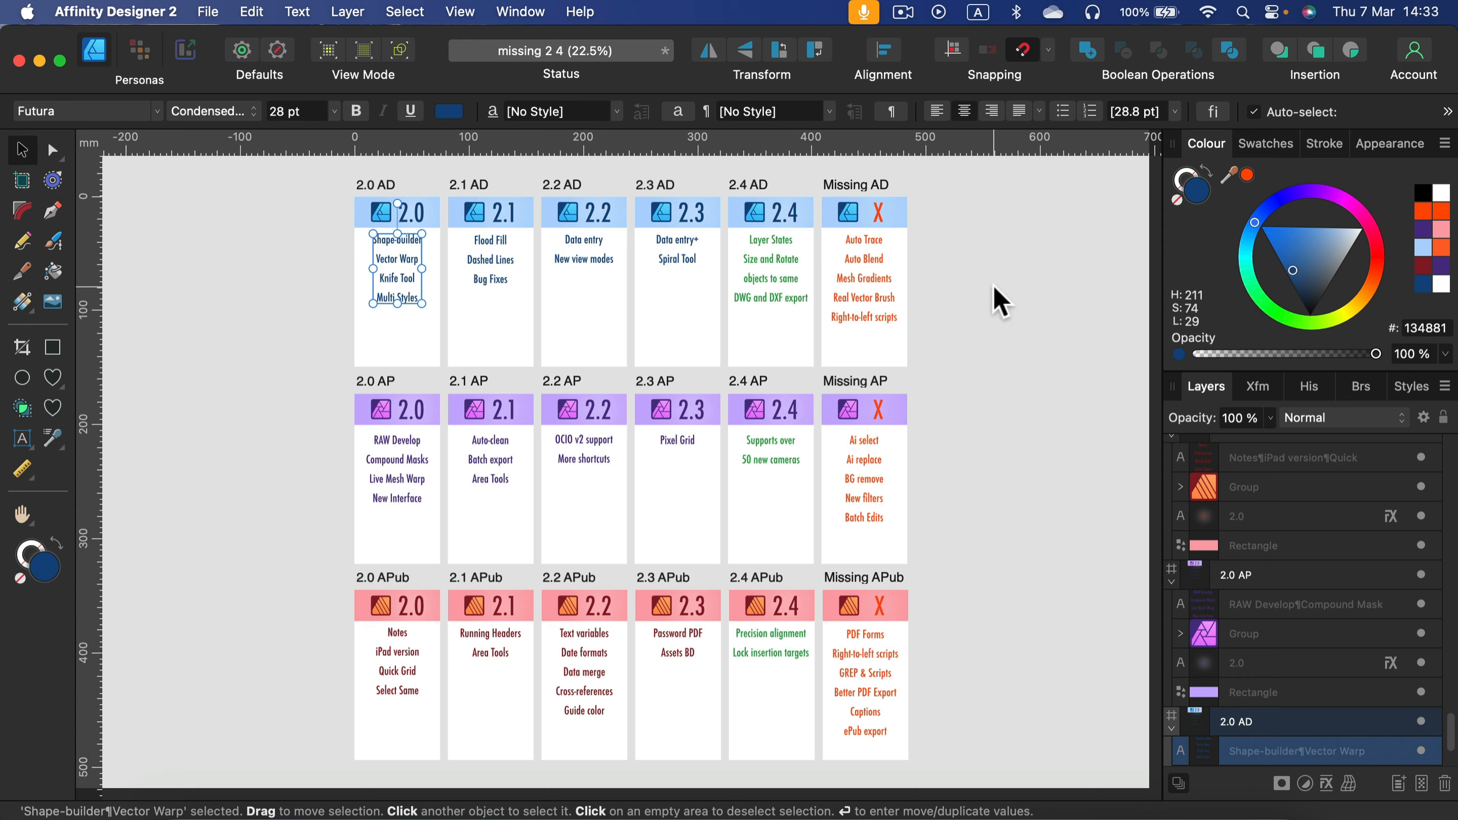
mouse_move(1036, 379)
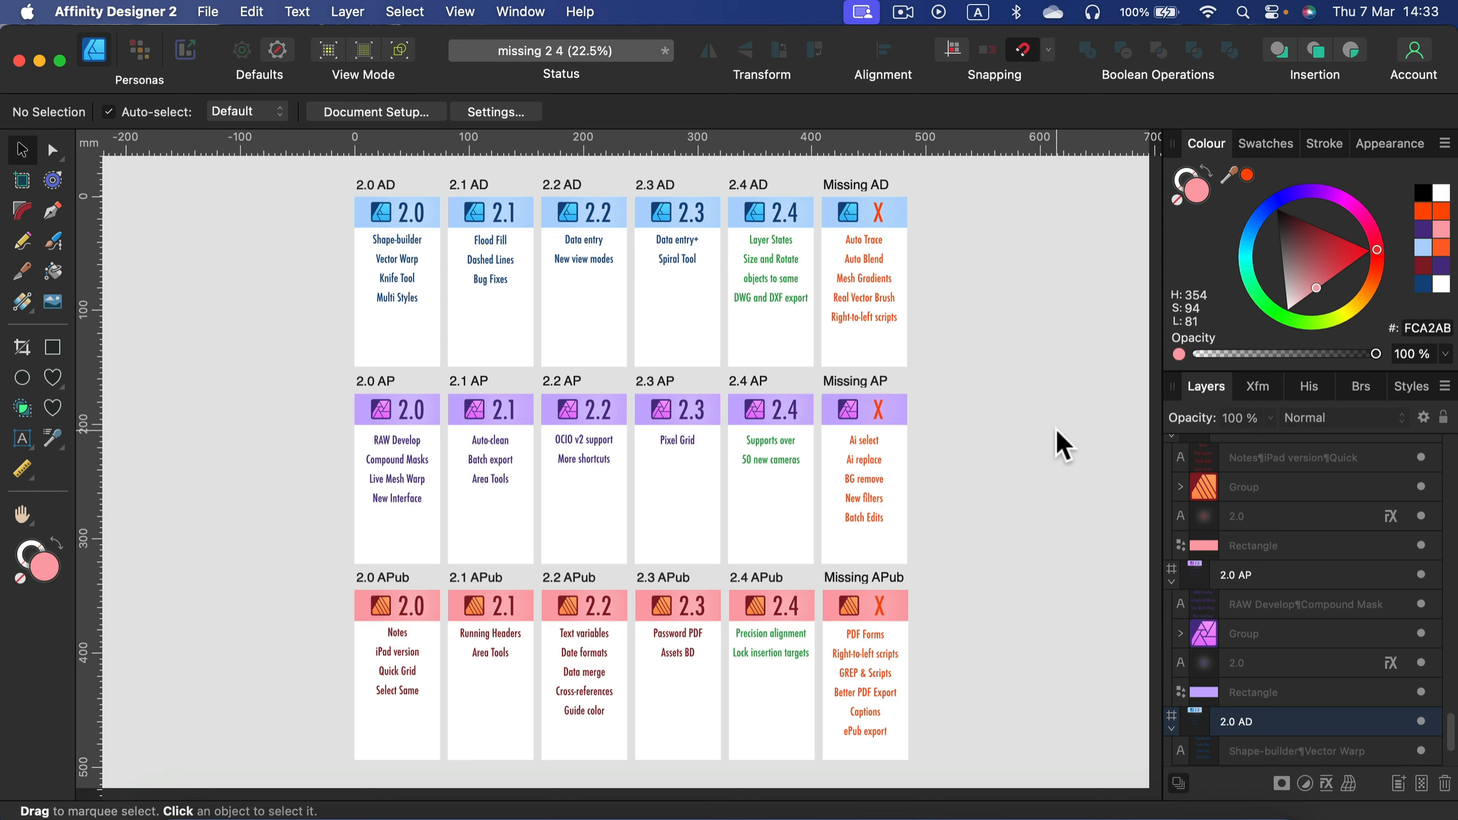
mouse_move(873, 263)
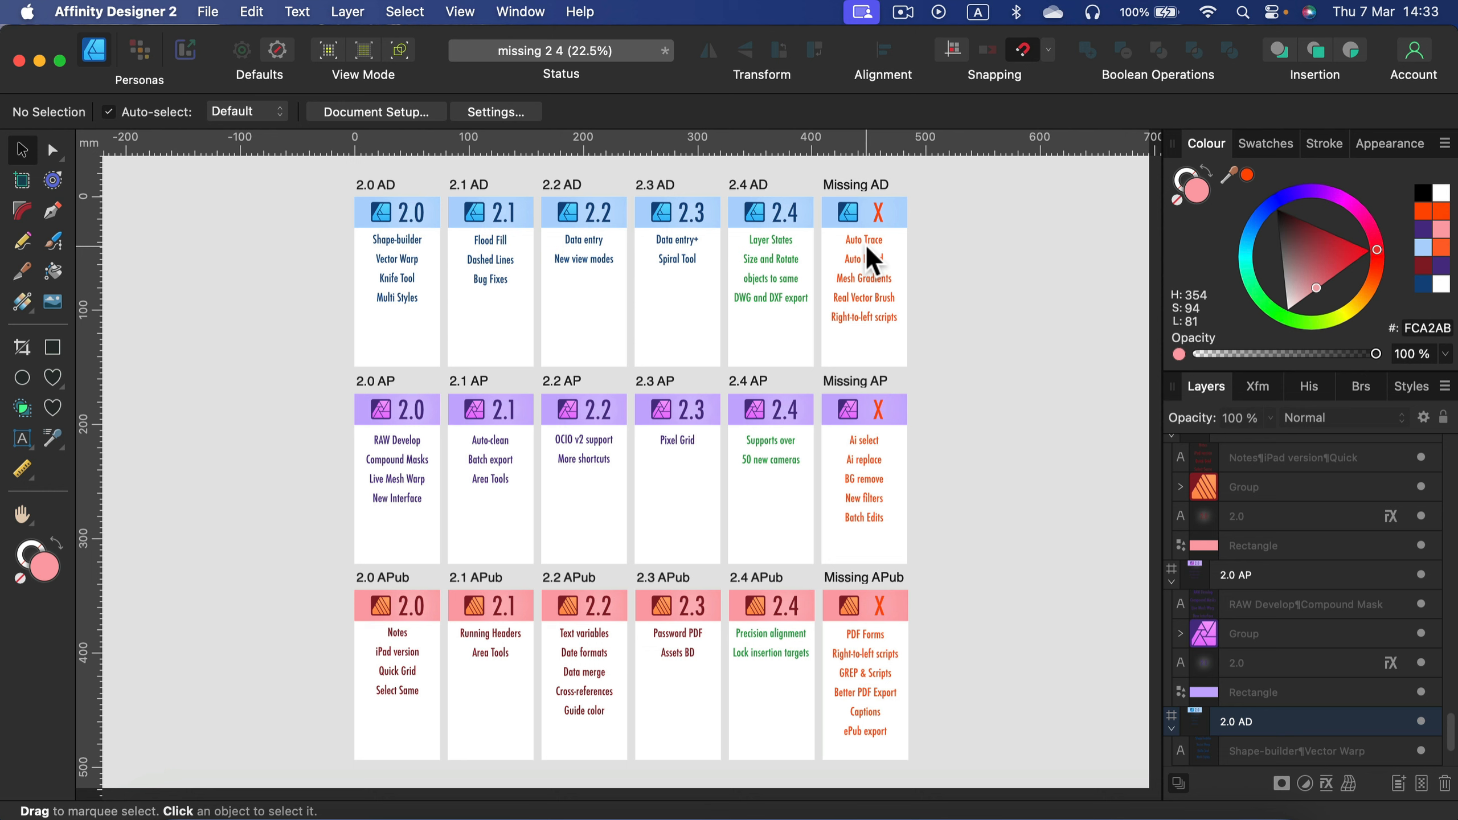
mouse_move(871, 263)
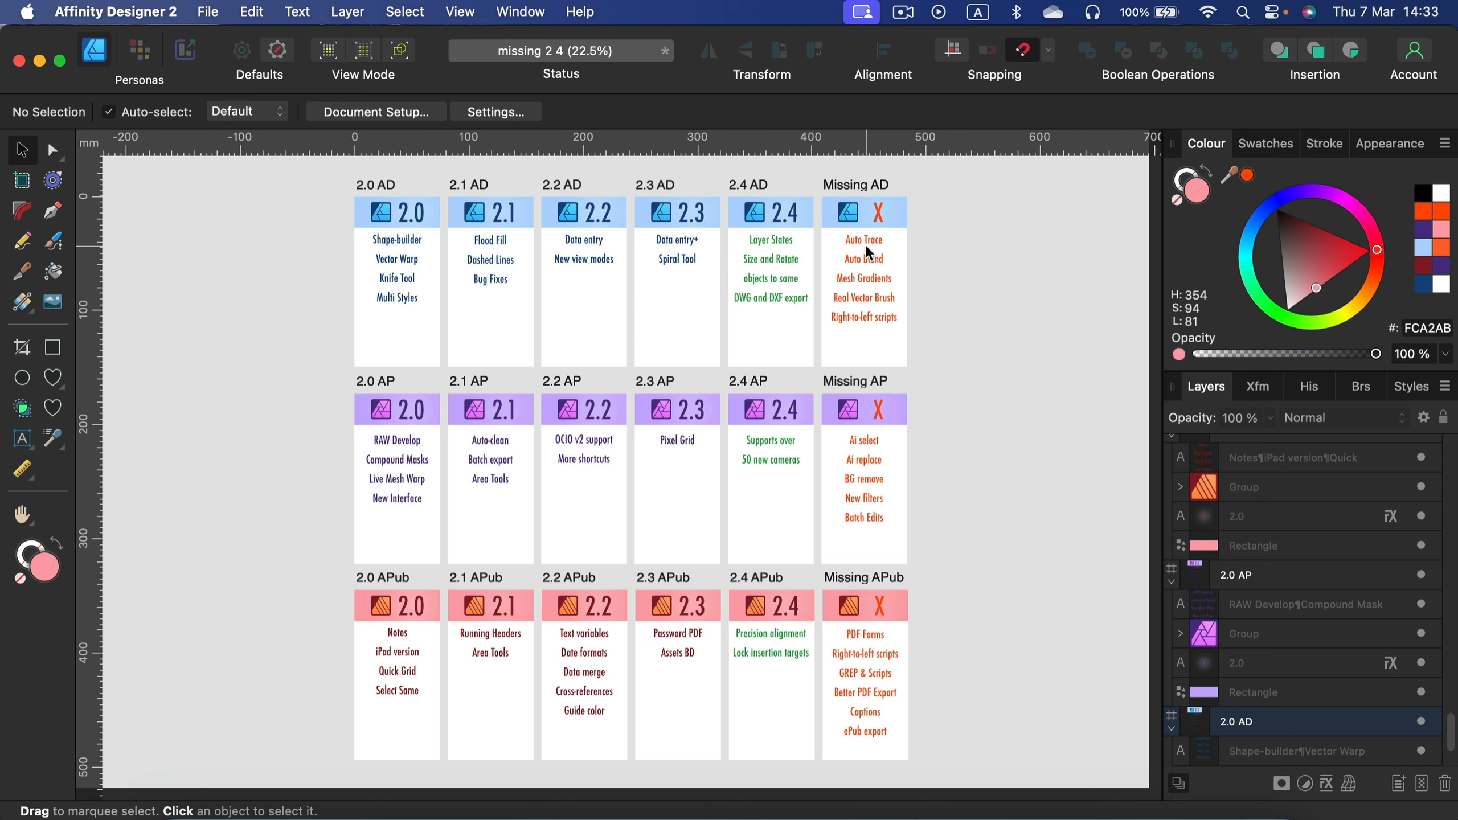